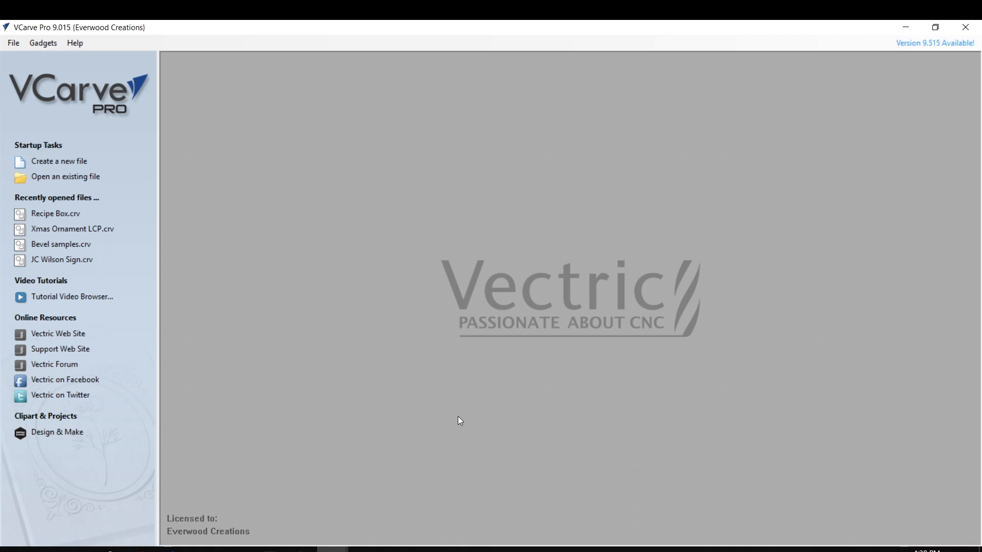
mouse_move(447, 412)
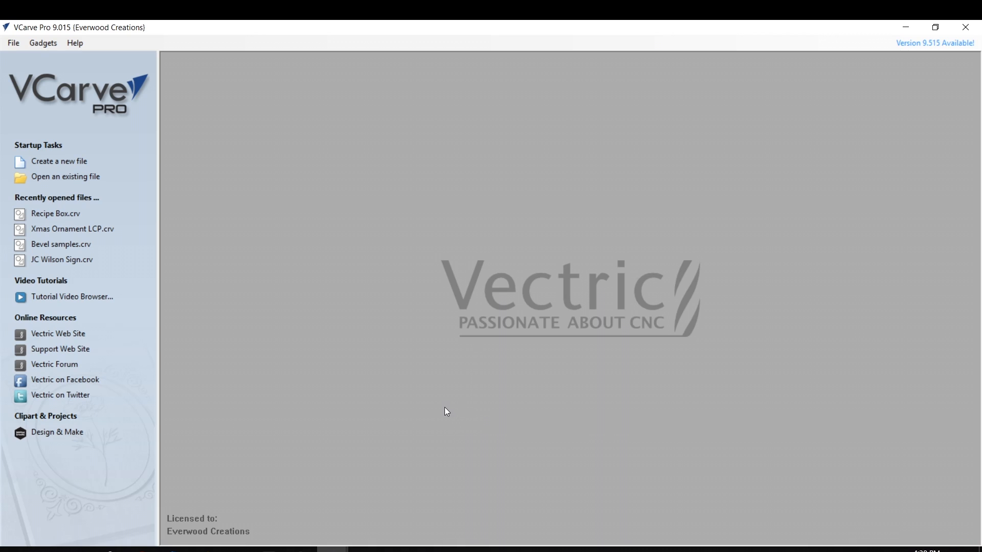
mouse_move(433, 405)
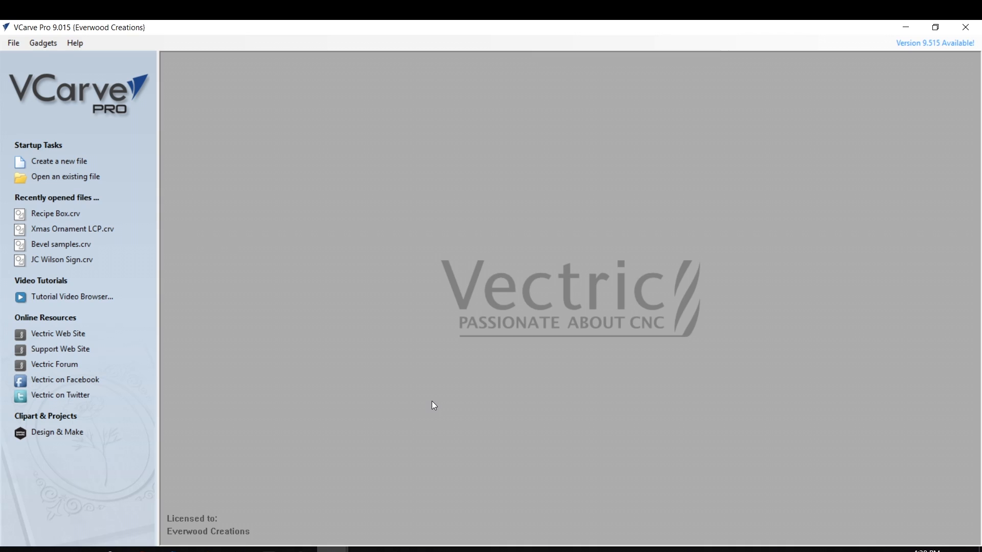
mouse_move(341, 211)
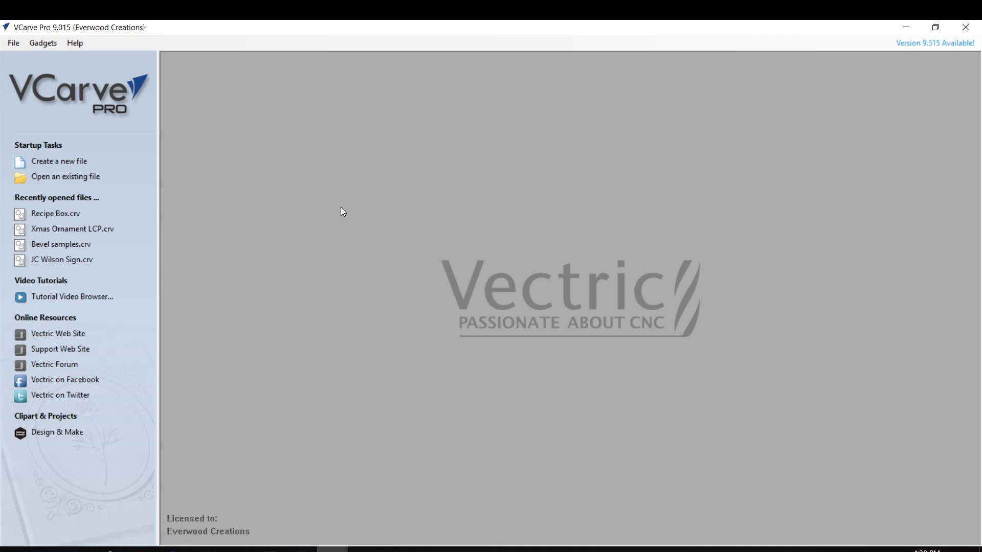
mouse_move(39, 53)
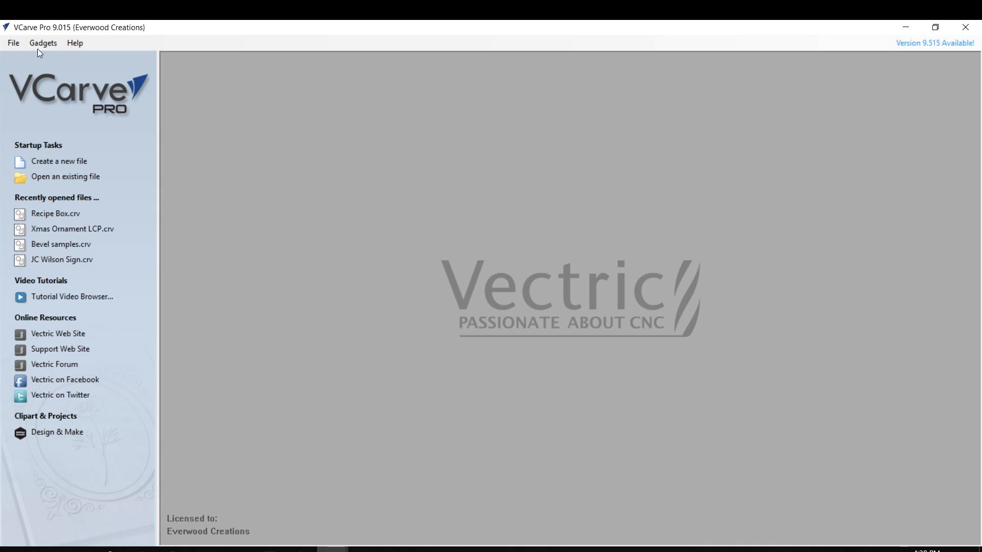
mouse_move(72, 32)
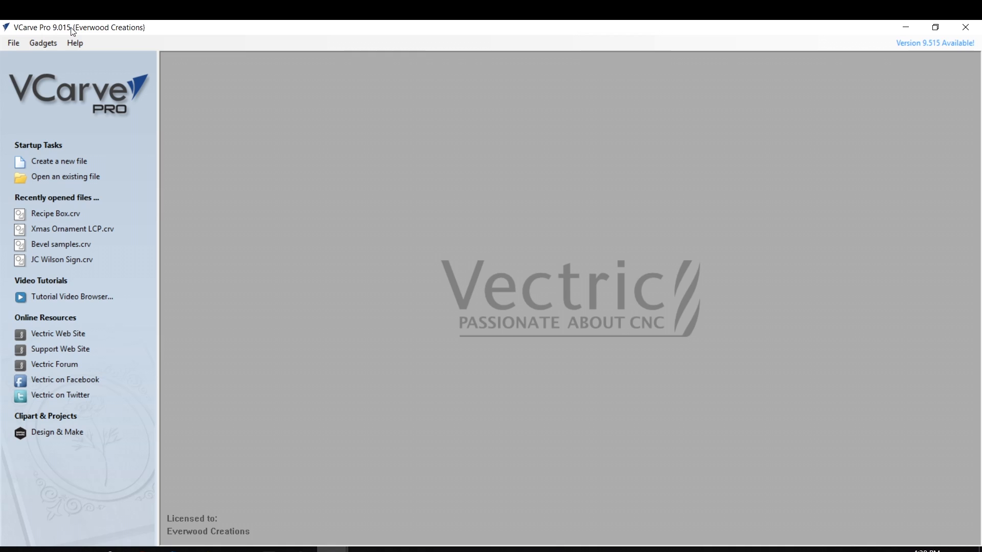
mouse_move(93, 50)
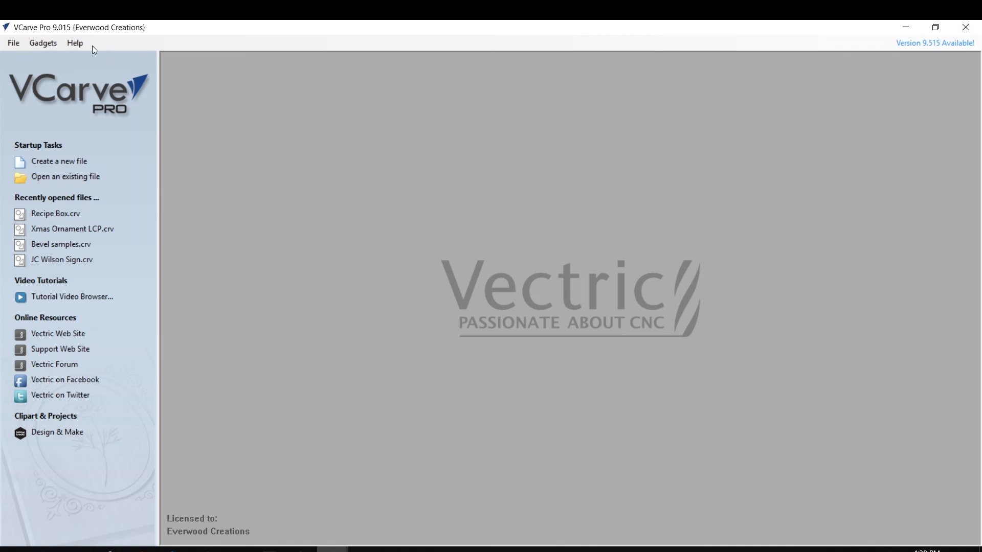
mouse_move(272, 262)
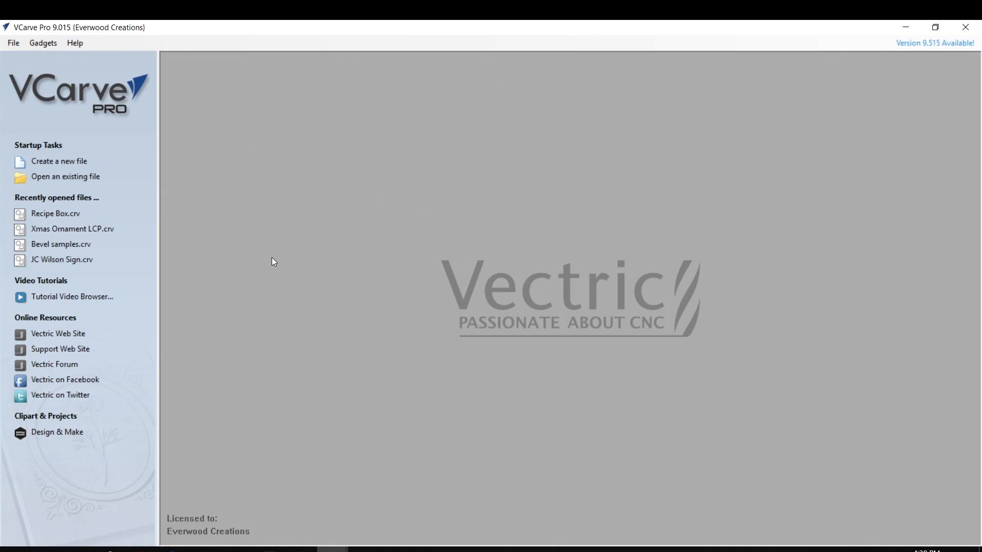
mouse_move(291, 284)
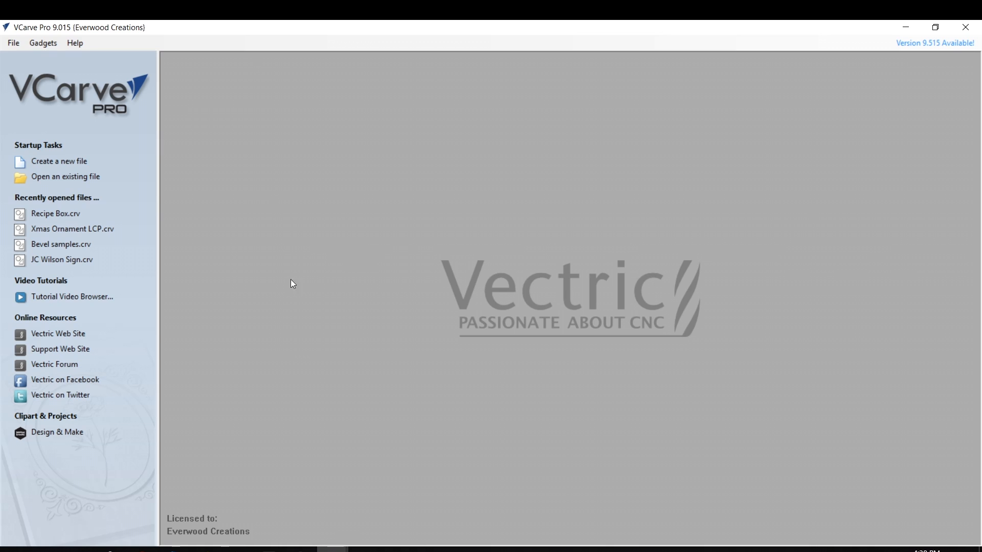
mouse_move(263, 278)
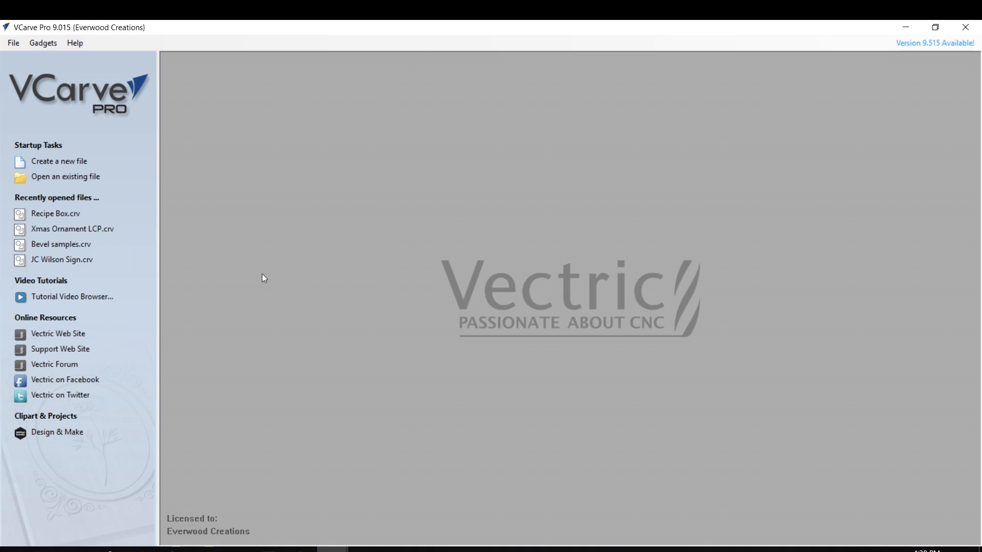
mouse_move(350, 283)
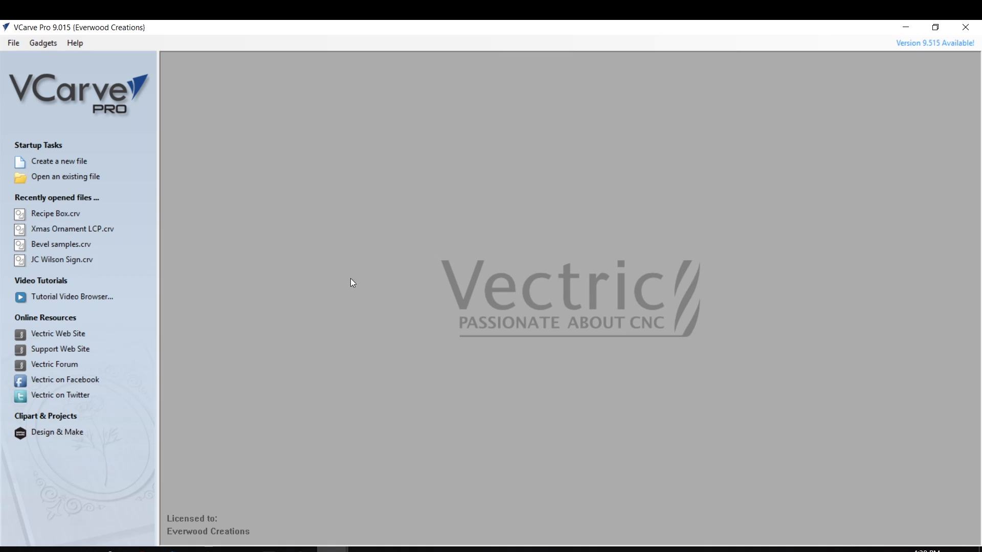
mouse_move(268, 277)
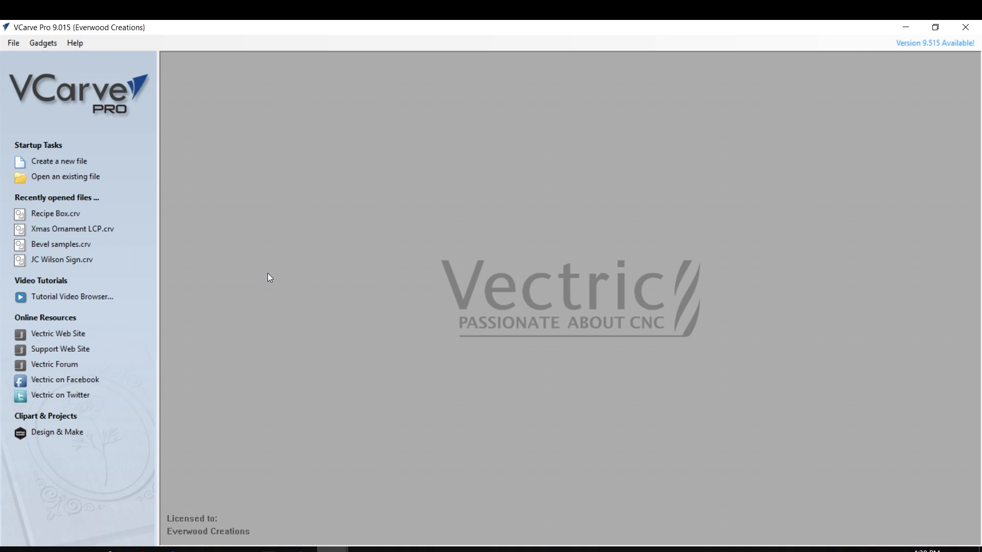
mouse_move(255, 277)
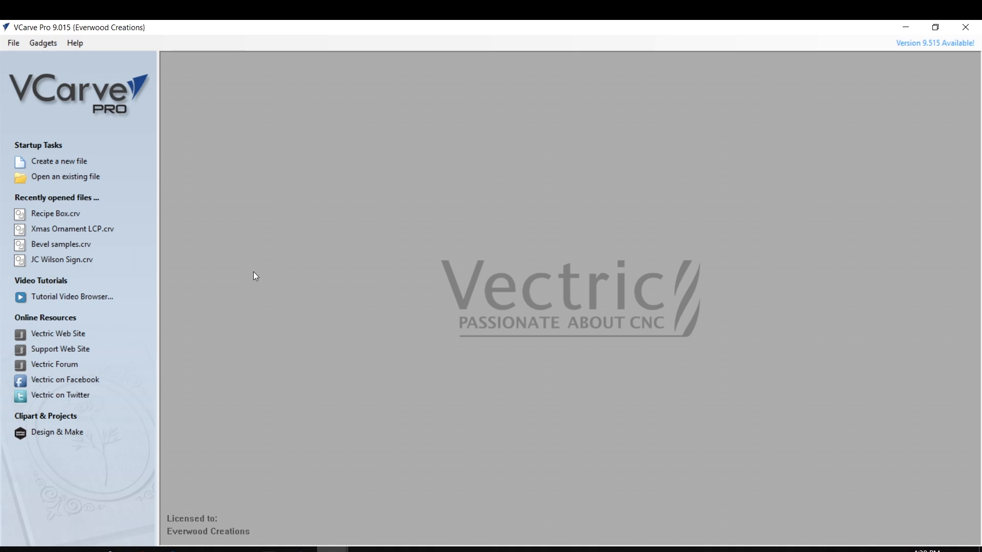
mouse_move(59, 161)
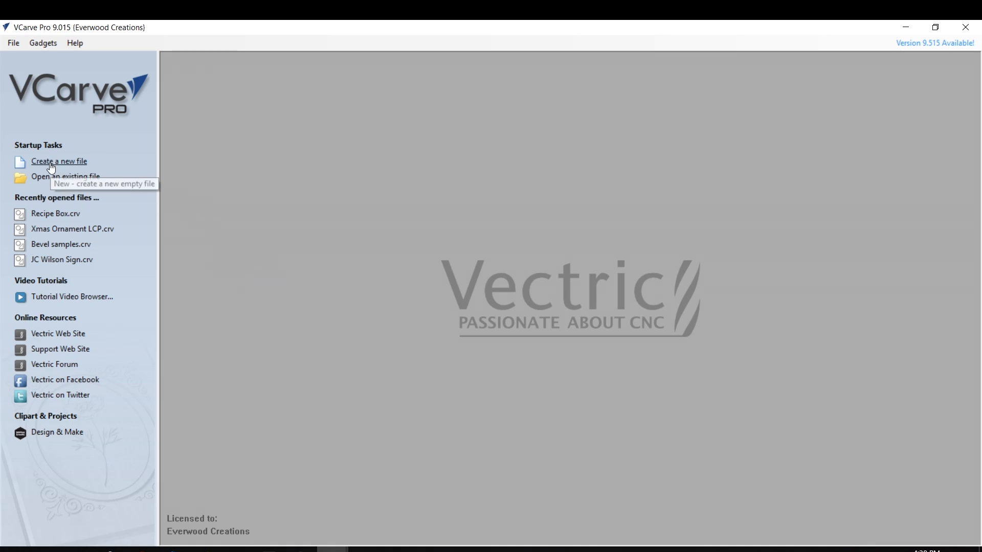
mouse_move(138, 93)
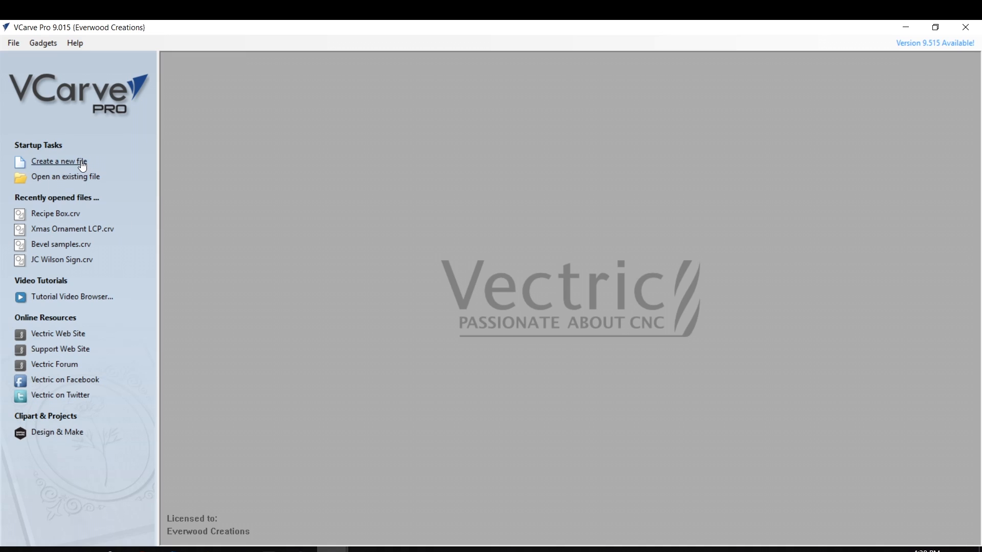
Step: Create a new single-sided job 14 inches wide by 5 inches high, 0.75 thick
click(12, 43)
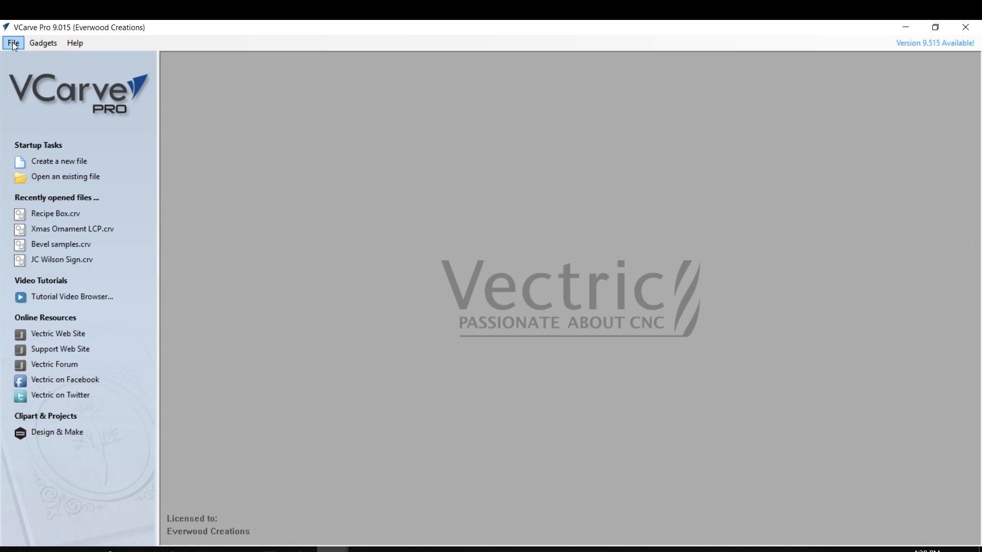
click(60, 160)
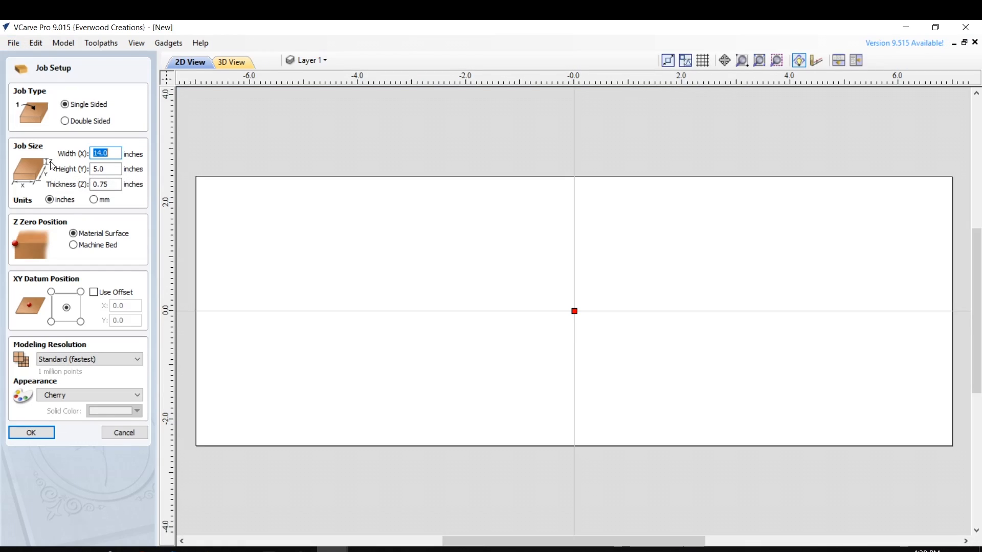
mouse_move(295, 265)
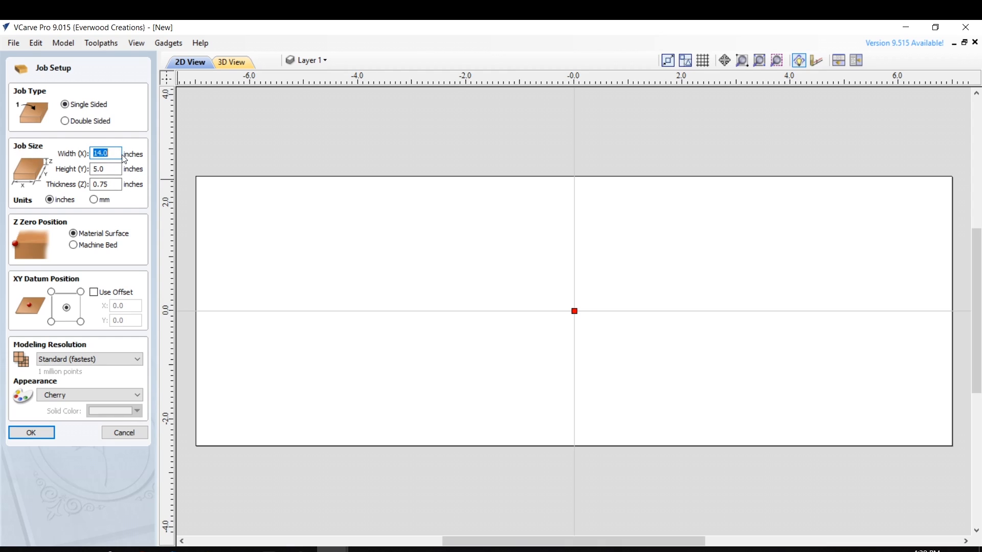
click(104, 168)
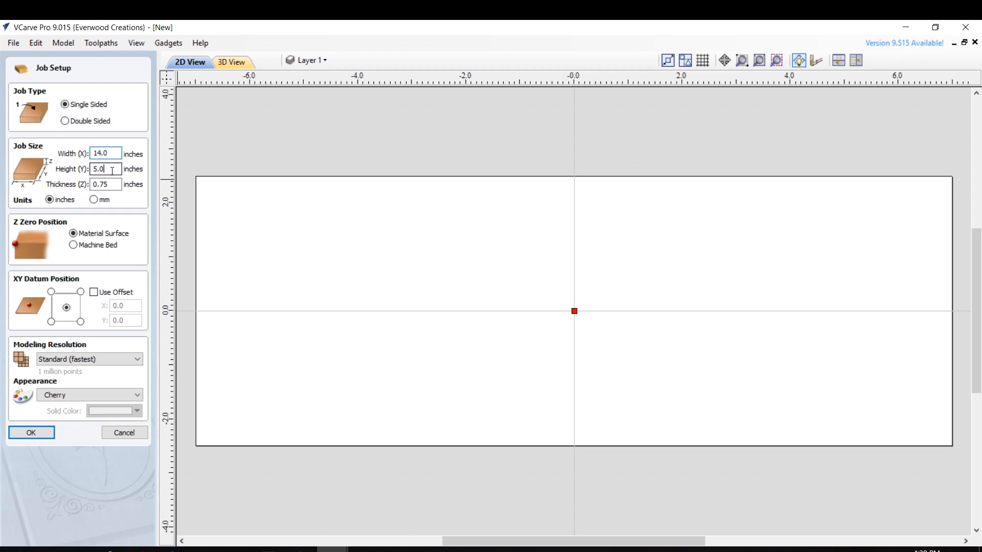
click(105, 184)
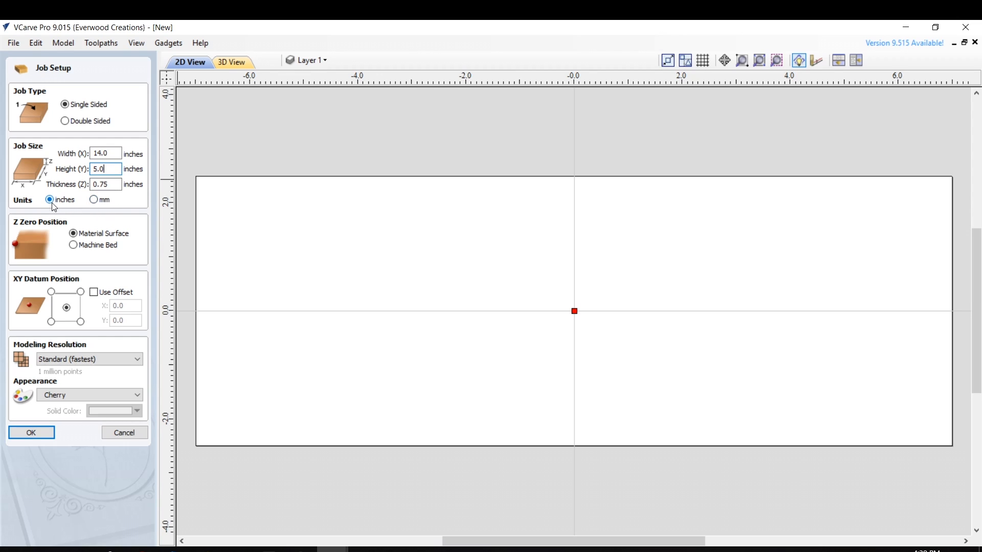
mouse_move(127, 324)
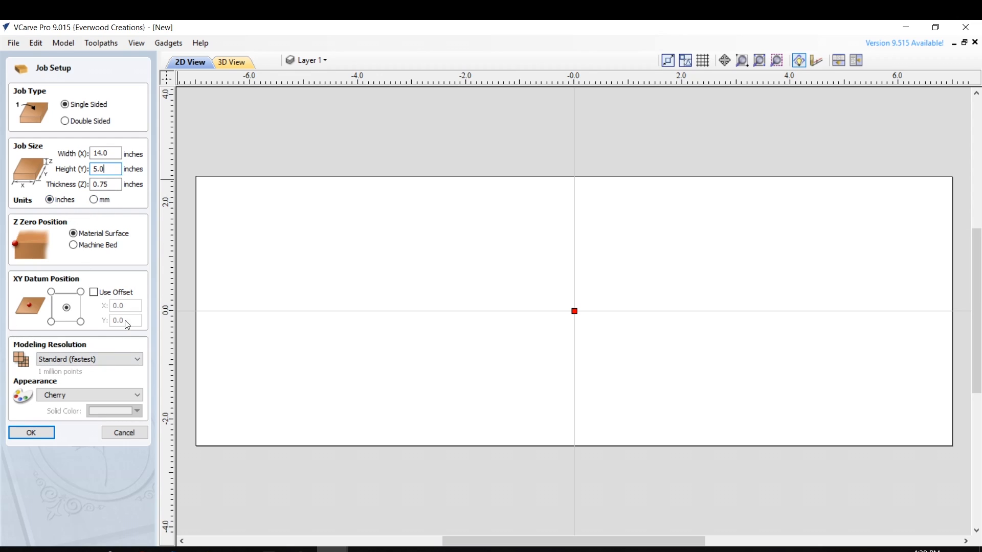
mouse_move(39, 306)
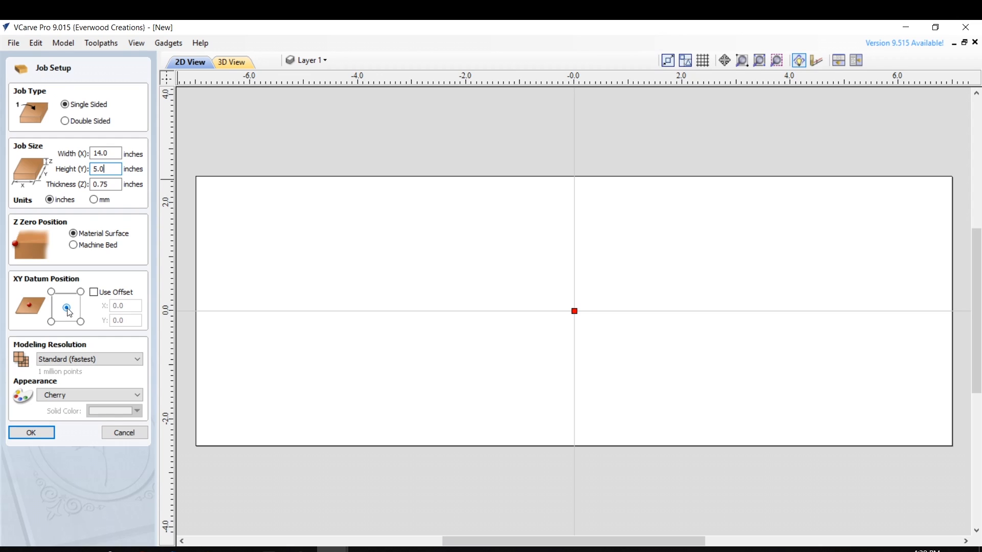
mouse_move(68, 397)
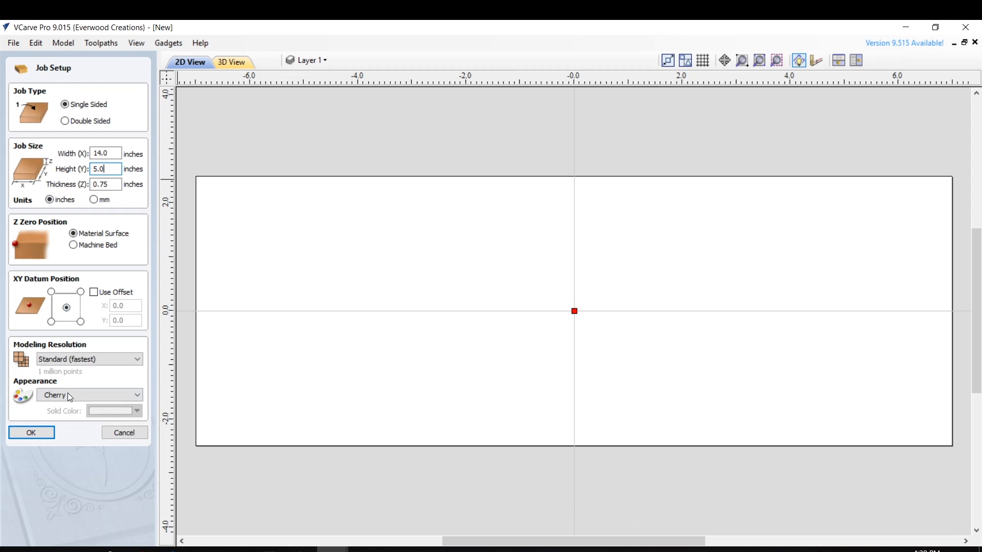
click(31, 433)
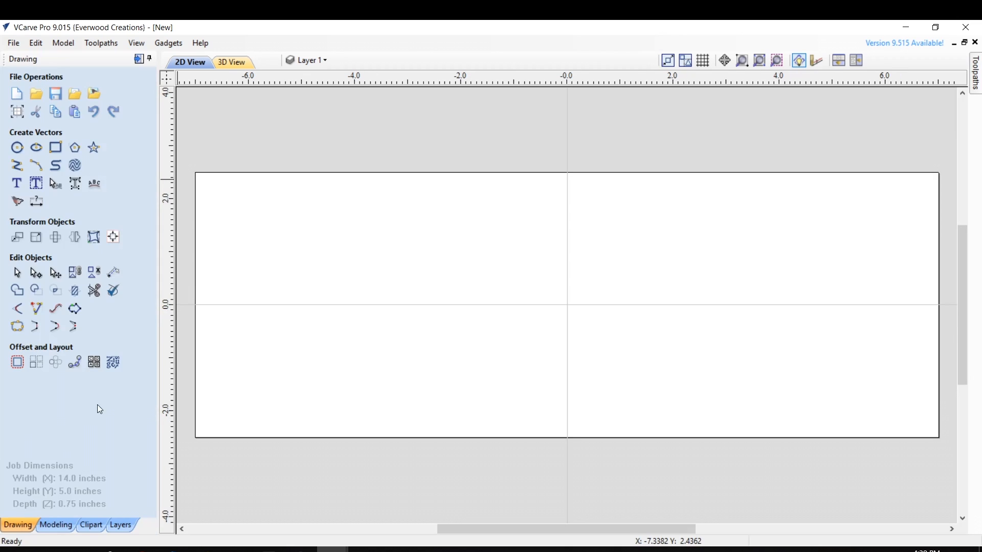
mouse_move(765, 186)
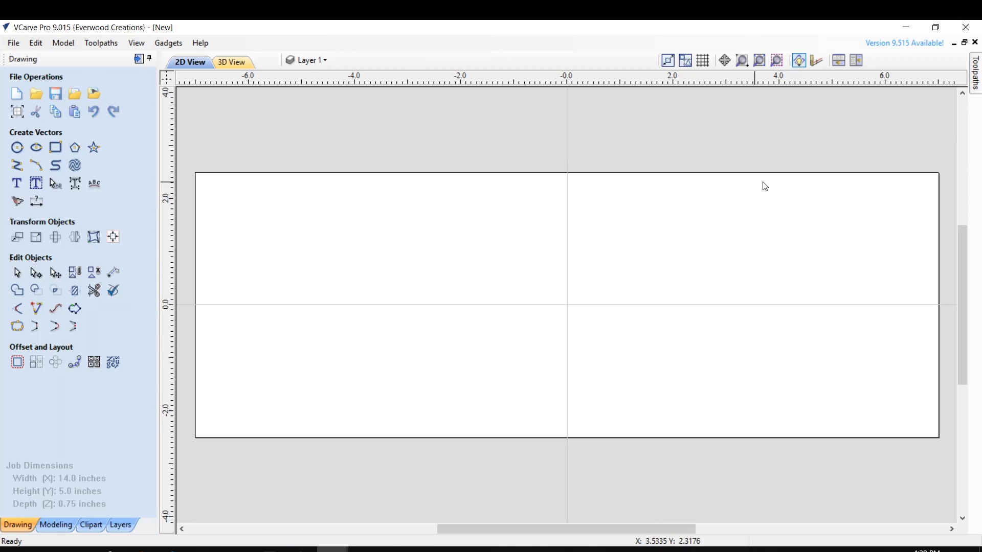
mouse_move(18, 182)
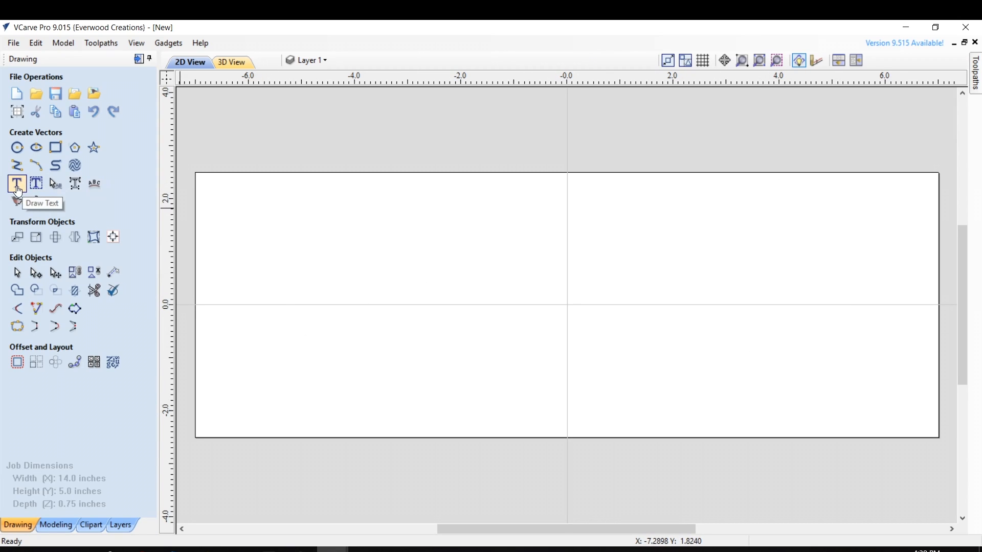
click(17, 183)
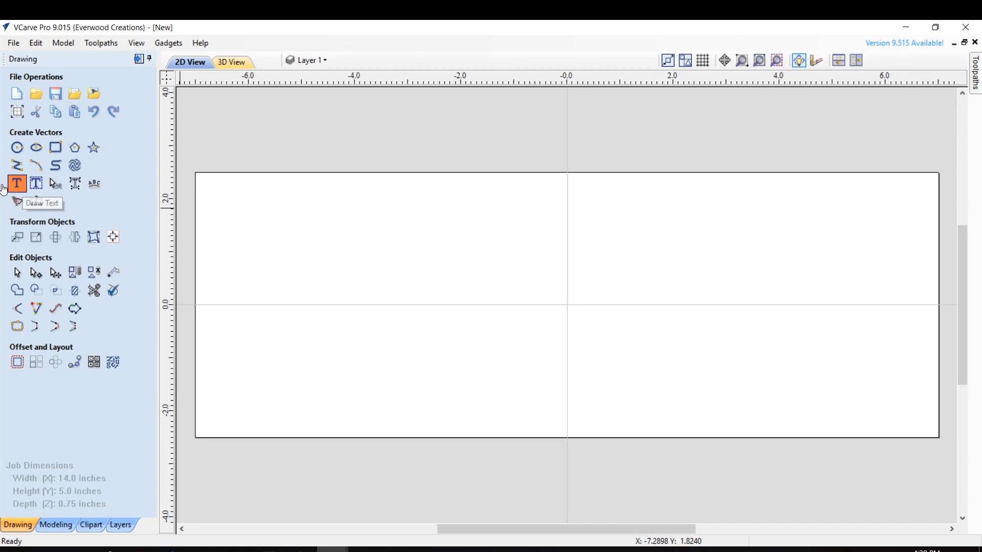
click(17, 183)
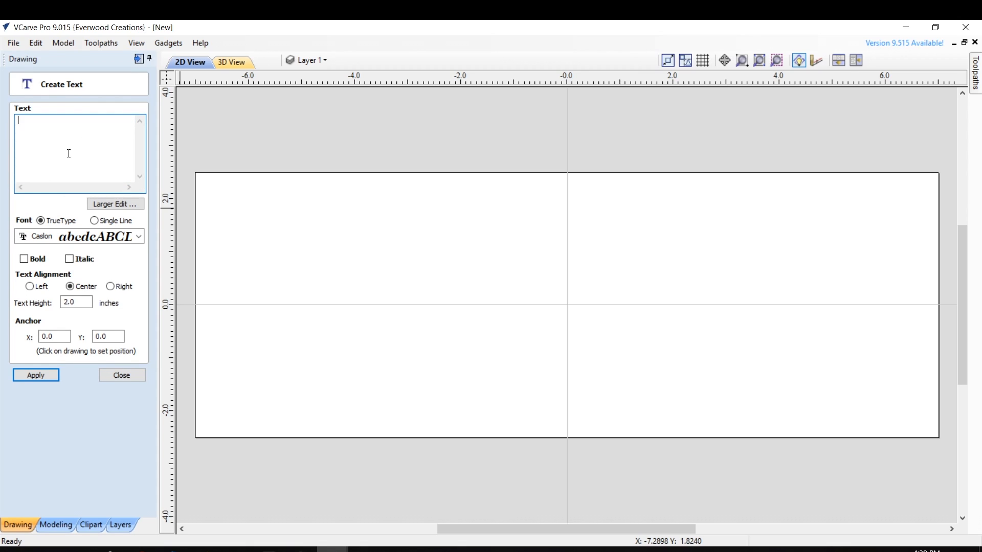
text(JC W)
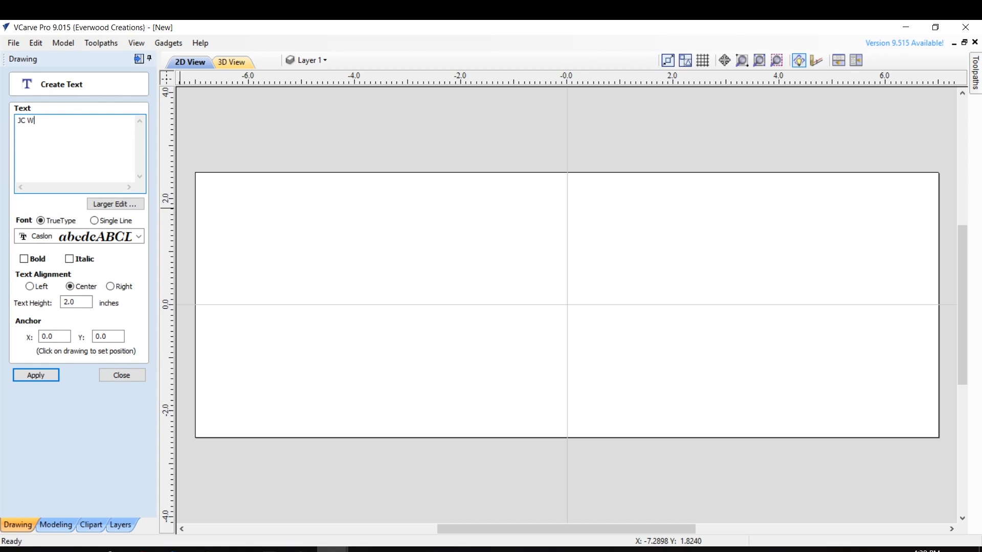
text(ilson)
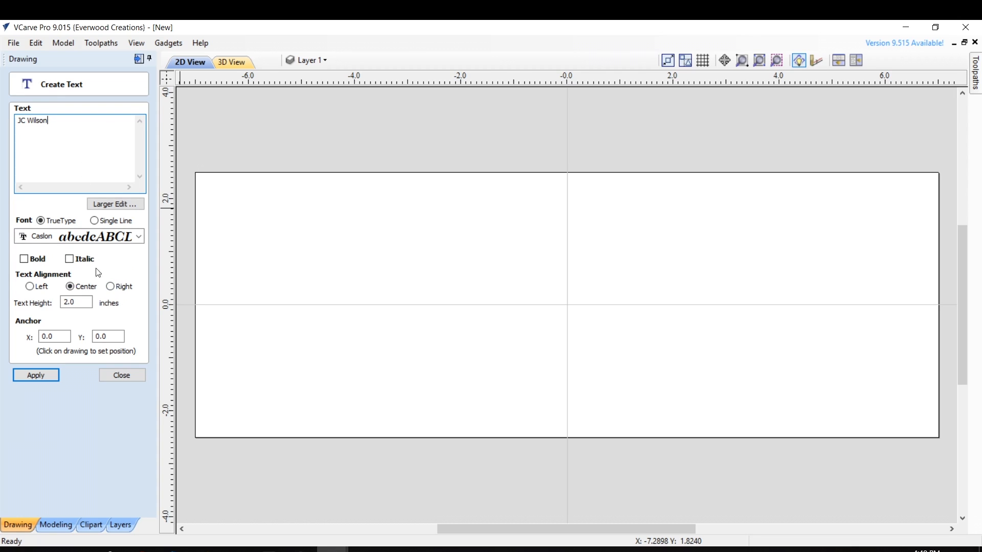
Step: Choose the Caslon font, 2 inches tall, and create the lettering on the board
click(138, 236)
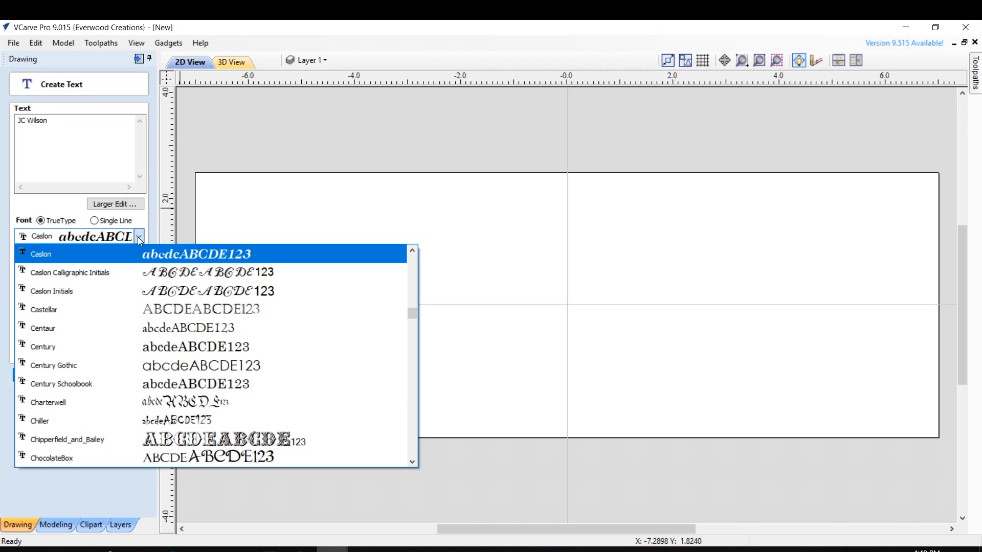
click(40, 253)
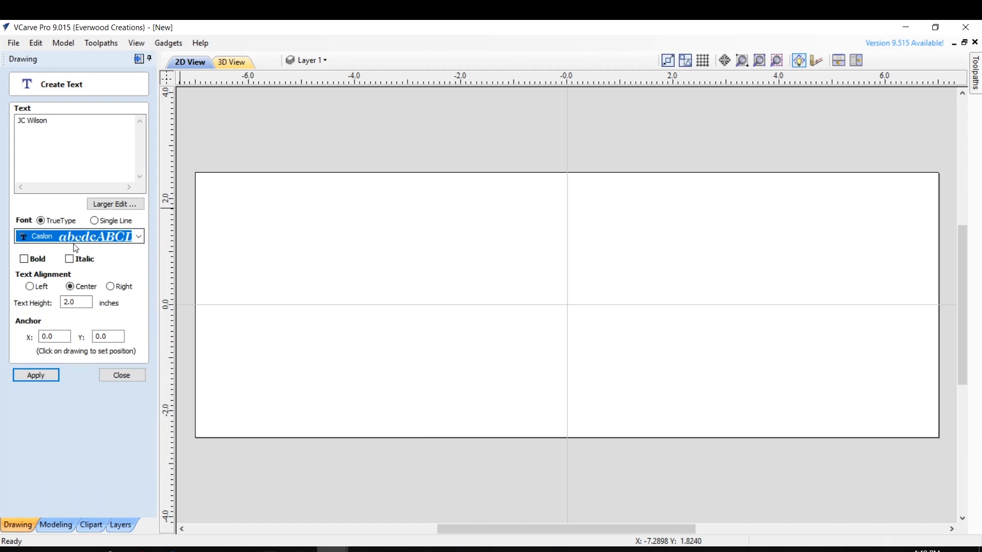
mouse_move(57, 244)
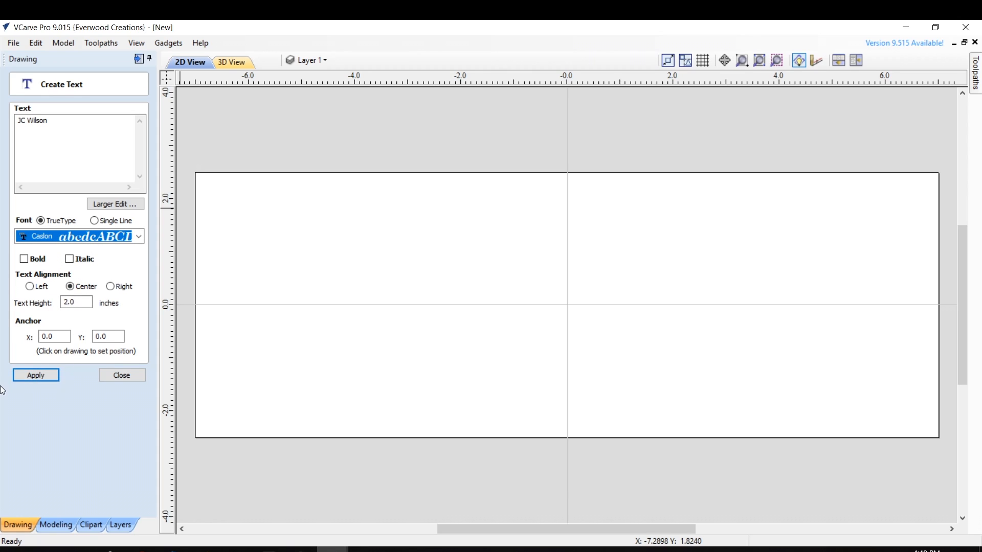
click(34, 375)
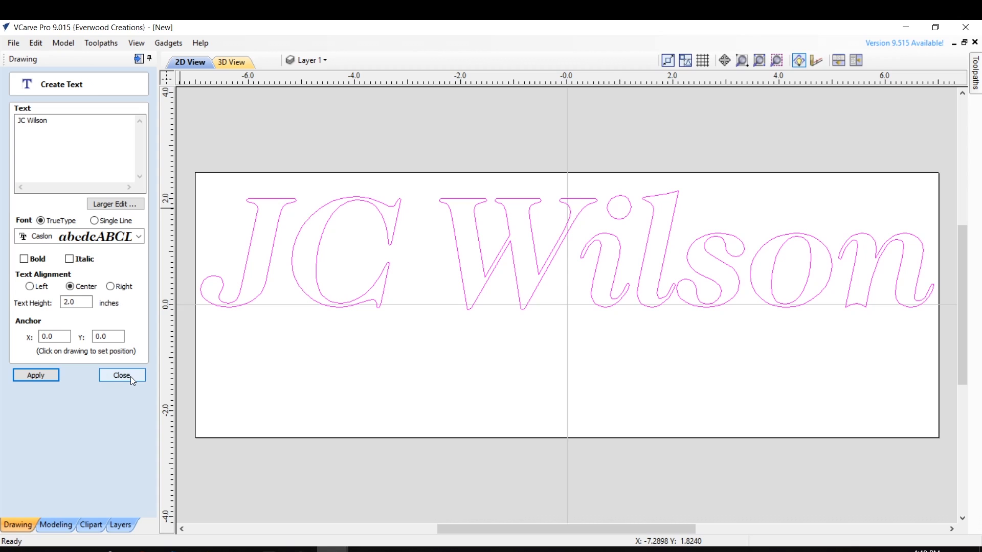
Step: Close the Create Text form, leaving the JC Wilson lettering on the board
click(122, 376)
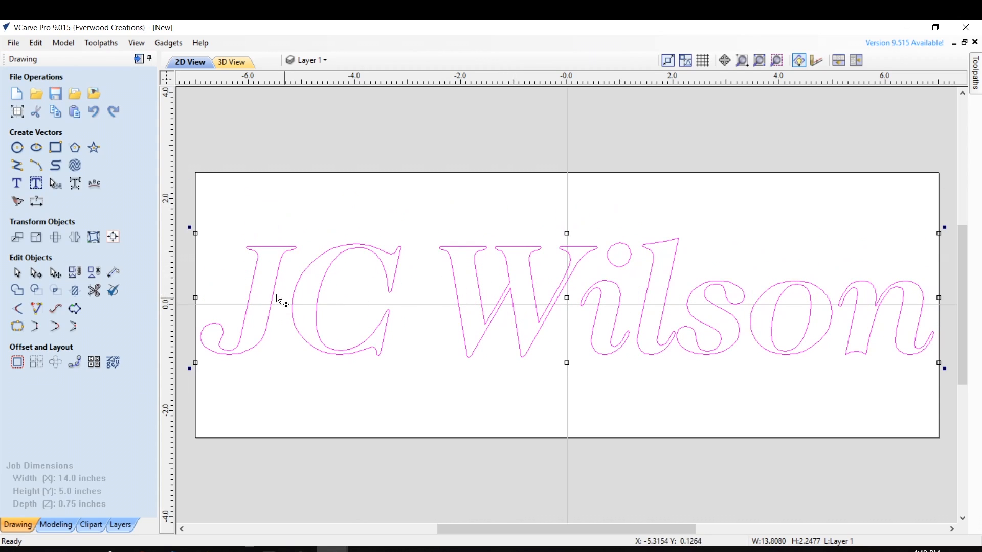
mouse_move(206, 243)
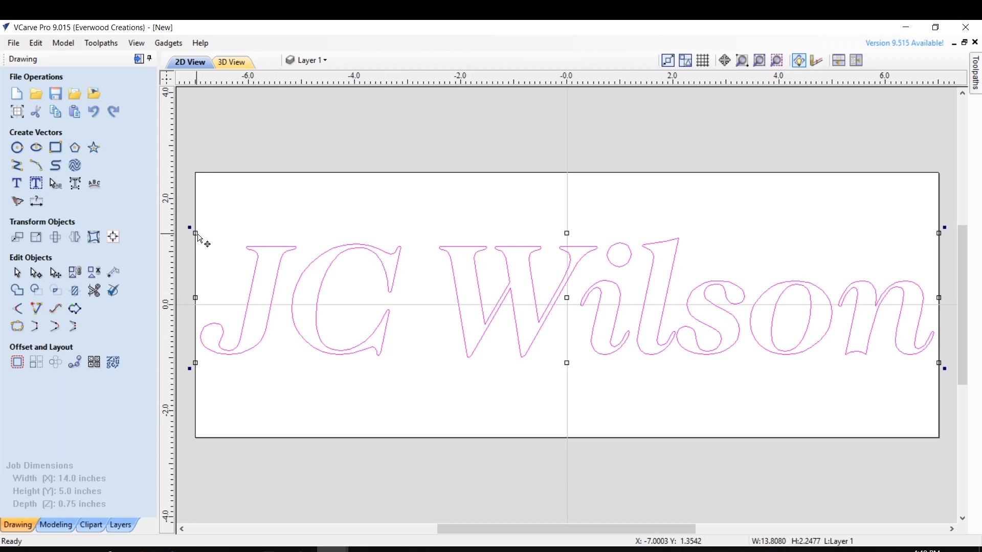
mouse_move(200, 236)
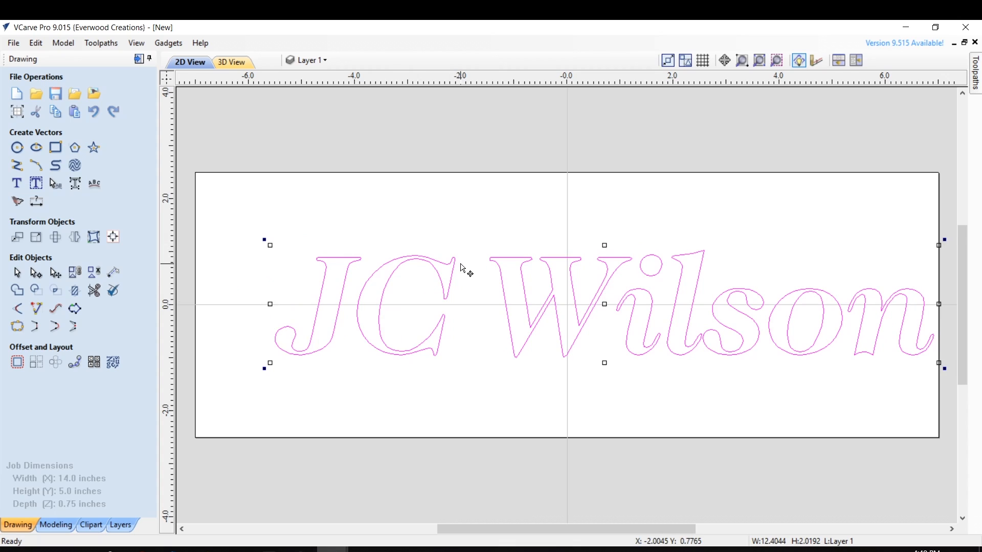
mouse_move(501, 250)
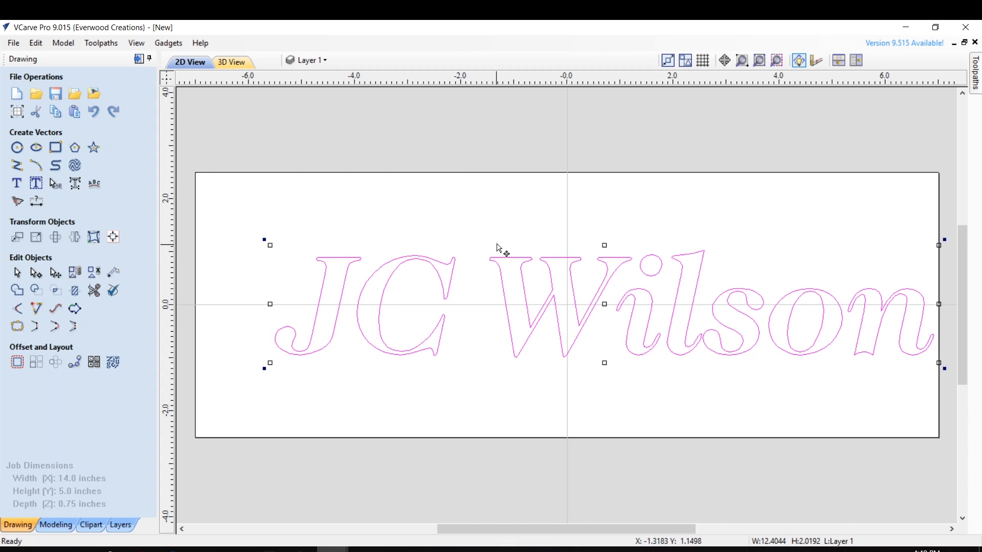
mouse_move(36, 236)
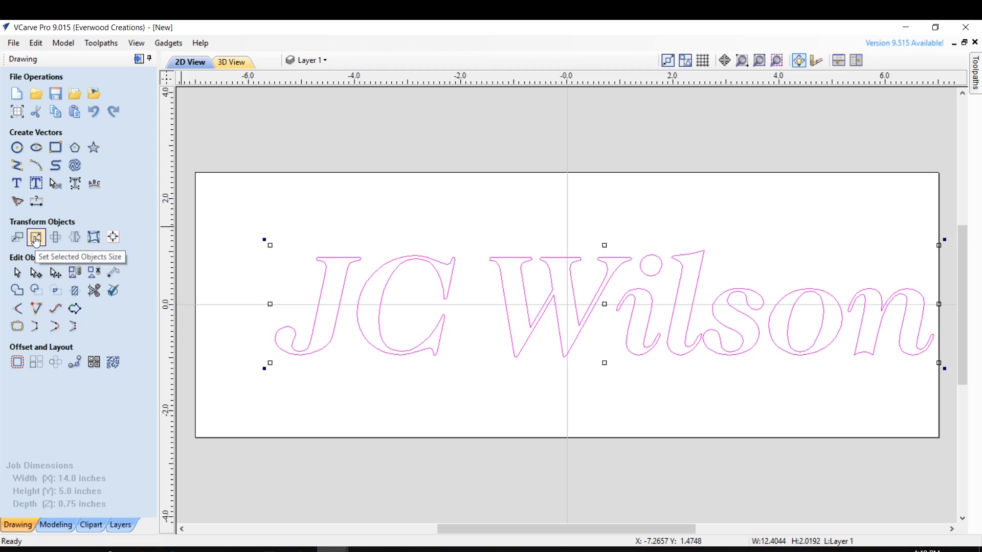
Step: Resize the JC Wilson lettering to 11.6 inches wide with Link XY, then place and deselect it
click(36, 237)
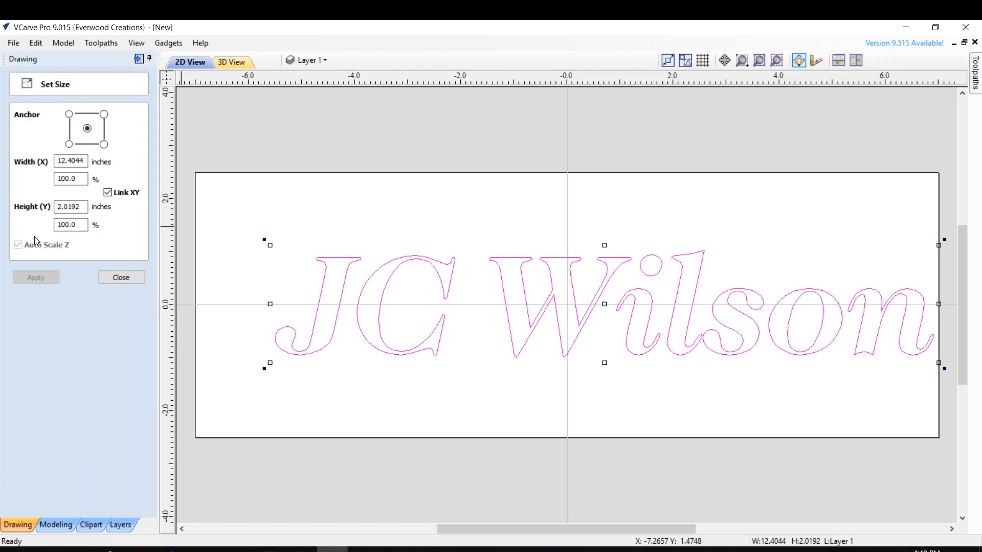
mouse_move(90, 163)
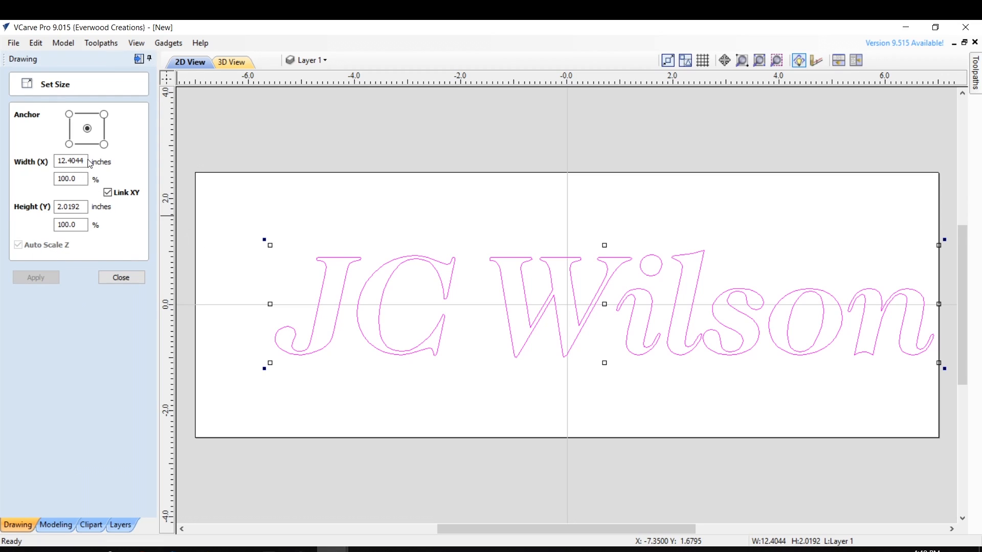
click(71, 160)
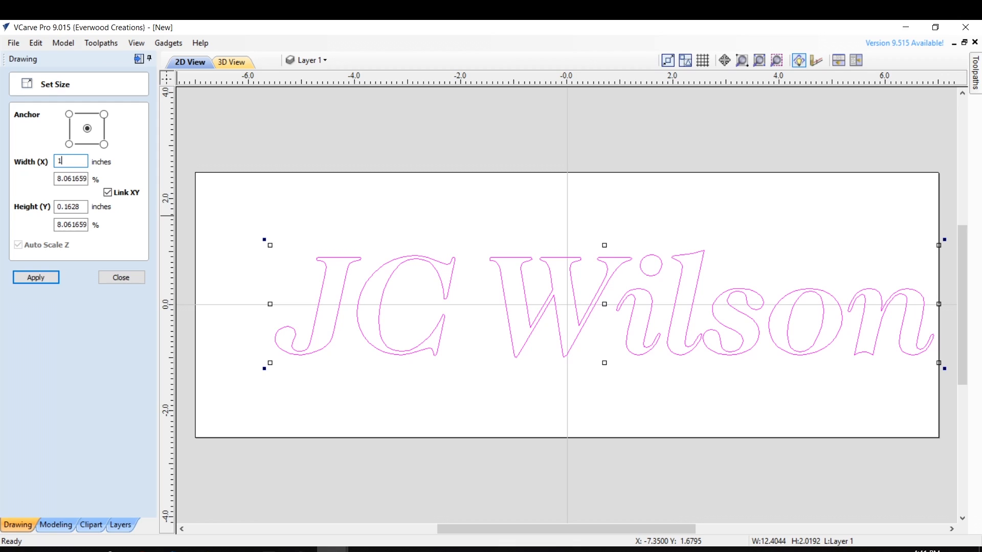
text(1.6)
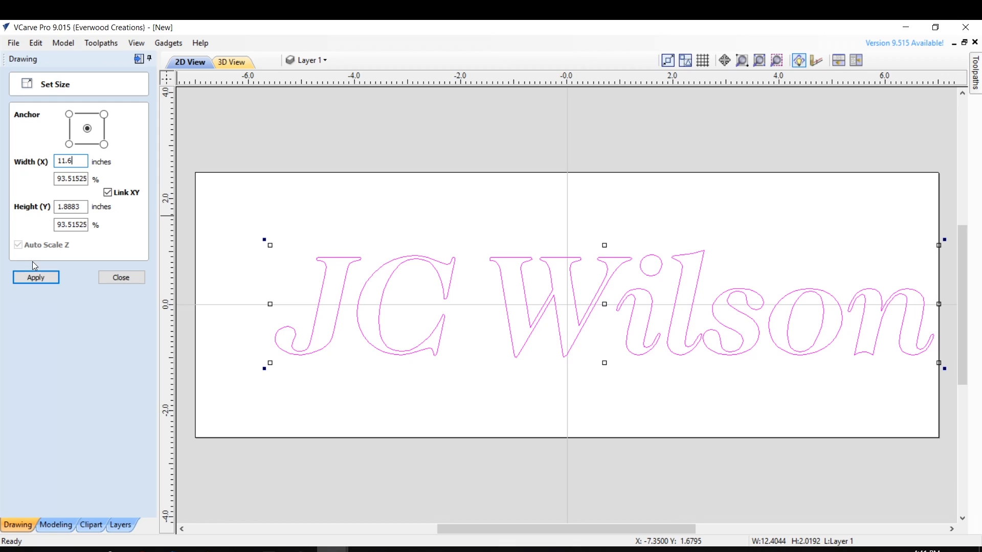
click(35, 277)
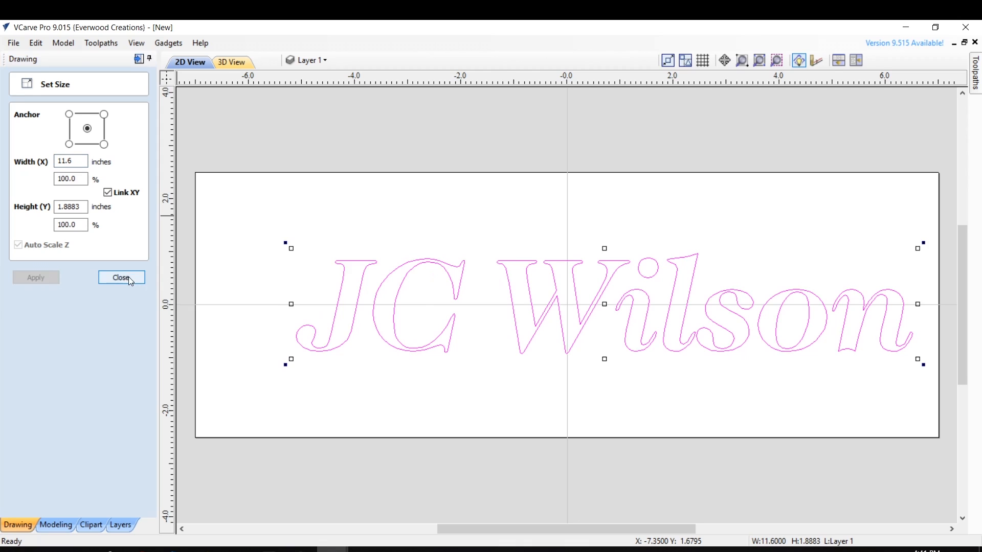
click(120, 277)
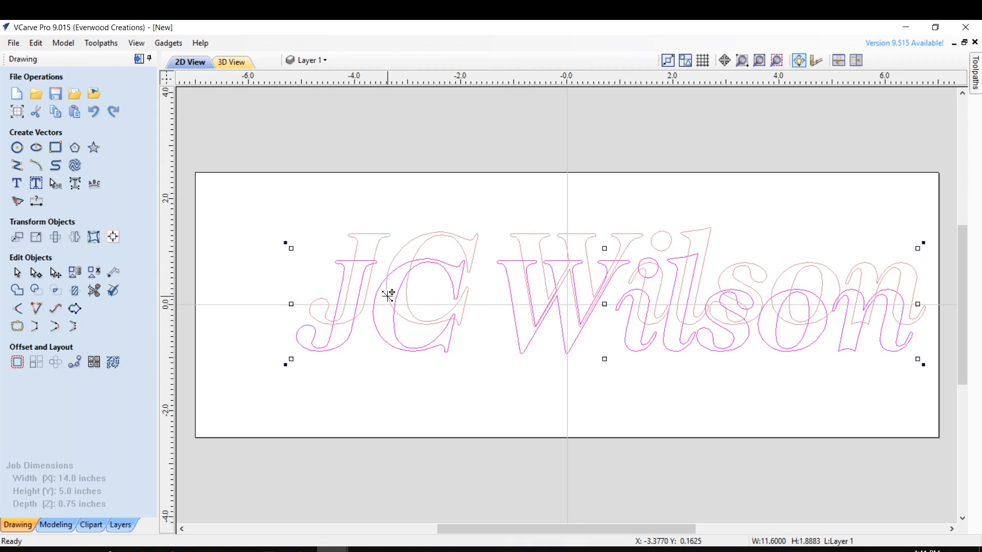
click(351, 376)
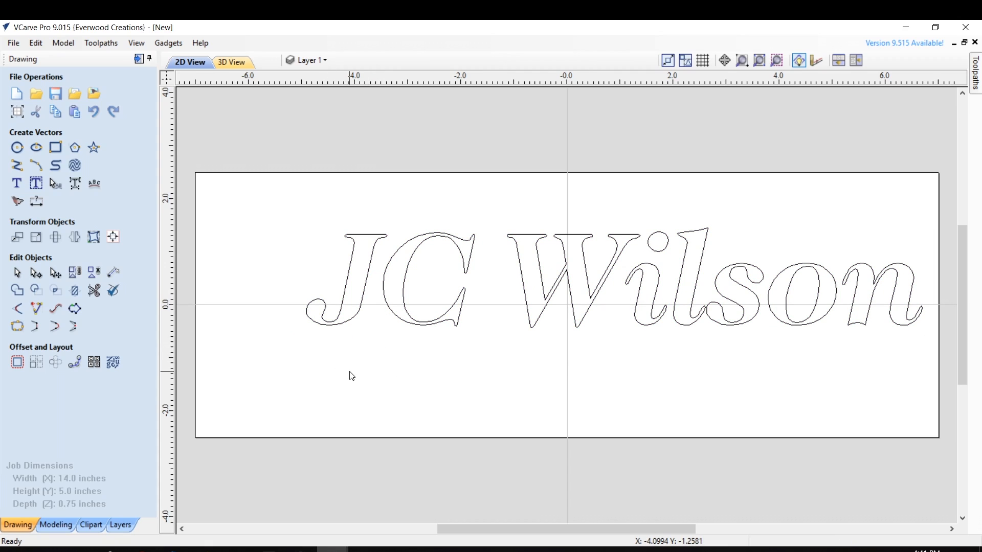
mouse_move(358, 367)
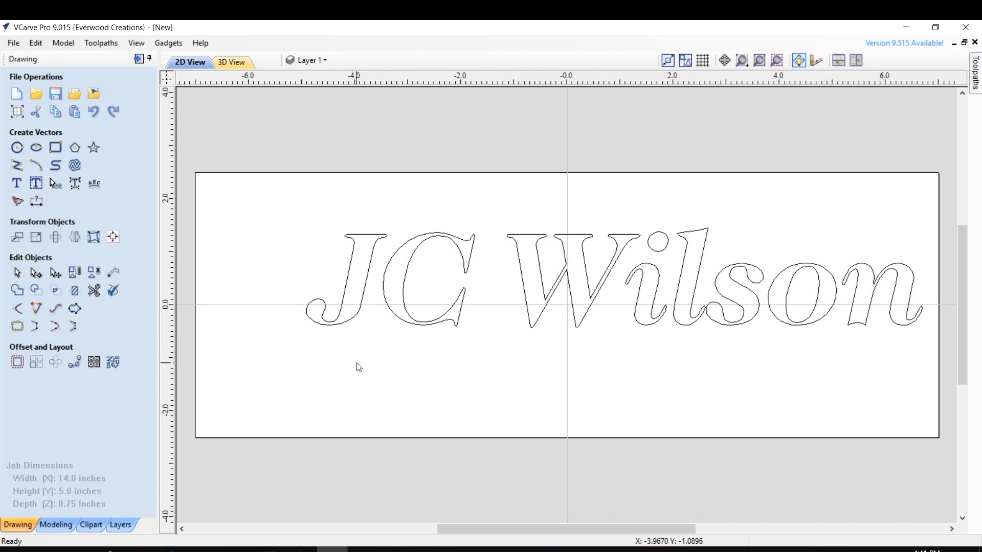
mouse_move(350, 318)
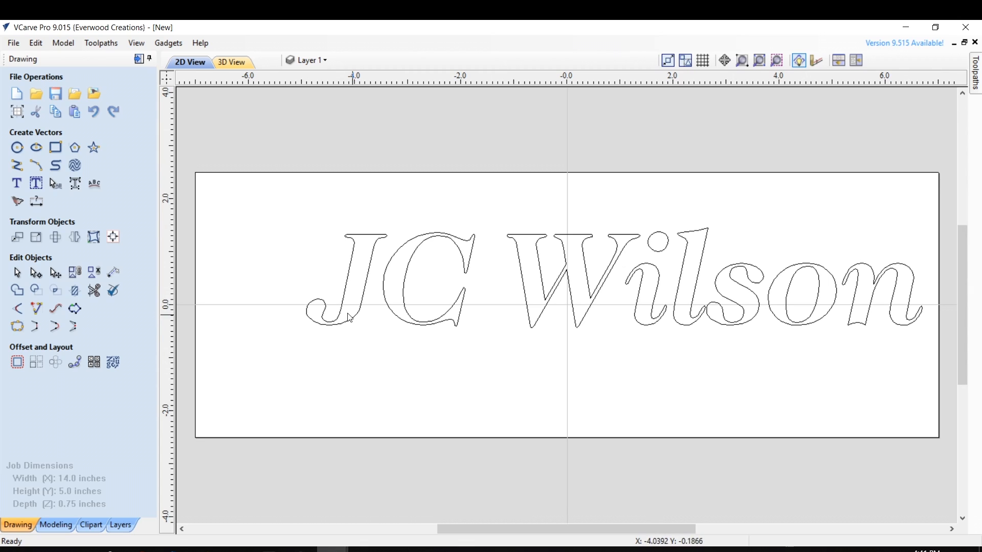
mouse_move(94, 94)
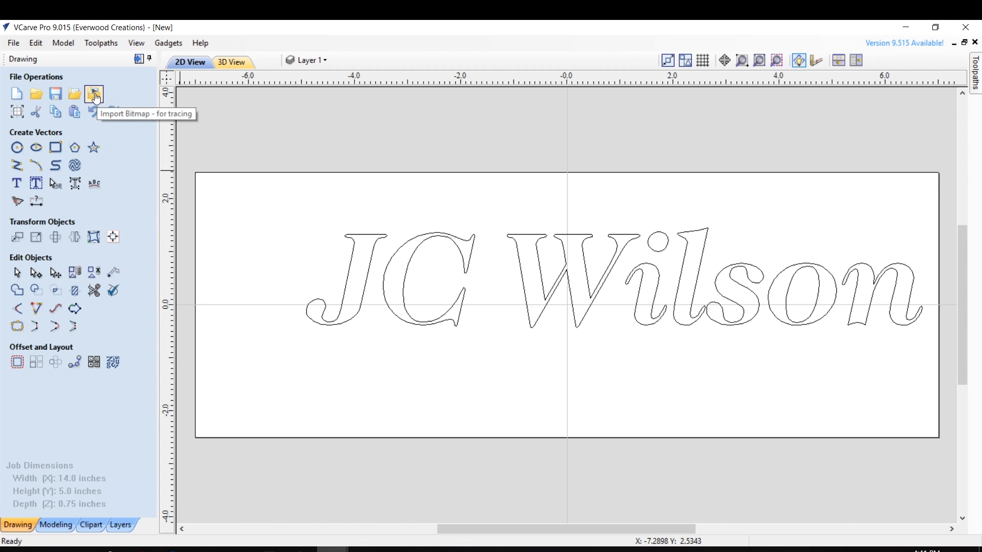
Step: Import the koko Kokopelli bitmap onto the board for tracing
click(94, 94)
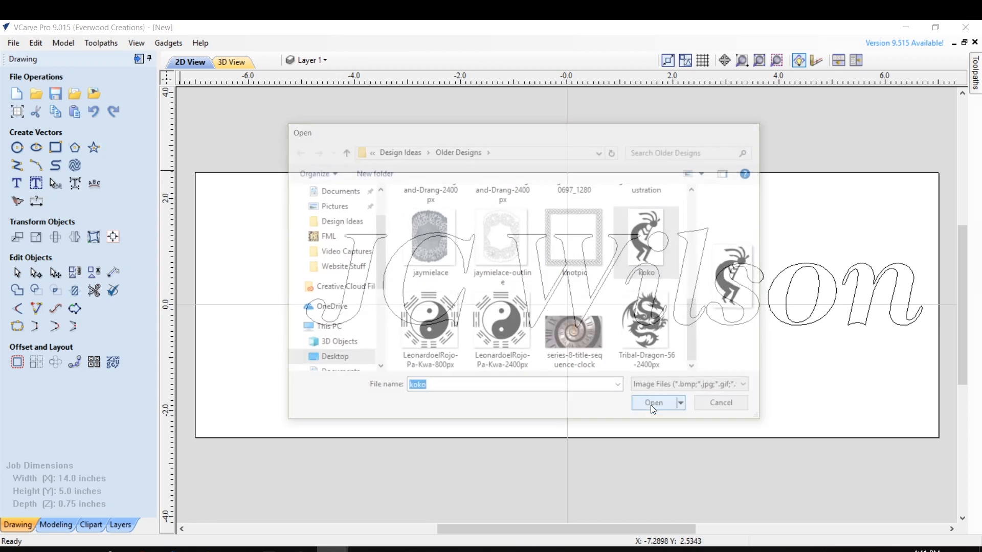
click(654, 403)
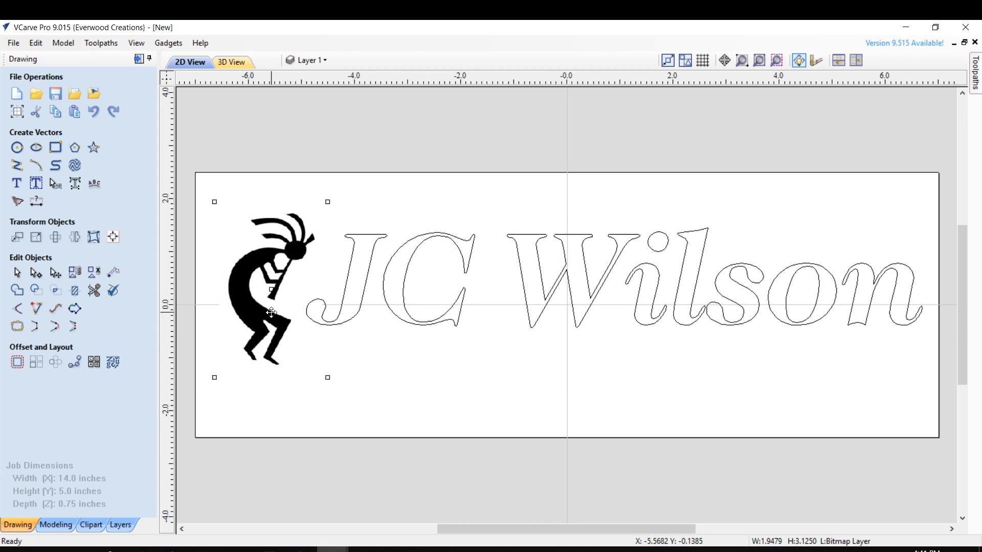
mouse_move(240, 319)
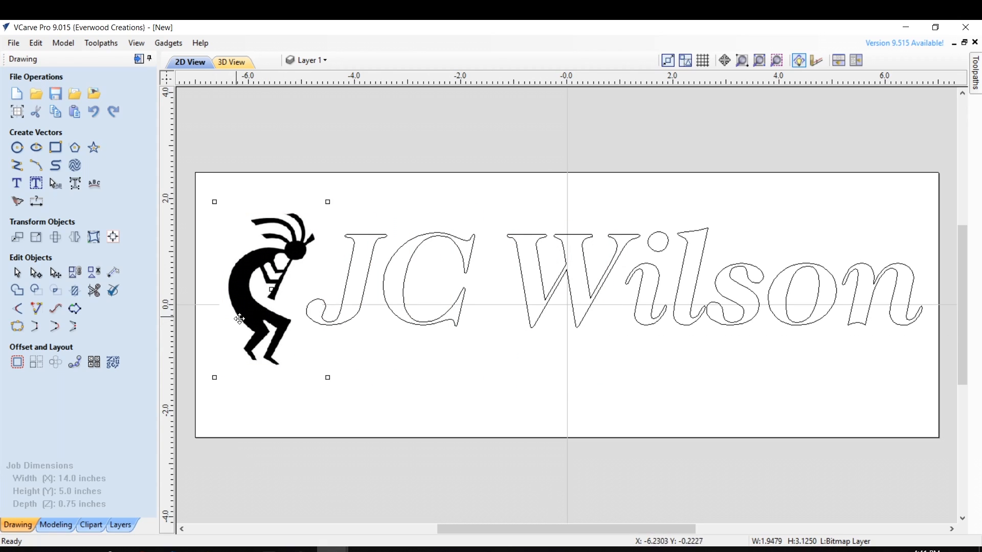
mouse_move(264, 339)
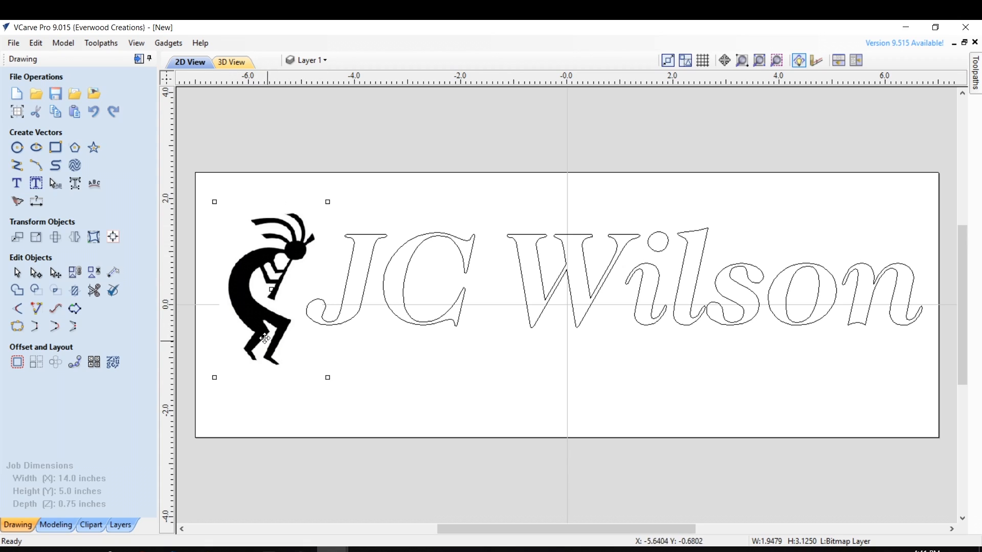
mouse_move(17, 201)
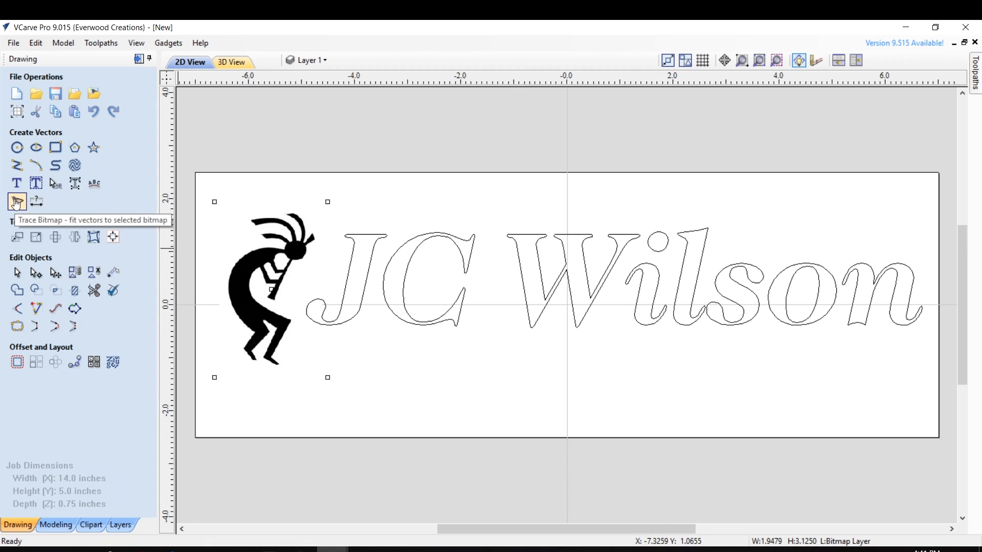
Step: Trace the Kokopelli bitmap into grouped outline vectors beside the lettering
click(17, 201)
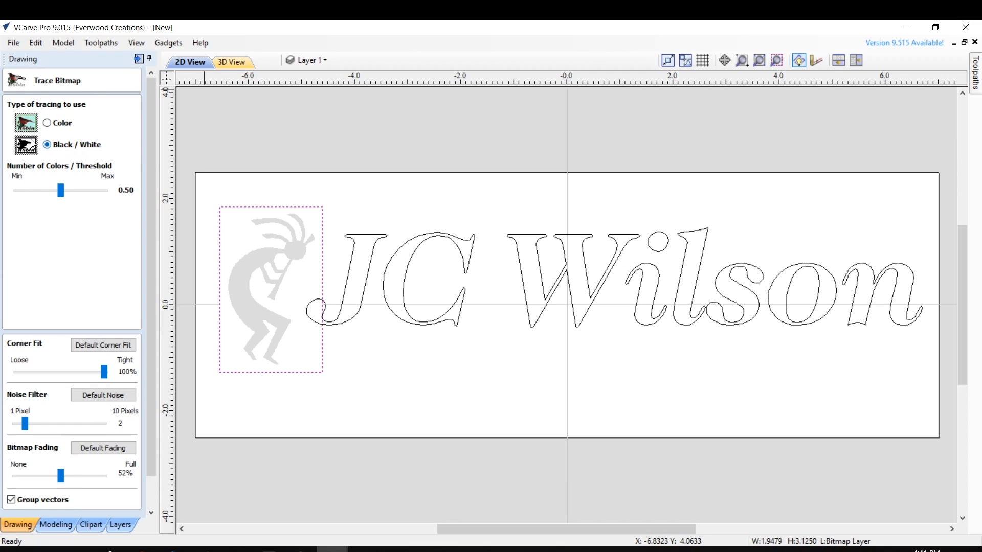
mouse_move(79, 221)
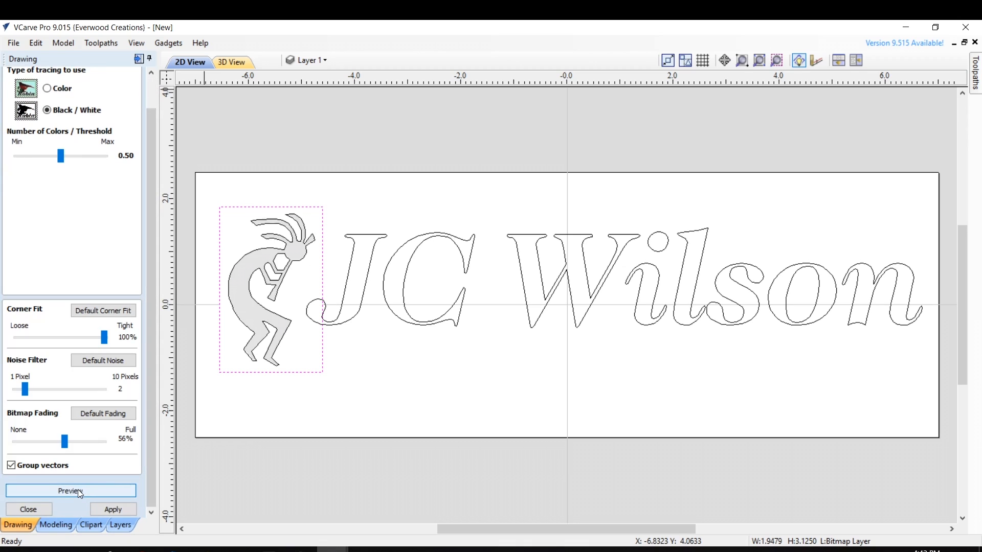
mouse_move(274, 359)
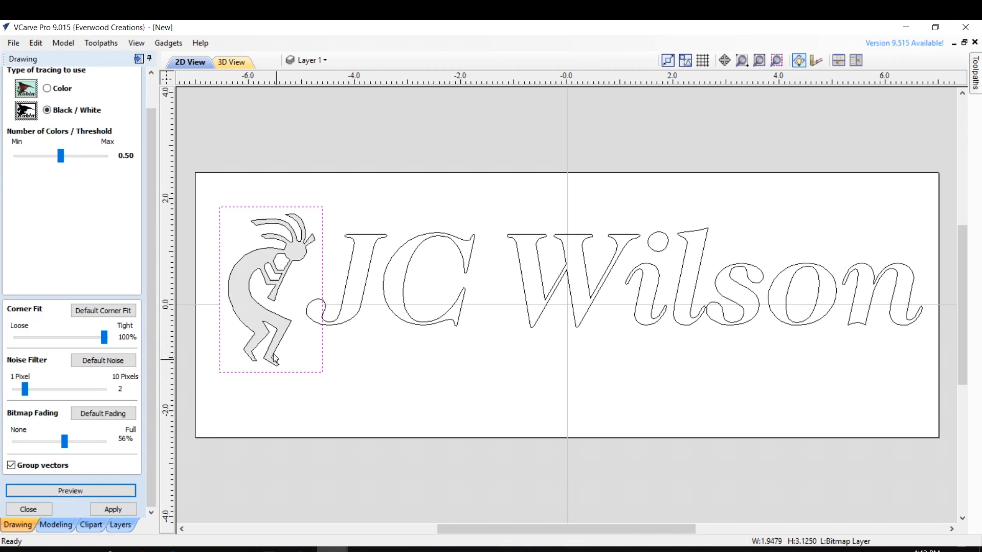
mouse_move(124, 406)
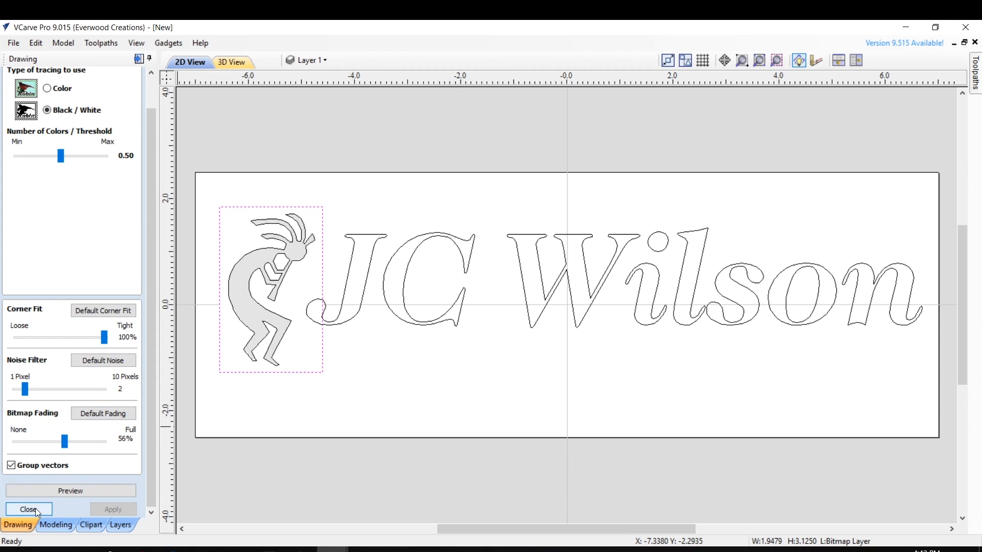
click(27, 510)
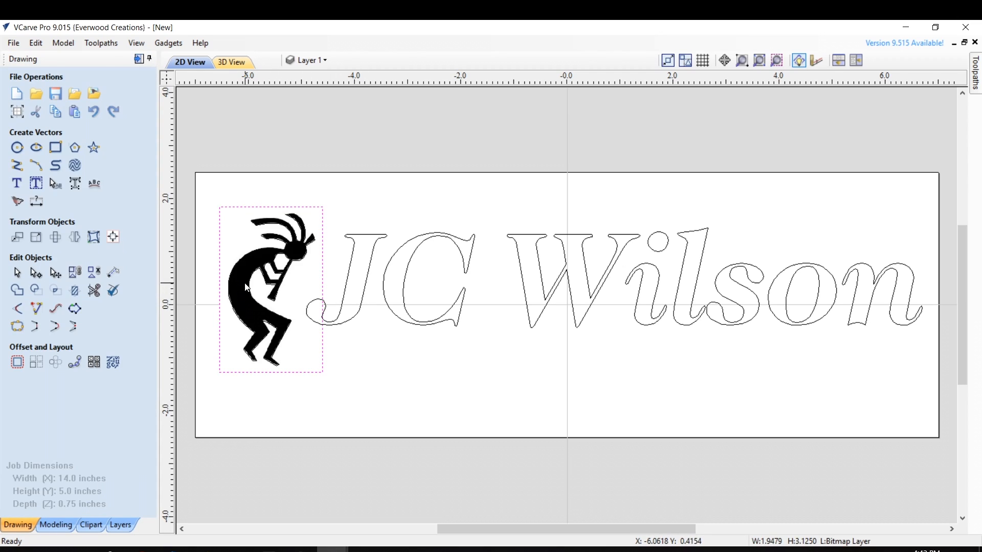
Step: Drag the Kokopelli bitmap off the job below and select its traced outline
click(263, 288)
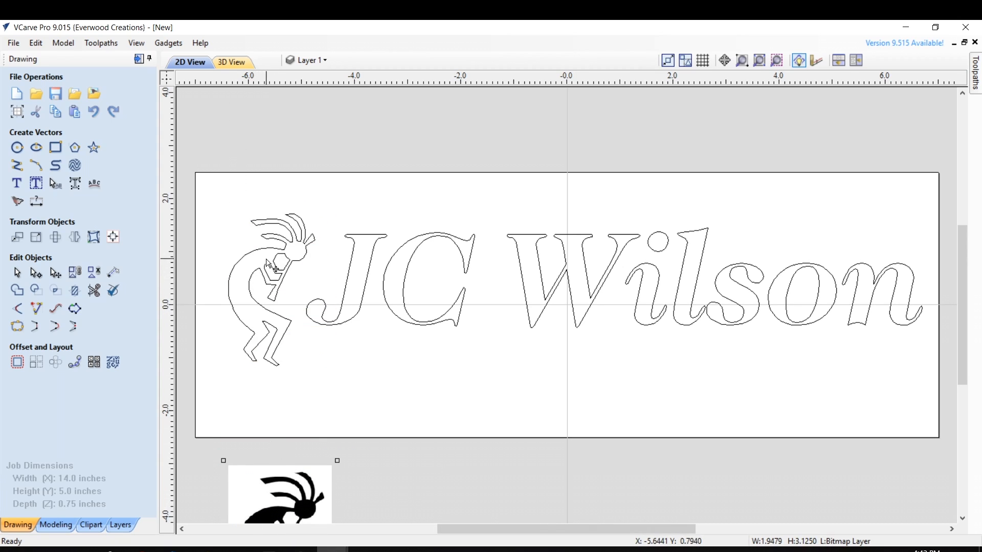
click(275, 269)
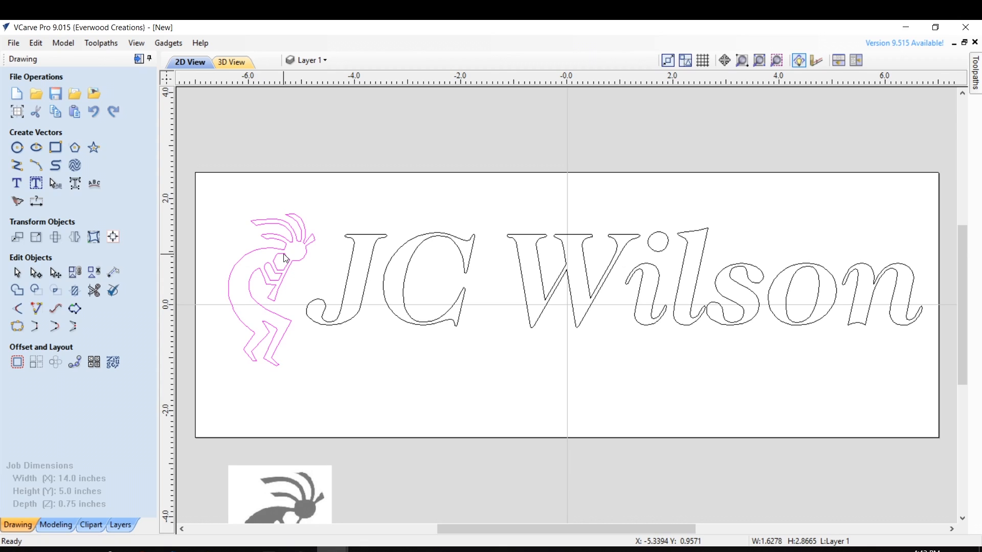
mouse_move(300, 337)
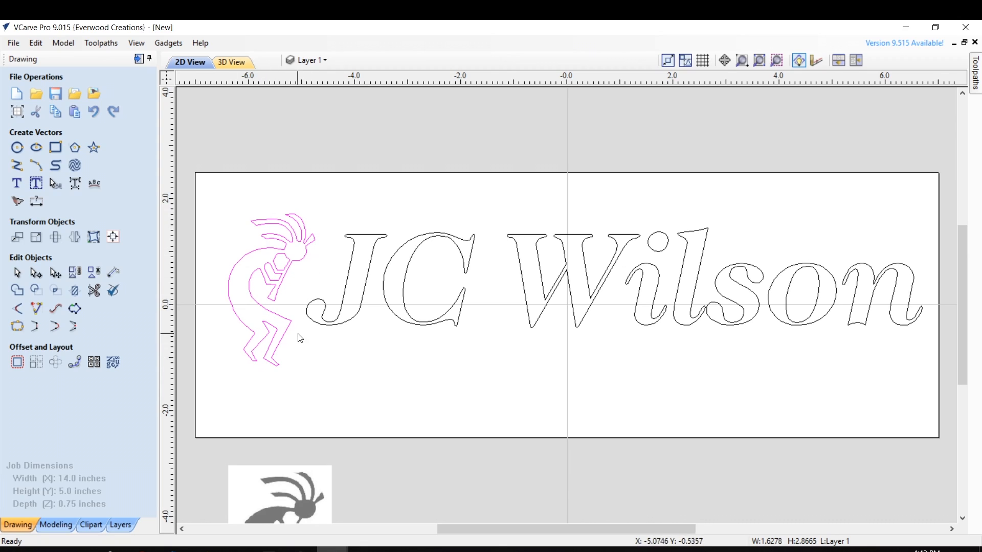
mouse_move(345, 353)
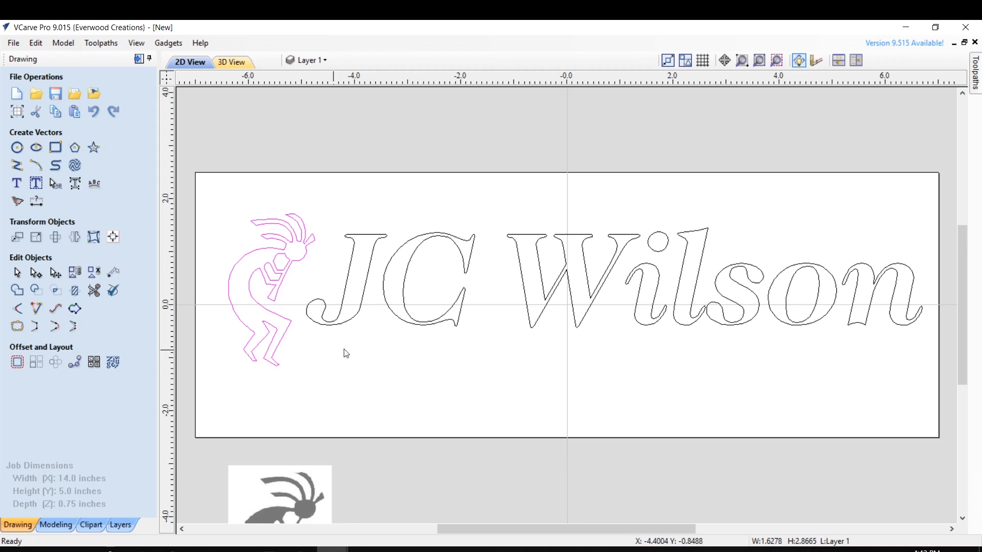
mouse_move(346, 344)
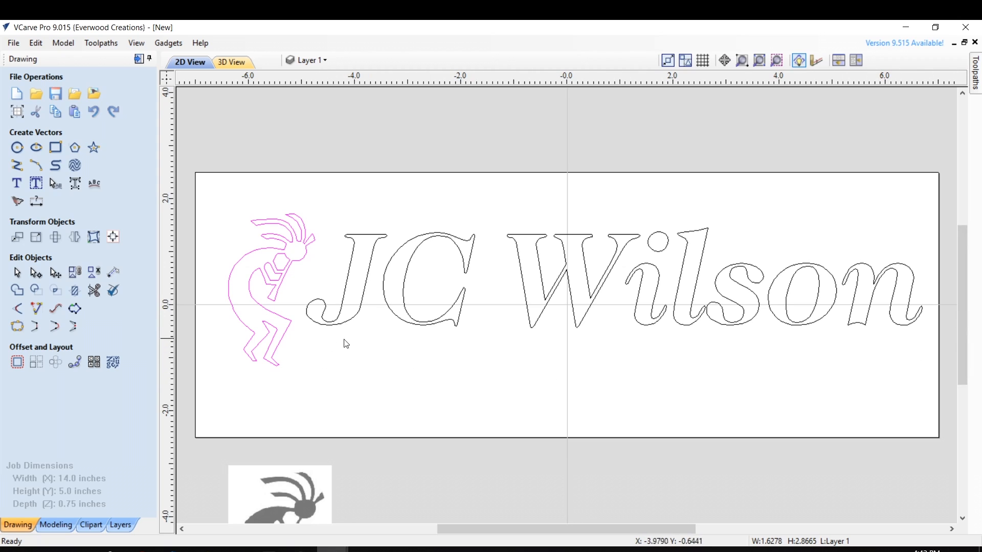
mouse_move(761, 351)
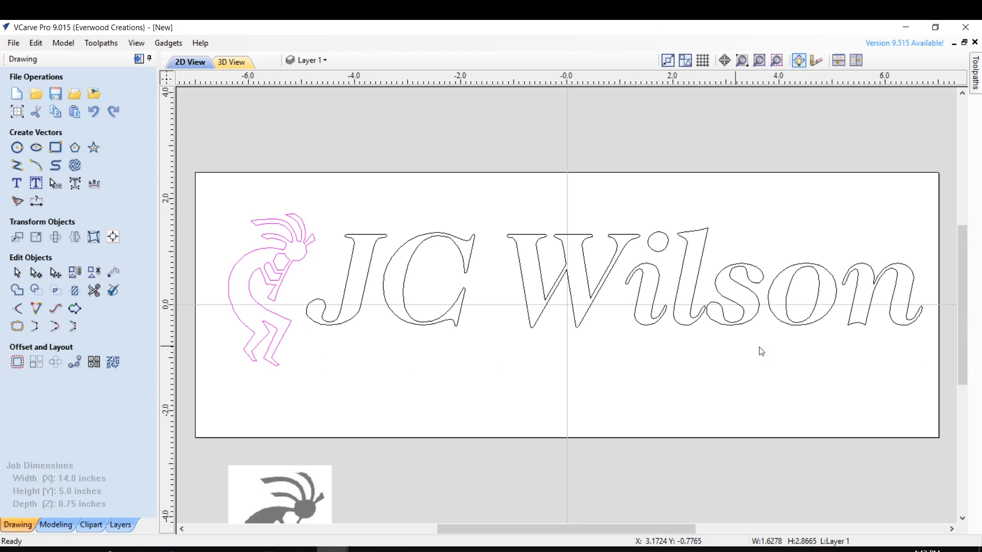
mouse_move(366, 300)
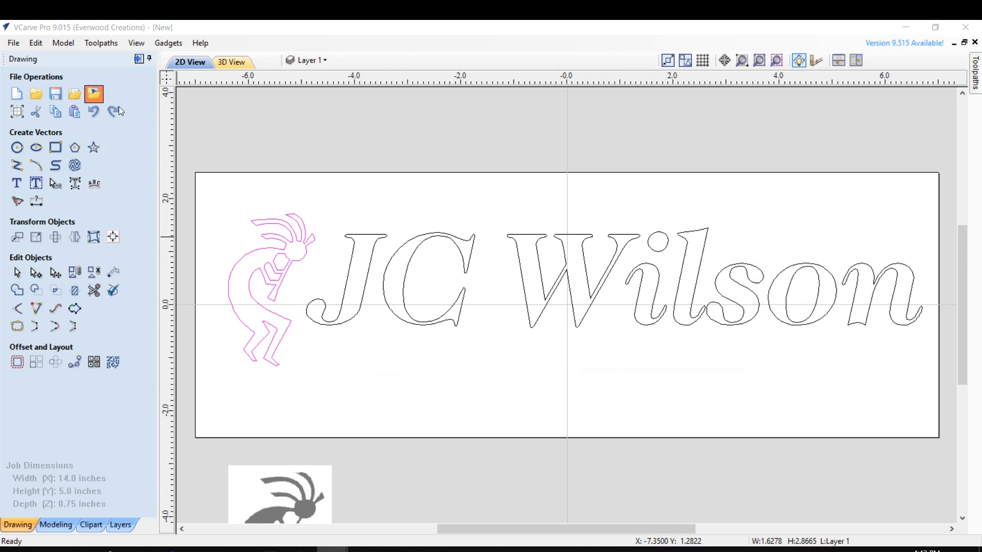
Step: Import the 'arrow border' bitmap from the Design Ideas folder onto the board
click(94, 93)
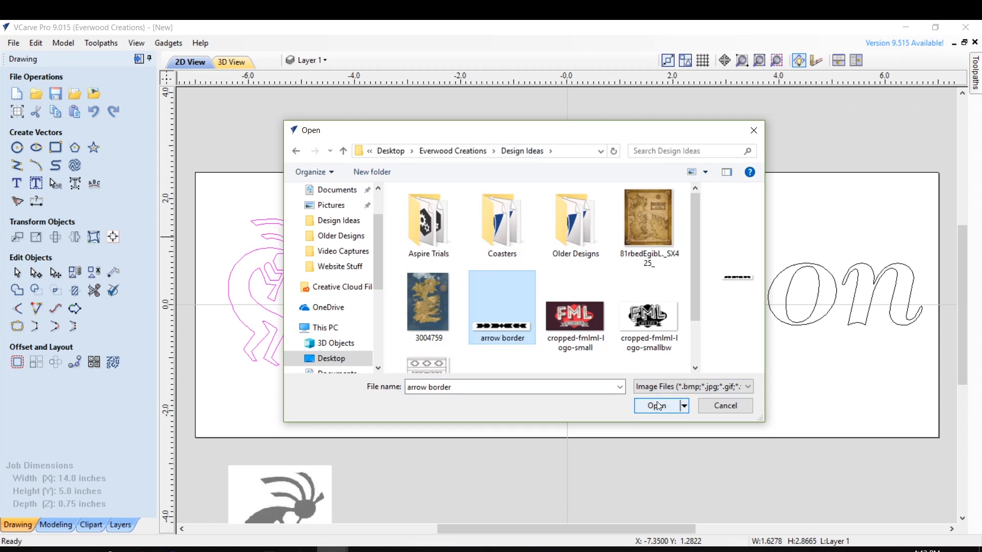
click(657, 406)
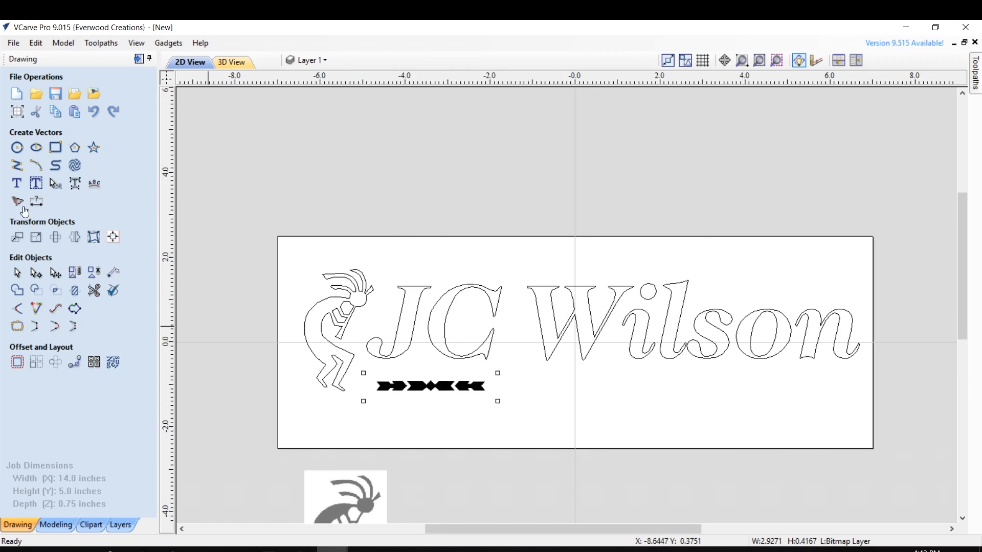
mouse_move(17, 202)
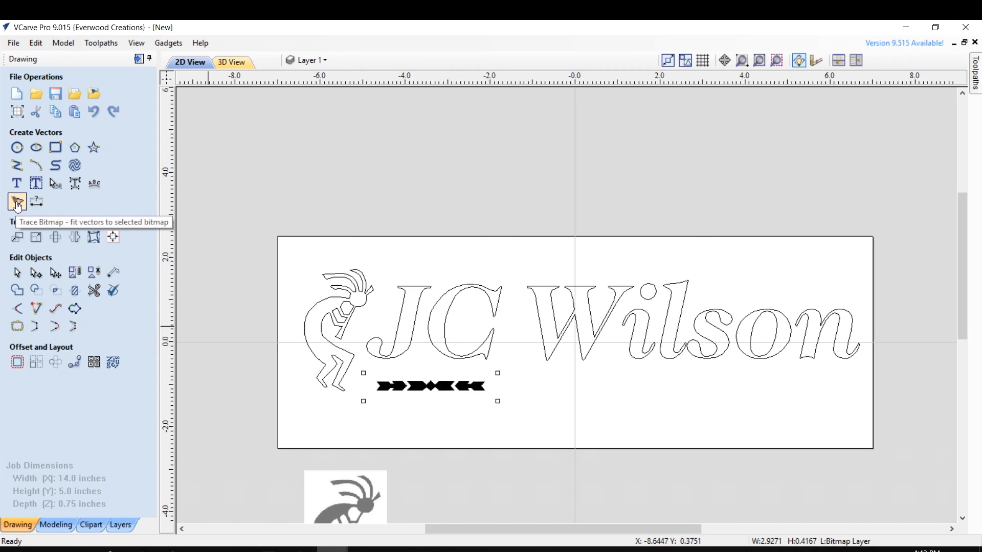
Step: Trace the arrow border bitmap in Black/White into grouped outline vectors
click(18, 200)
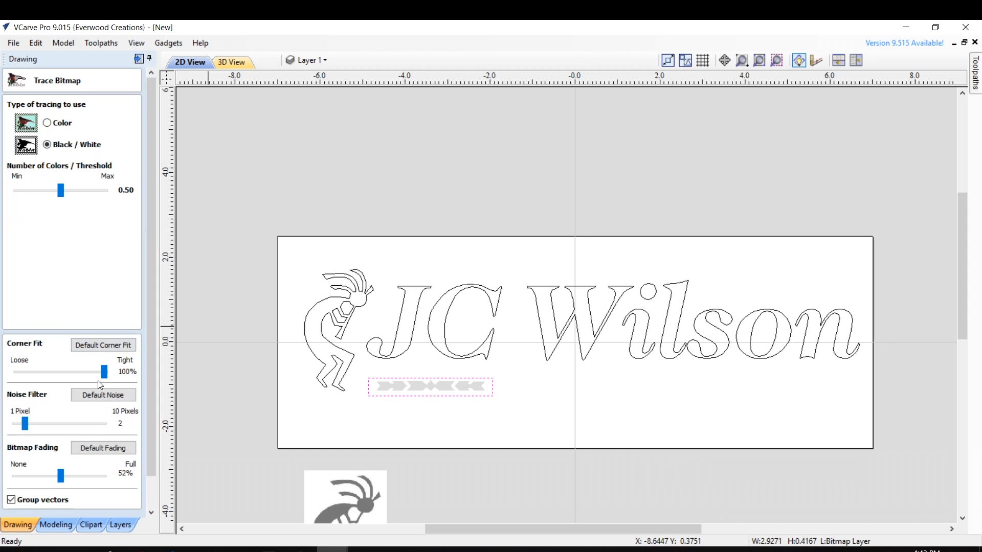
mouse_move(306, 395)
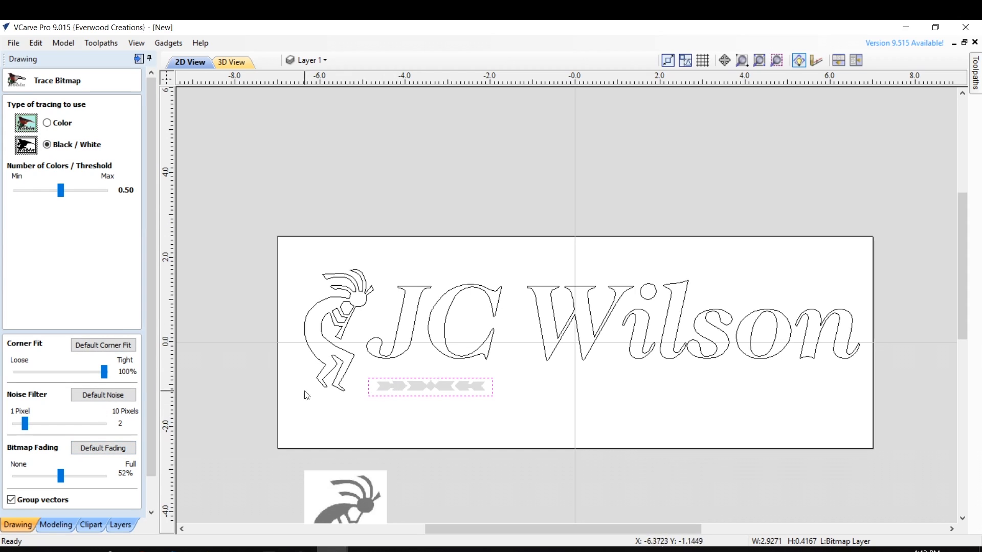
mouse_move(94, 370)
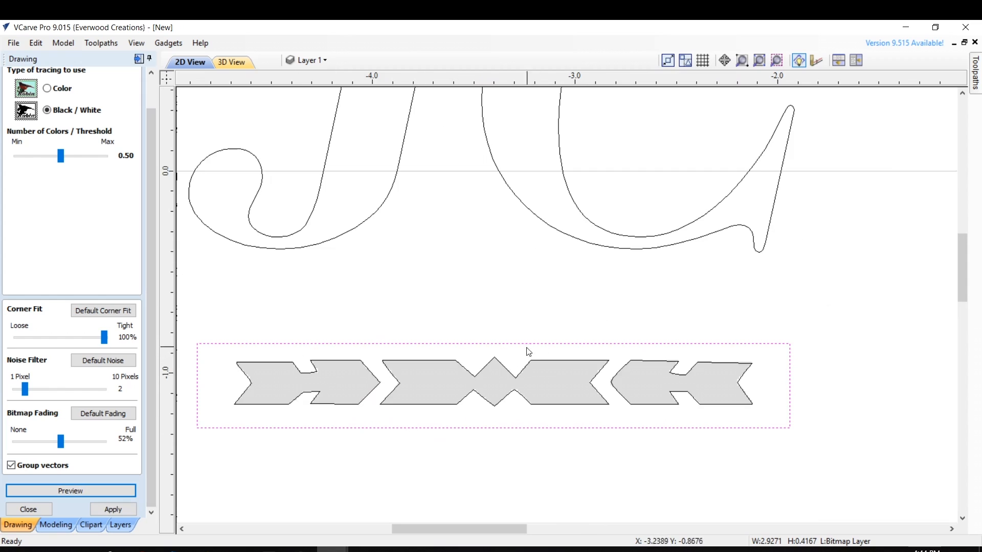
click(112, 510)
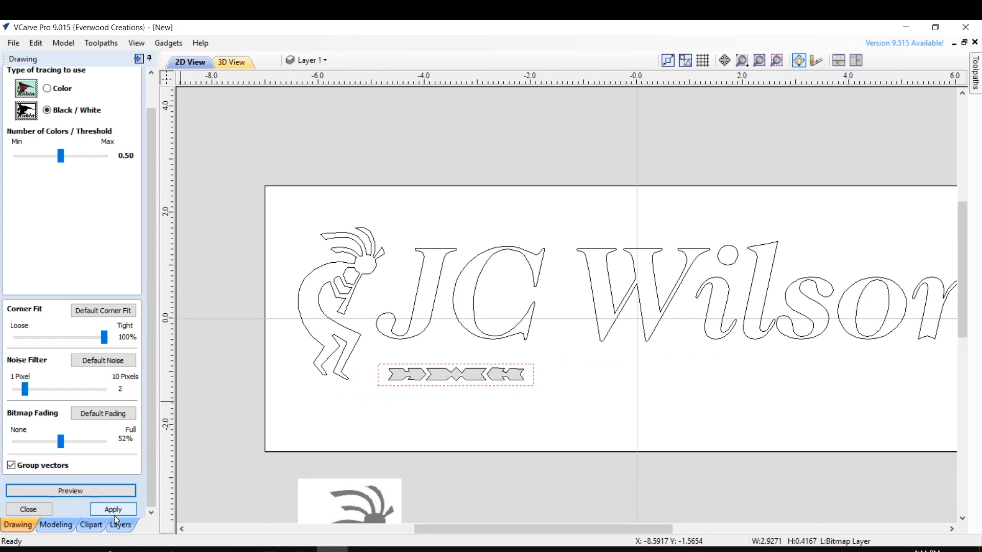
click(28, 509)
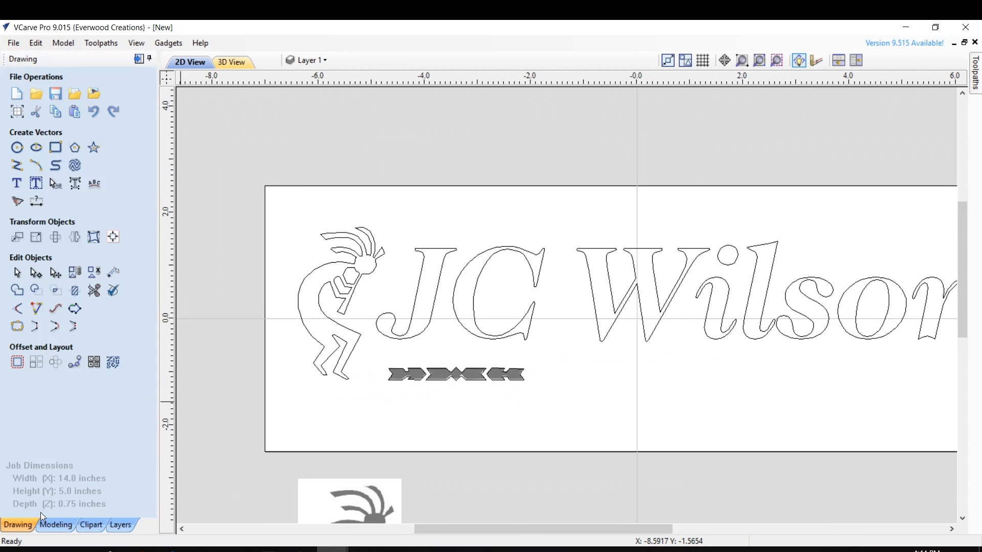
Step: Drag the arrow border bitmap below the job and select its traced outline
click(456, 374)
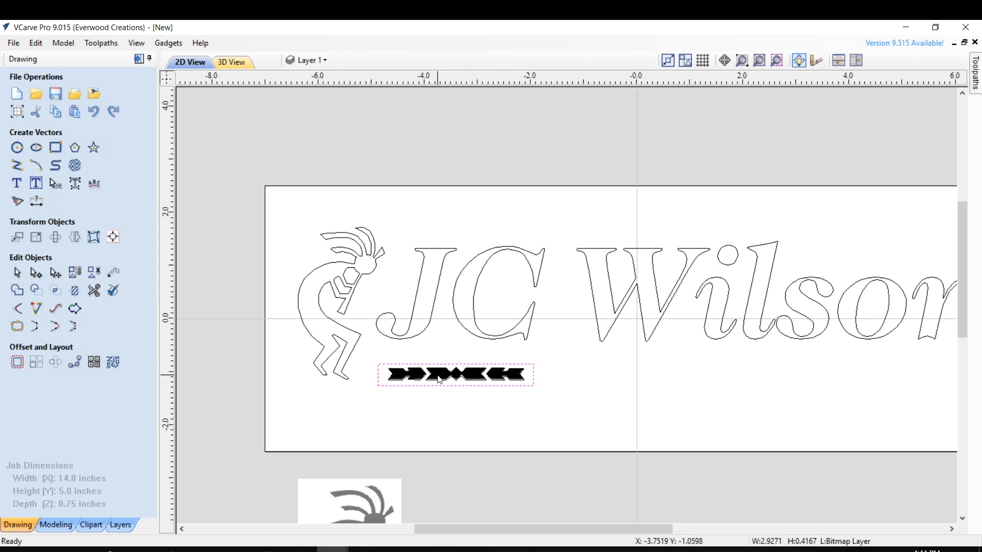
click(455, 374)
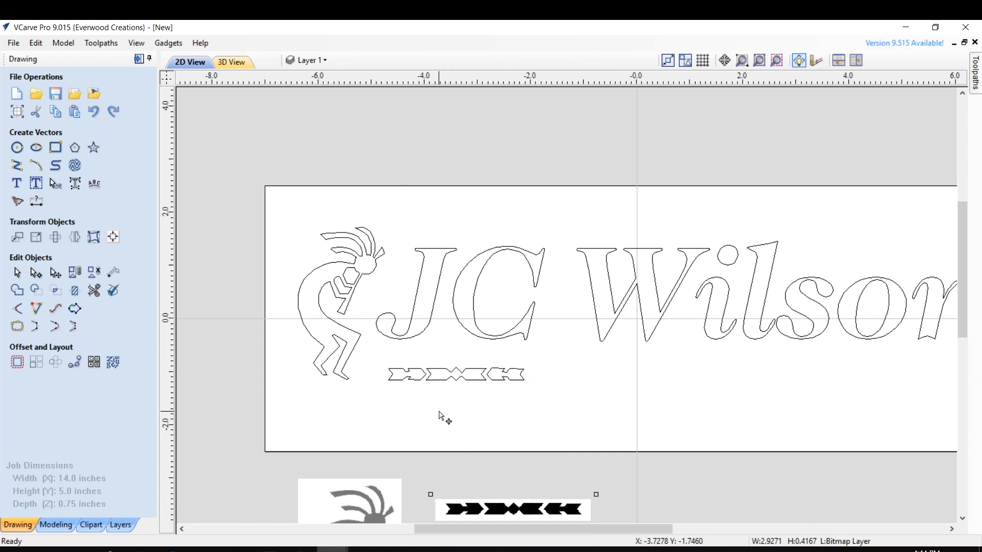
click(456, 374)
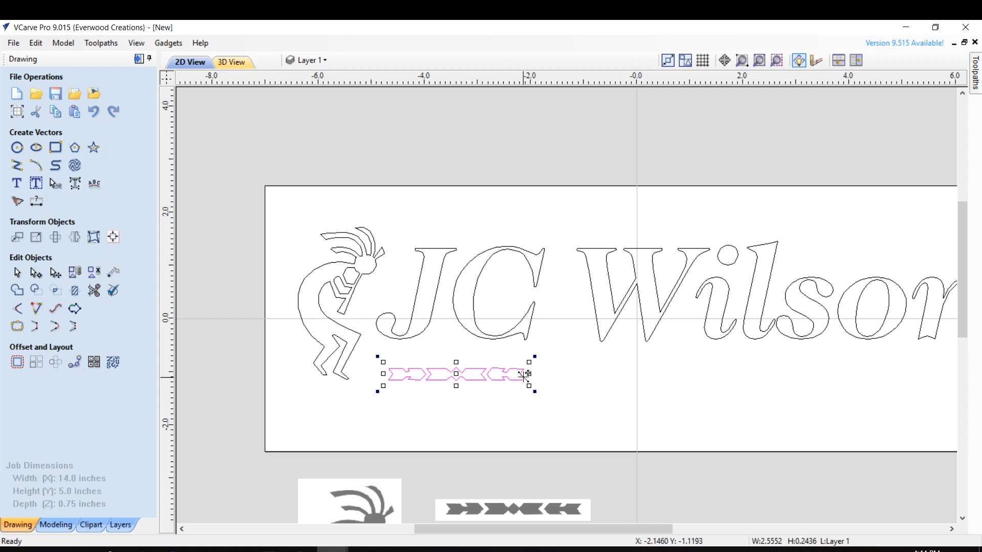
mouse_move(629, 404)
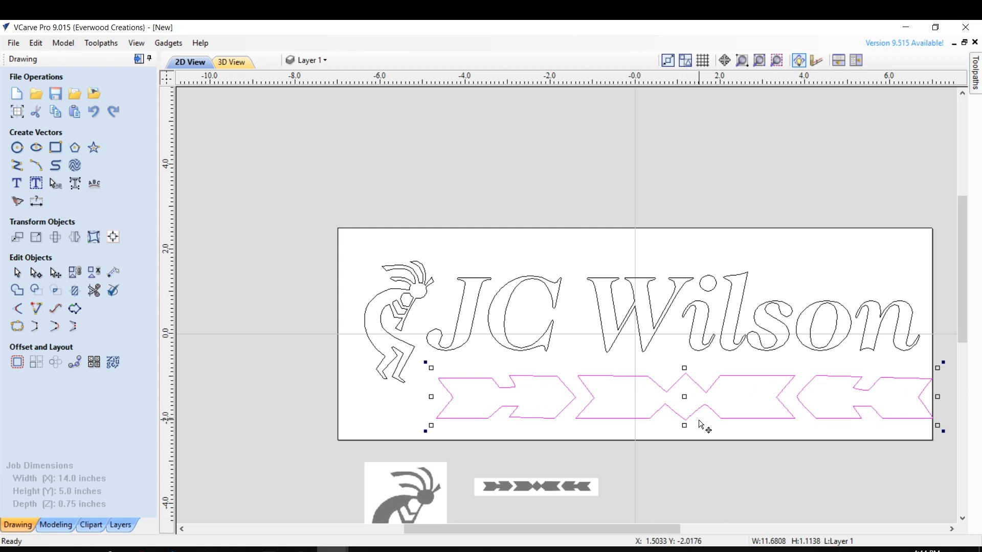
mouse_move(908, 421)
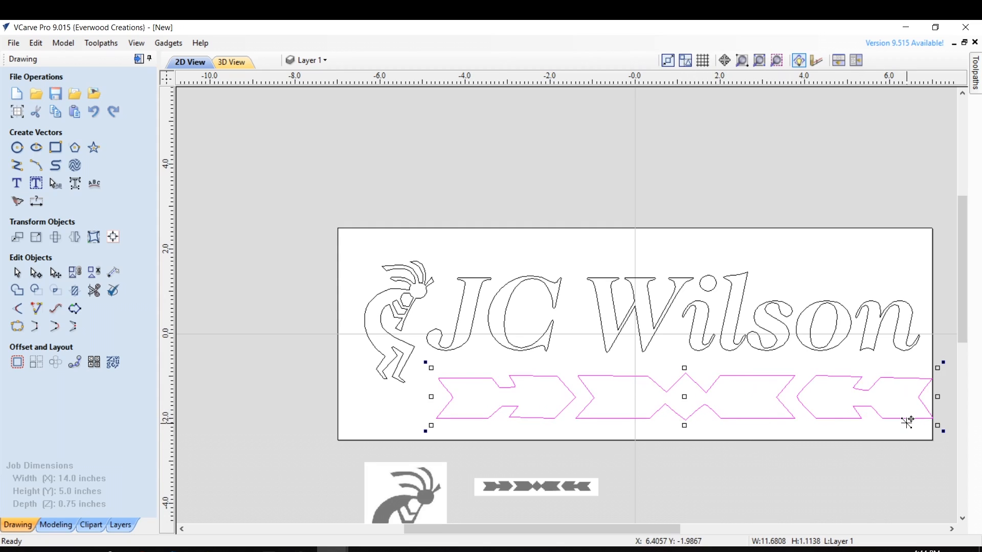
mouse_move(866, 432)
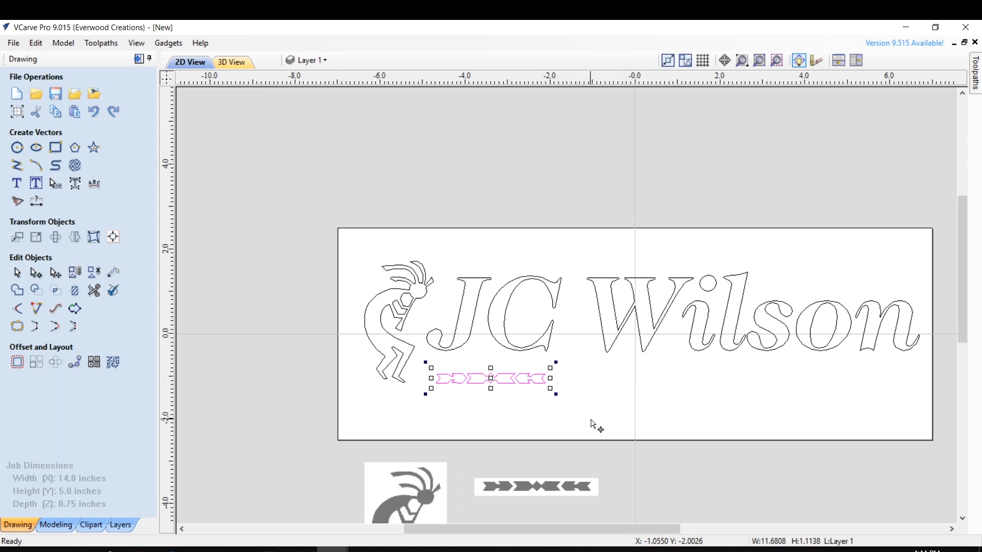
mouse_move(36, 236)
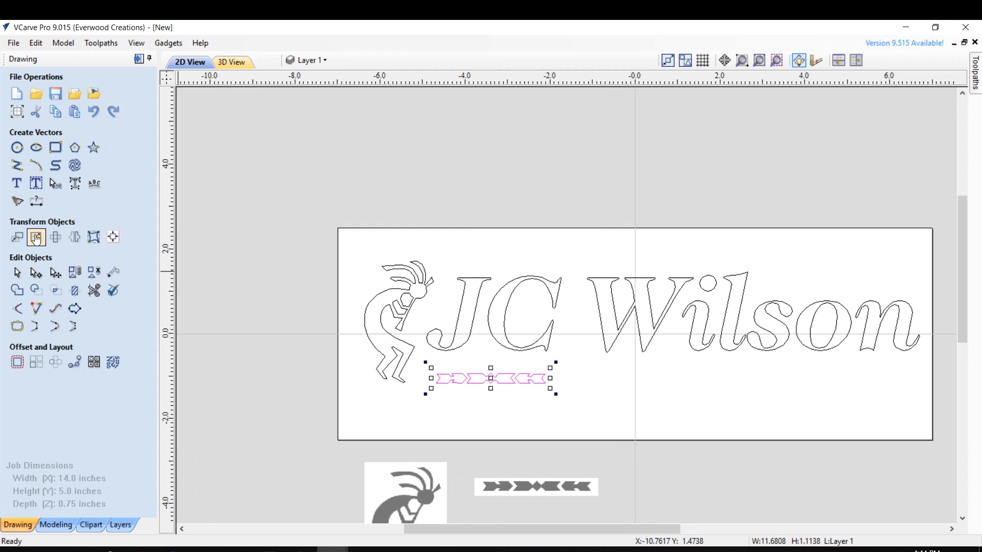
Step: Resize the arrow border to 0.35 in tall with Link XY, giving about 3.67 in width
click(35, 236)
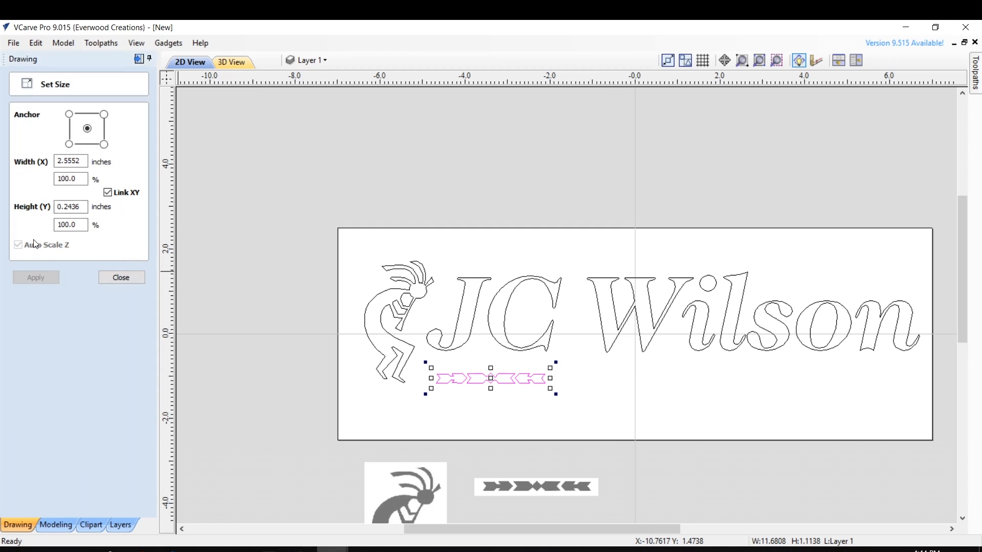
triple_click(68, 207)
text(0.35)
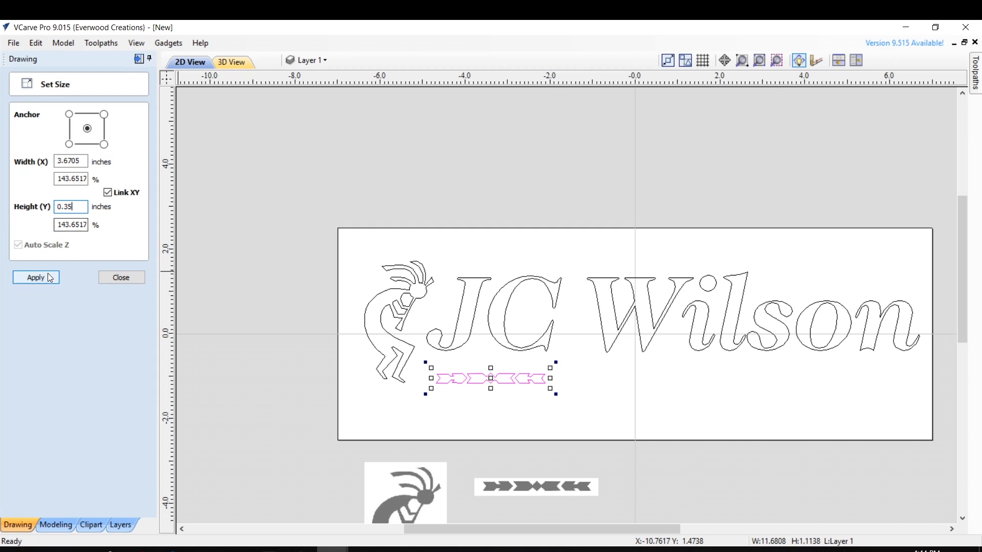
click(36, 277)
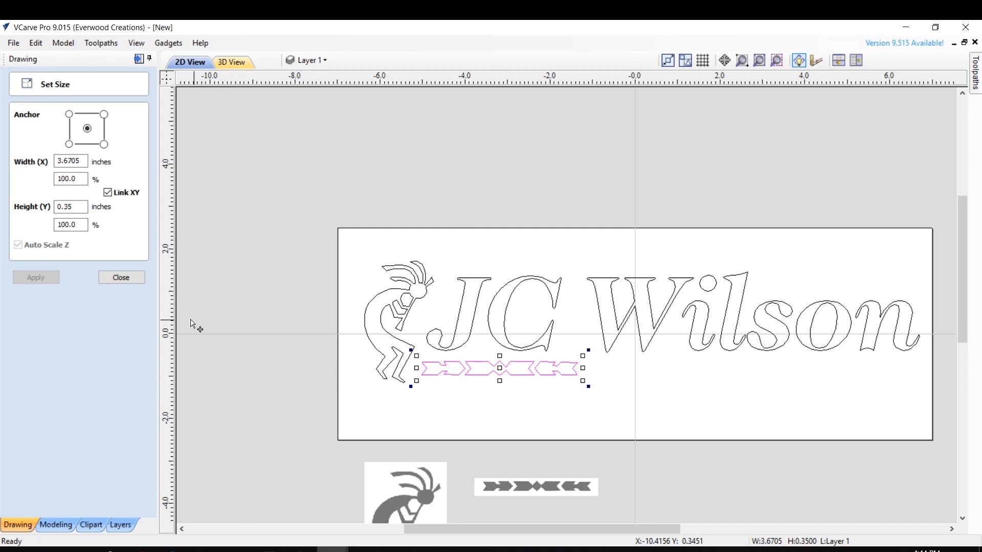
click(121, 278)
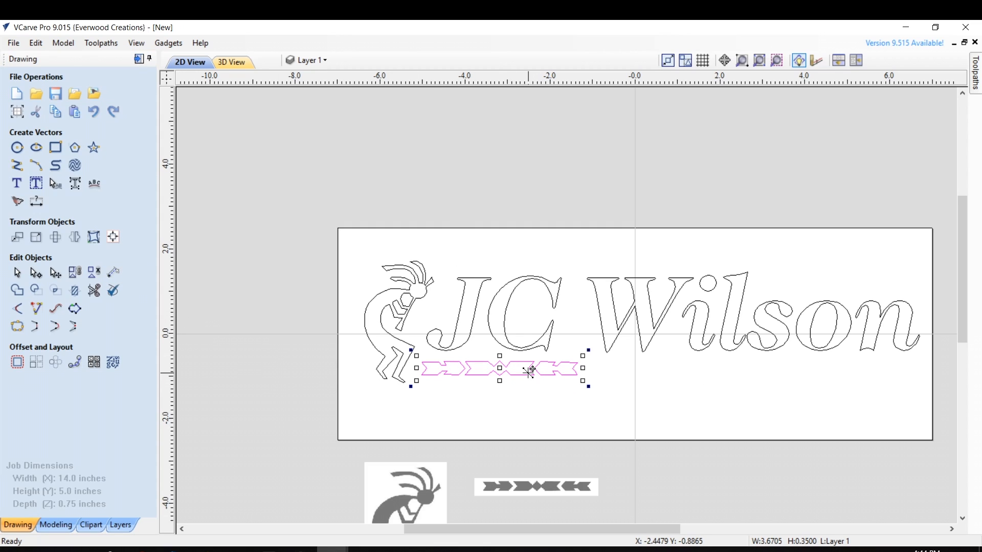
mouse_move(589, 404)
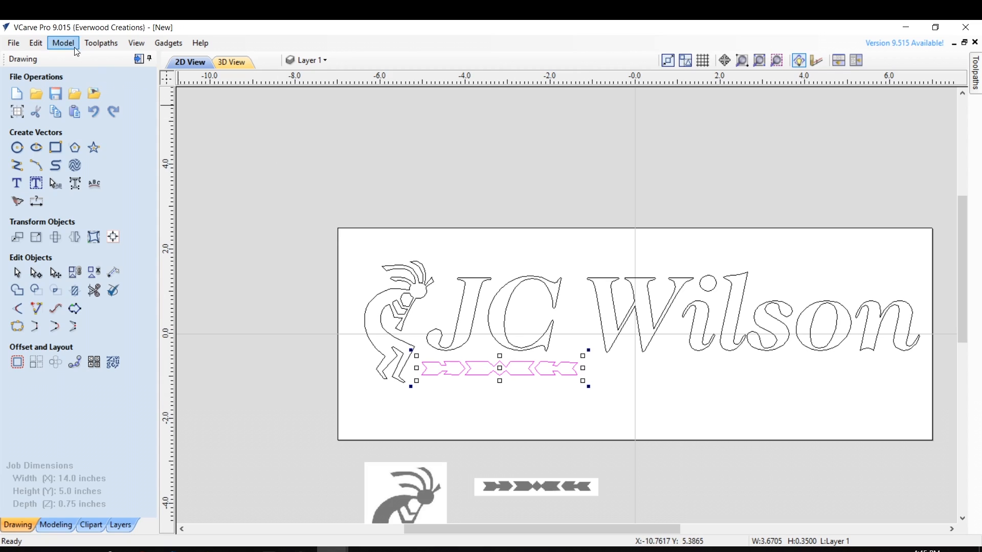
click(35, 43)
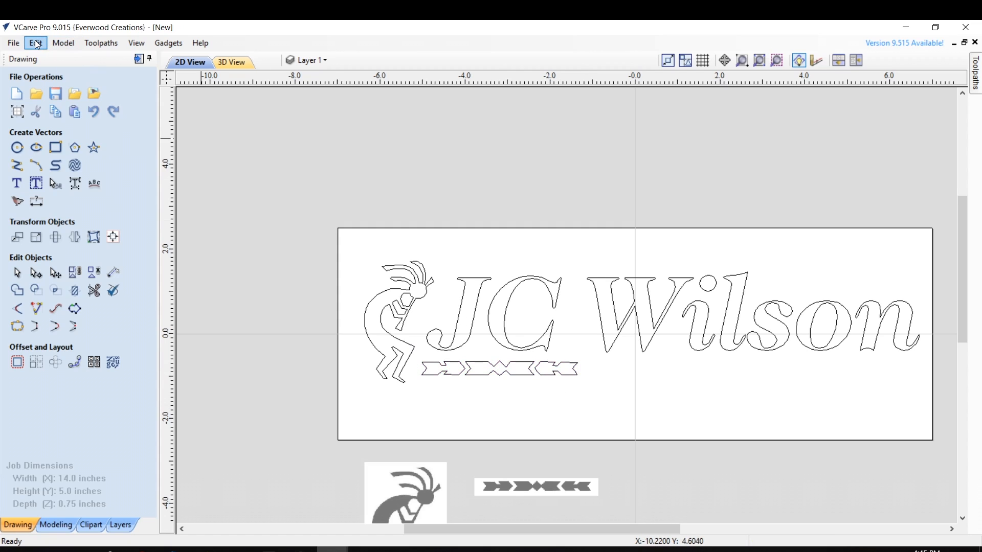
Step: Paste a third arrow border copy at the right end of the row
click(498, 368)
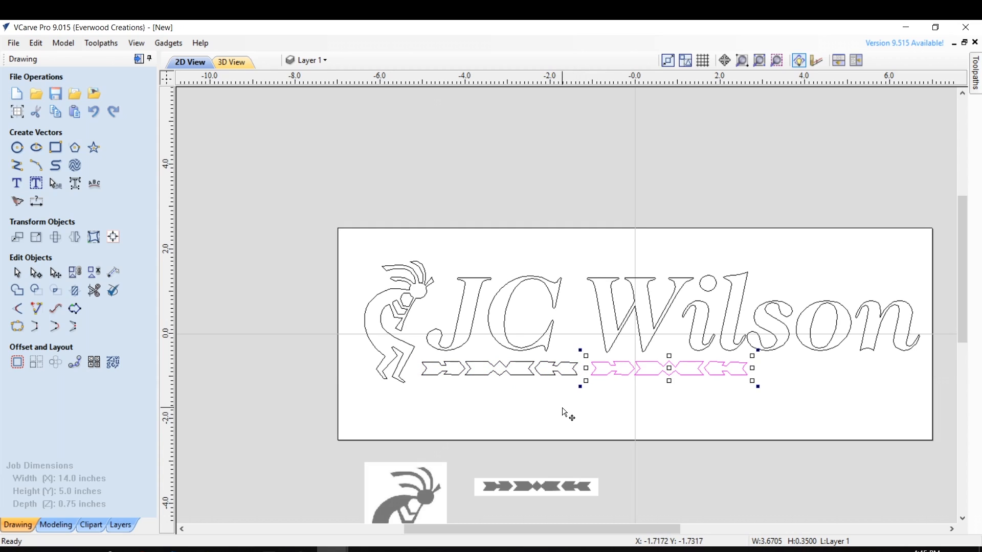
click(34, 43)
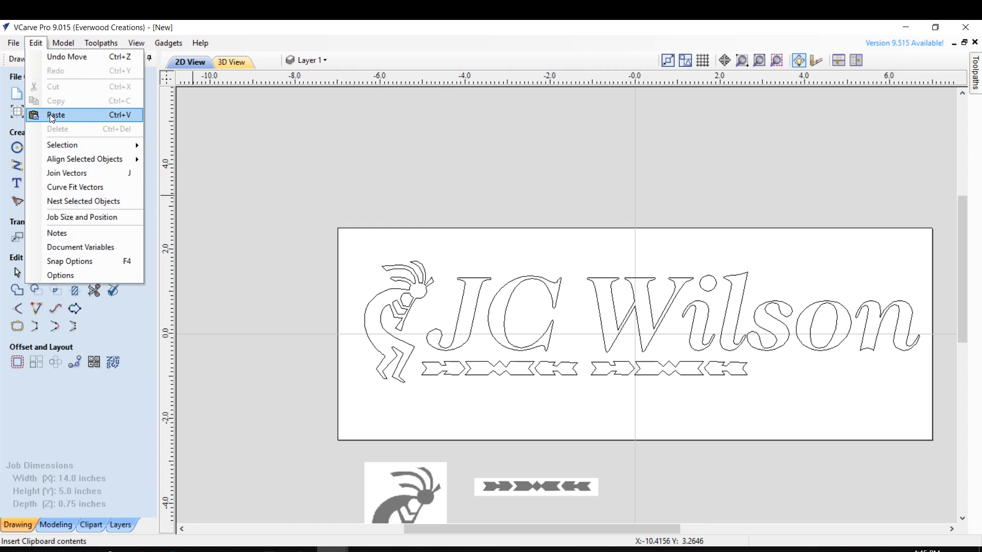
click(56, 114)
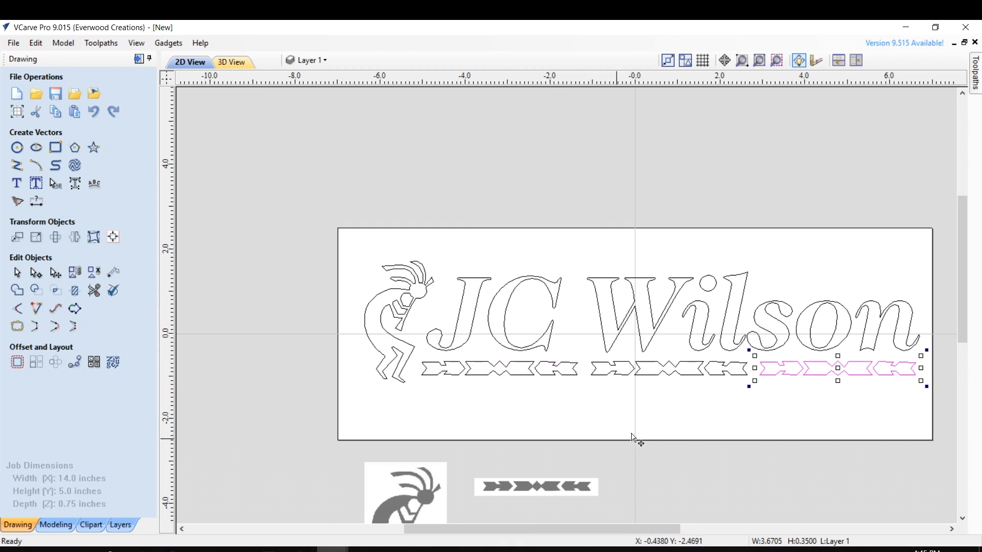
mouse_move(629, 414)
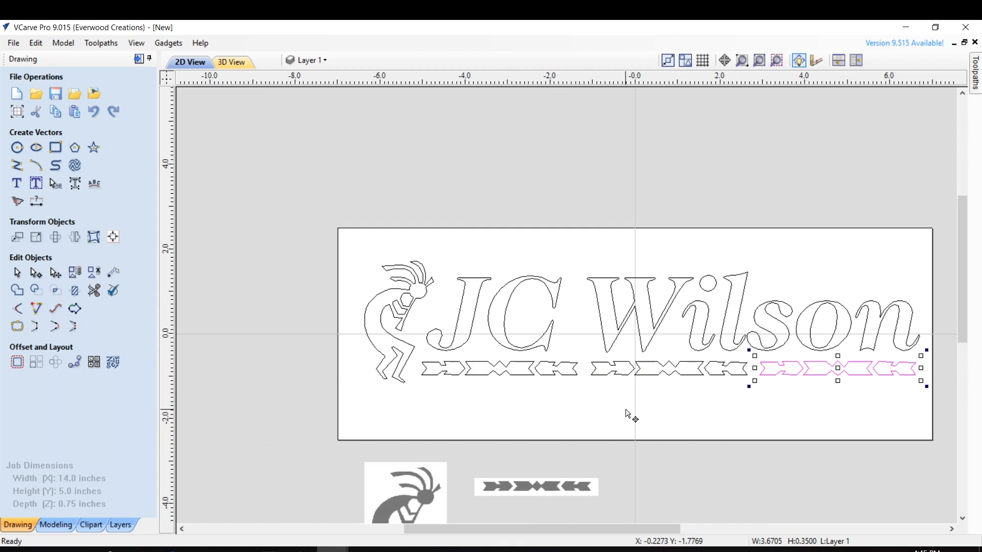
click(525, 376)
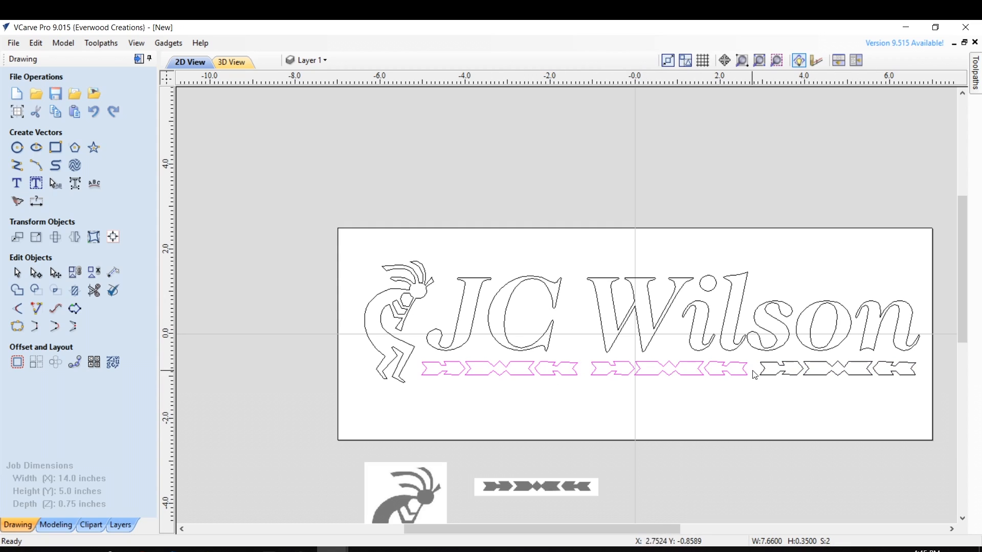
Step: Shift-select all three arrow borders to read their combined width of about 11.63 in
click(499, 369)
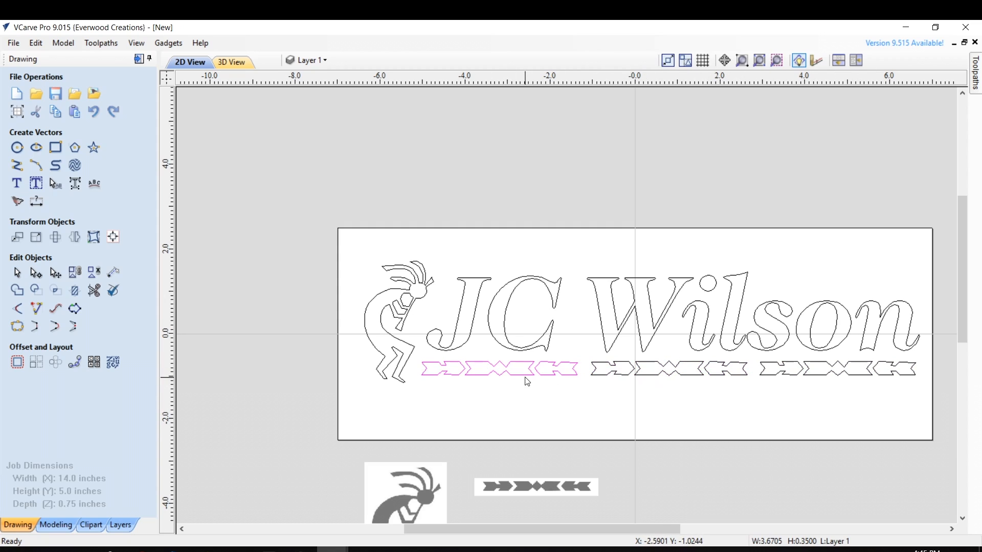
mouse_move(605, 373)
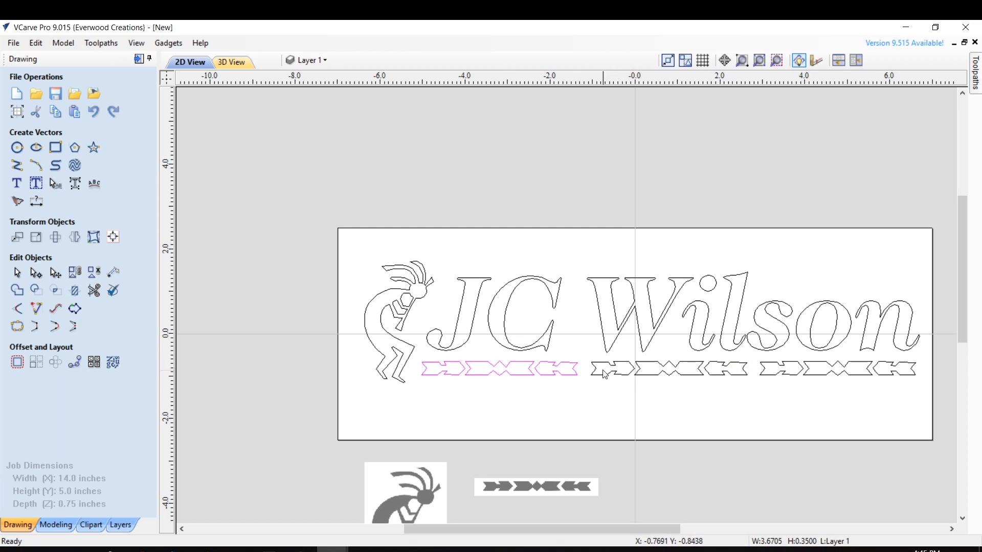
mouse_move(575, 376)
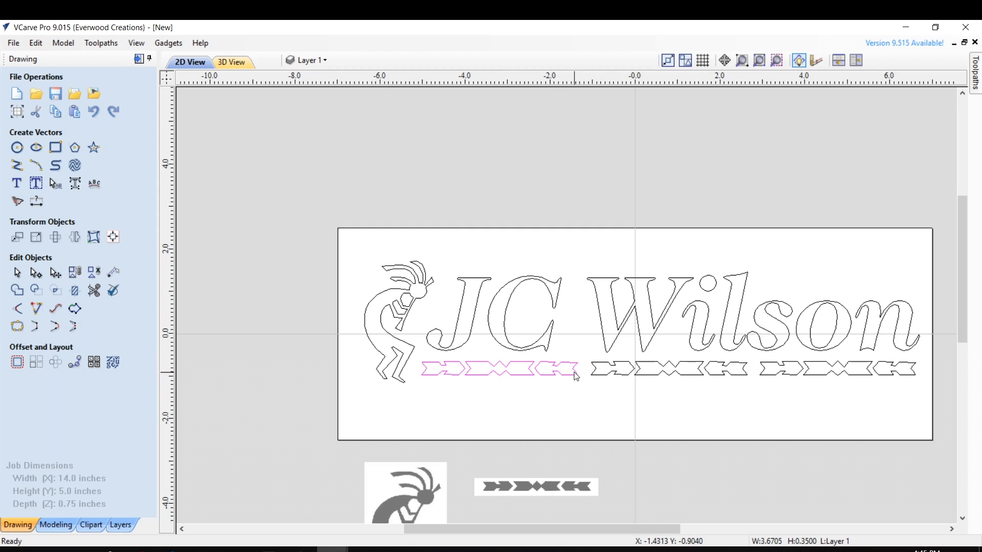
mouse_move(607, 380)
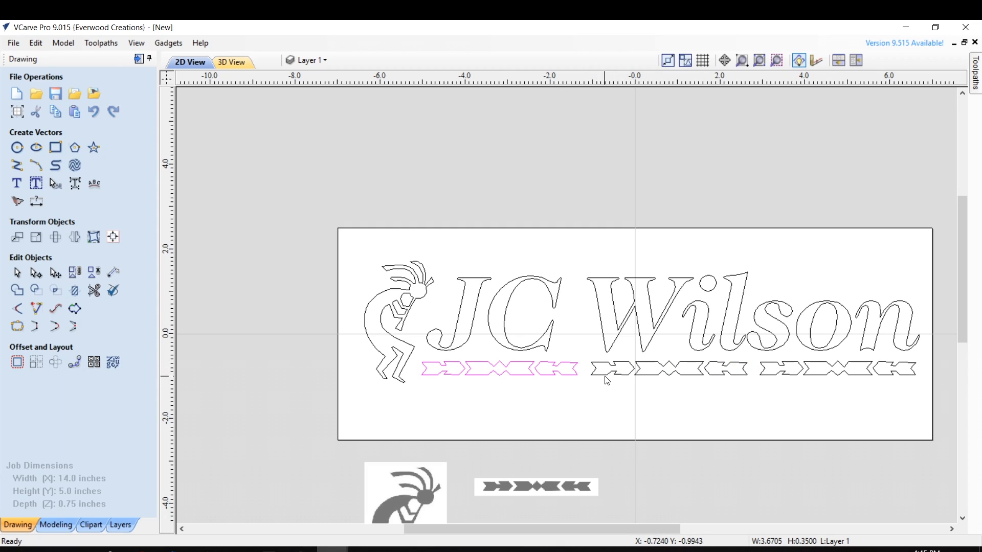
click(786, 368)
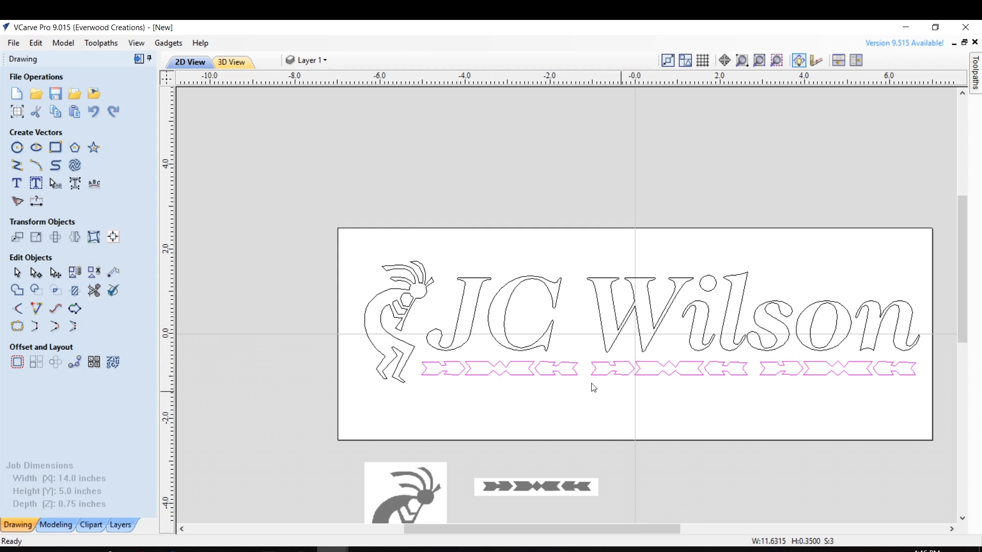
mouse_move(638, 371)
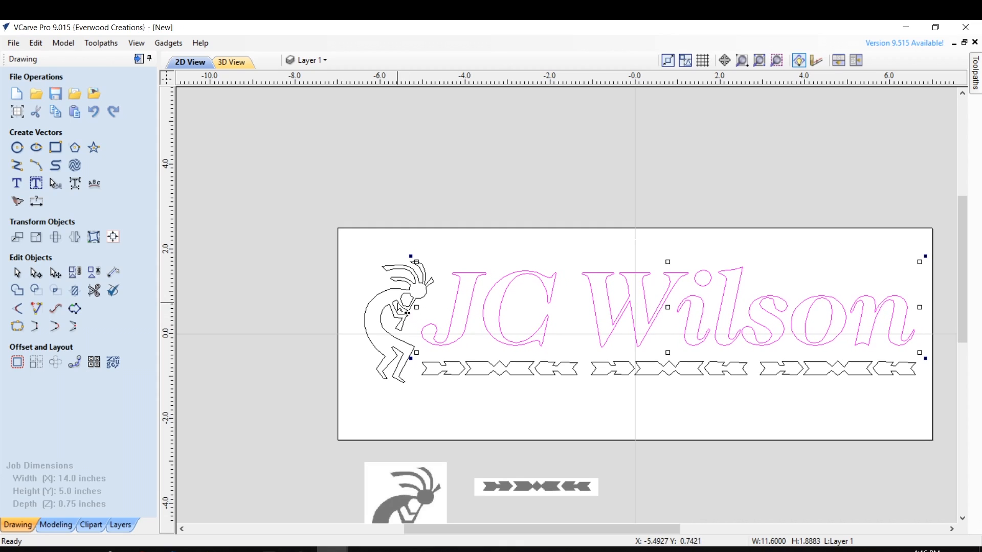
Step: Resize the Kokopelli to 3 in tall with Link XY, about 1.70 in wide
click(398, 313)
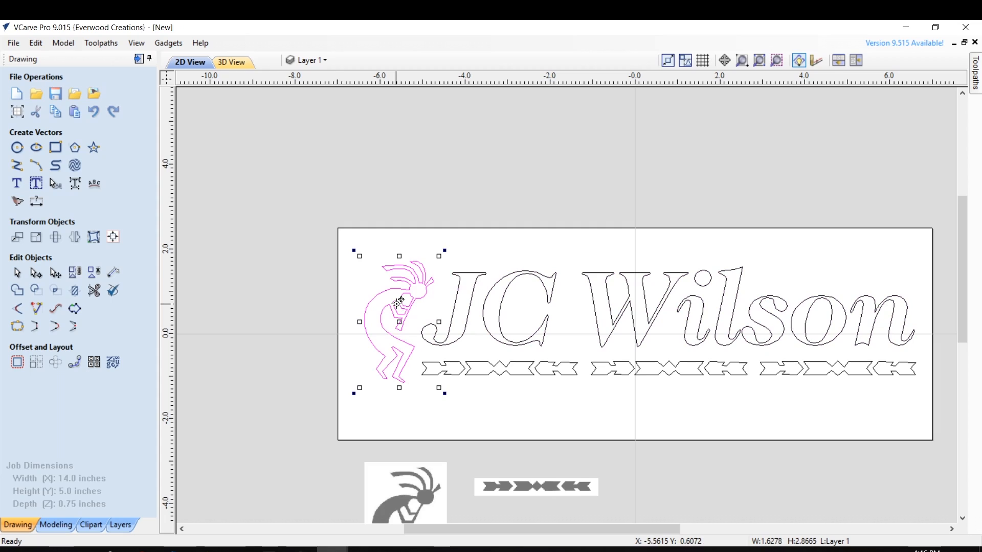
click(36, 236)
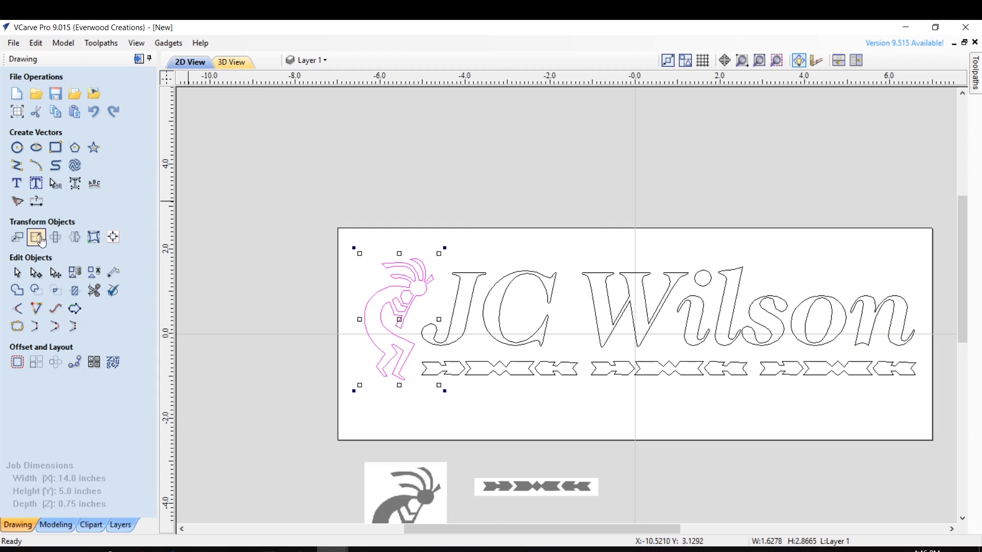
click(36, 236)
text(3)
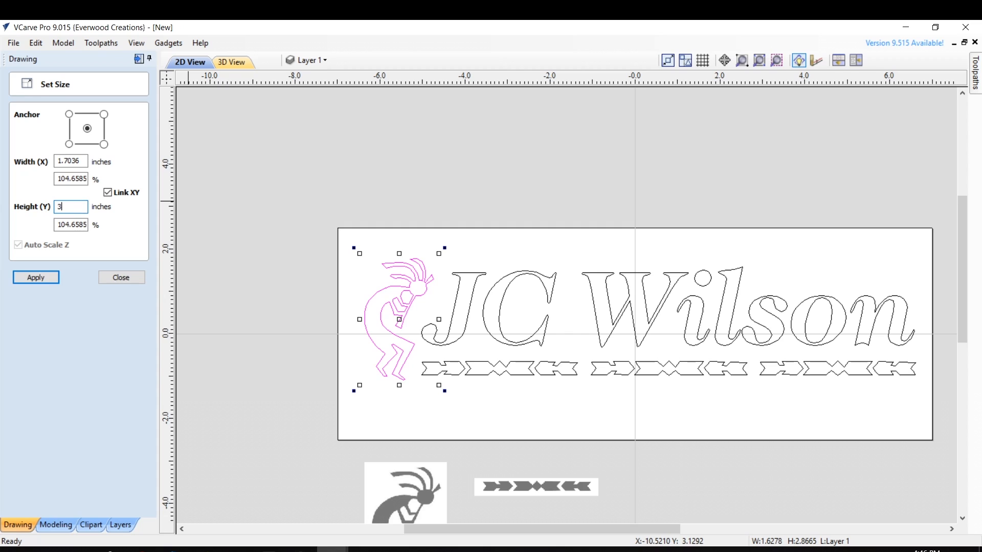
click(35, 277)
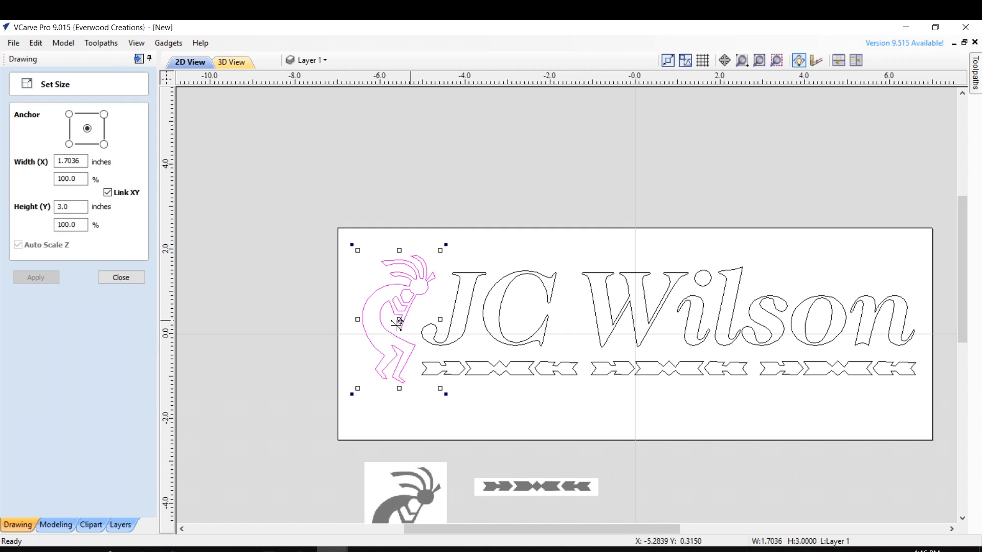
click(120, 278)
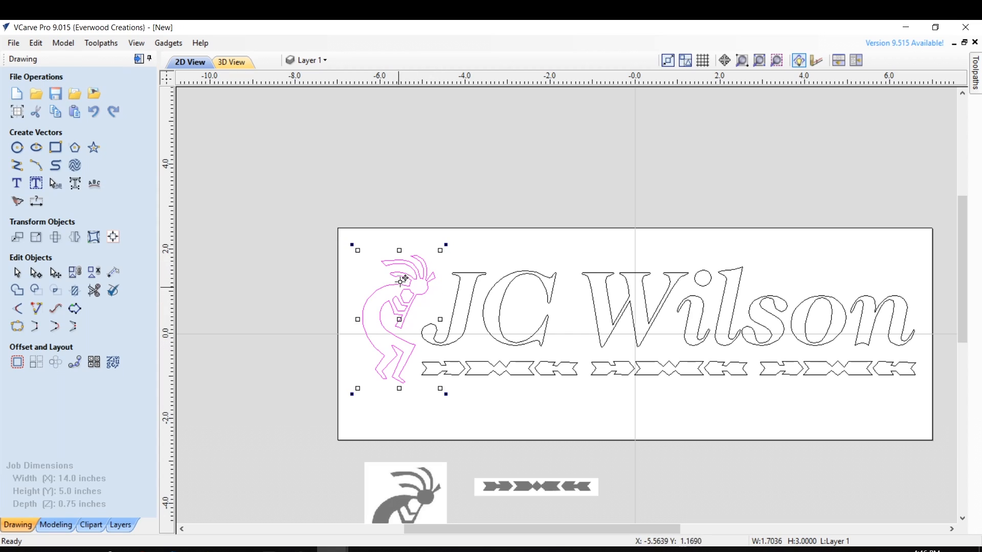
mouse_move(367, 351)
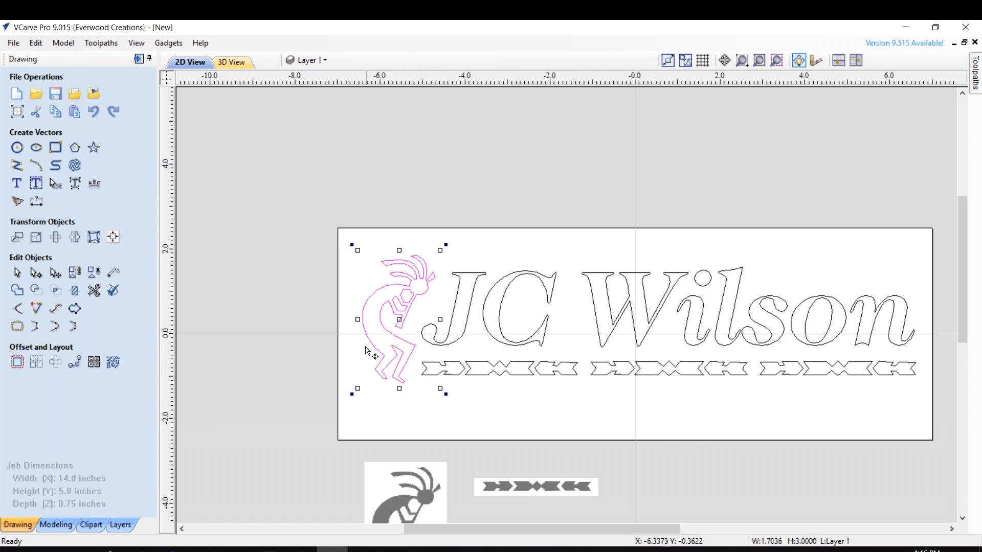
mouse_move(396, 393)
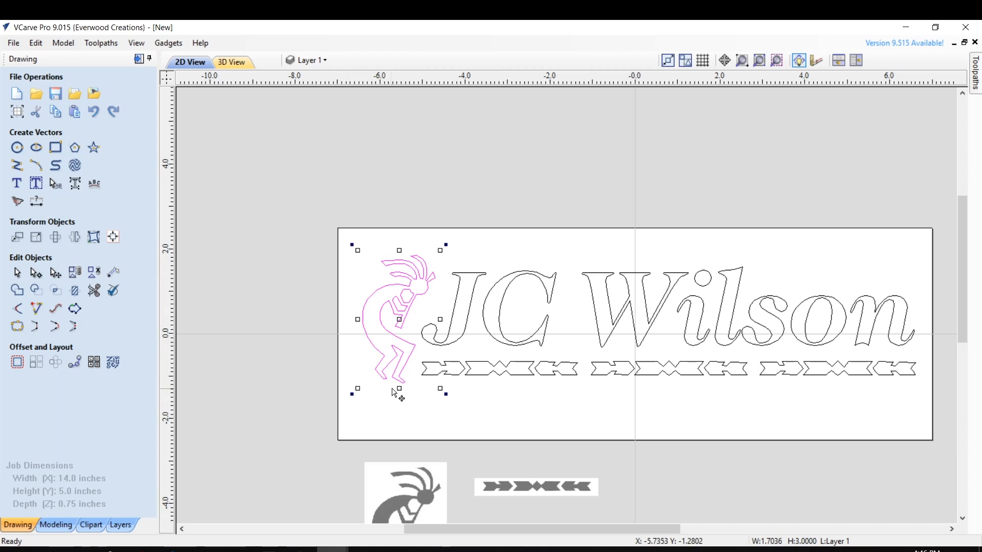
mouse_move(446, 244)
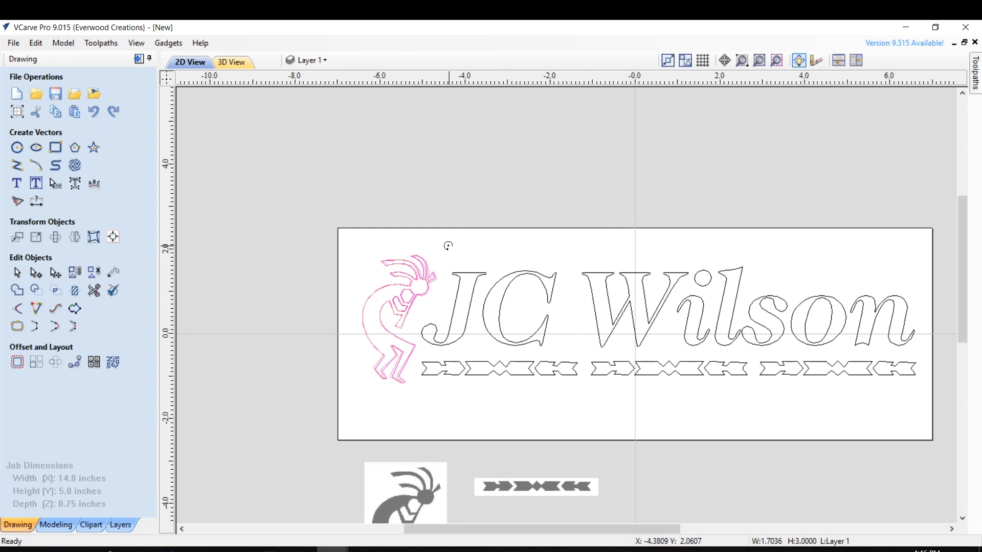
Step: Drag the Kokopelli snug against the J of the lettering and deselect it
click(408, 307)
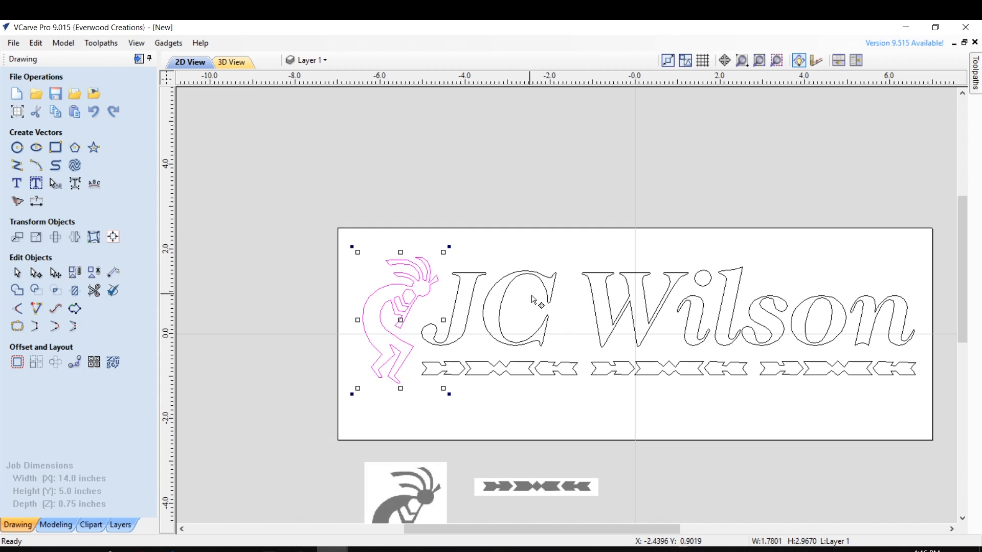
mouse_move(194, 188)
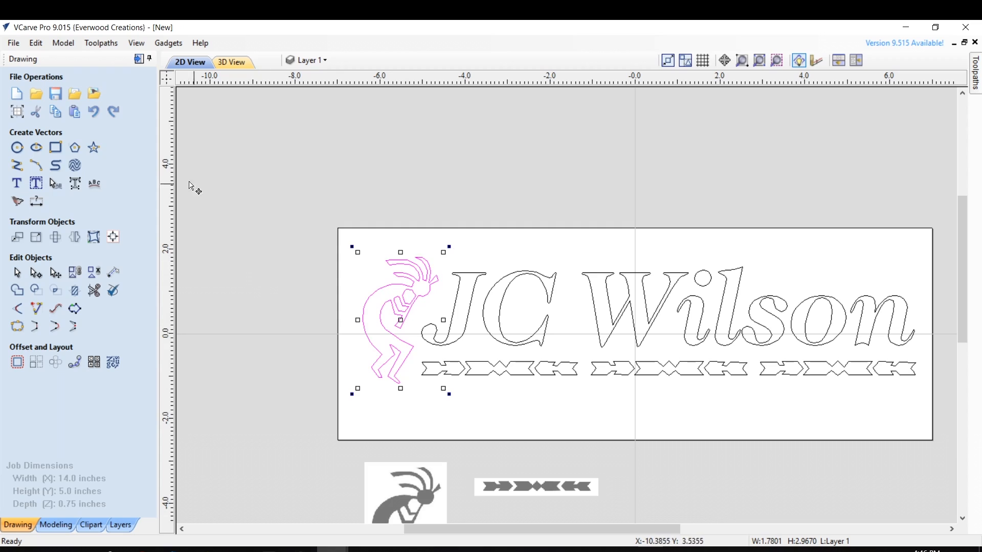
click(589, 364)
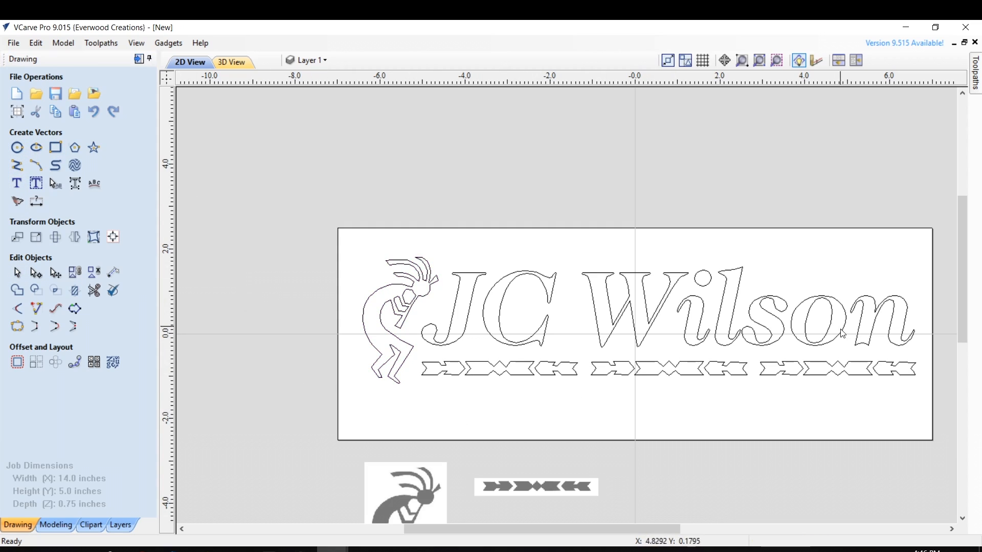
mouse_move(943, 402)
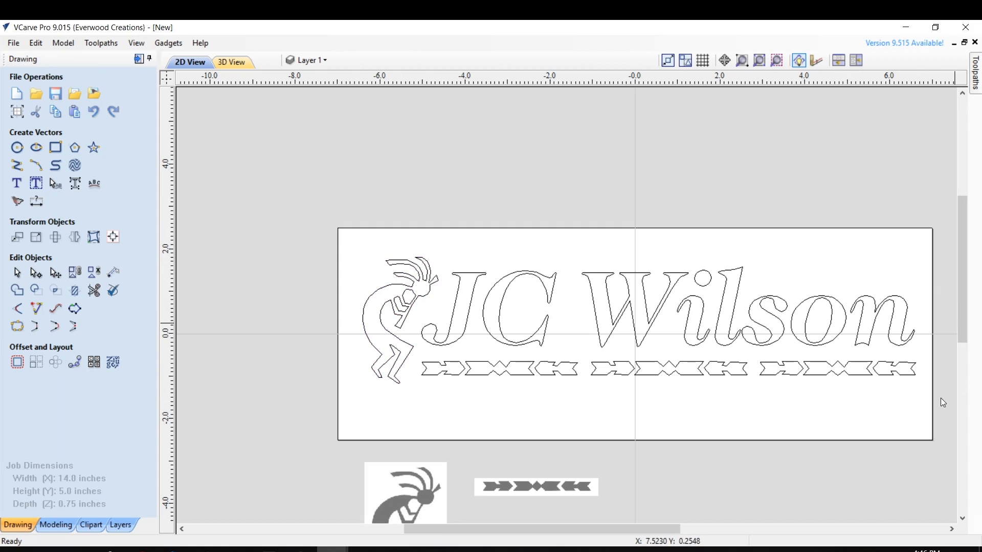
mouse_move(307, 386)
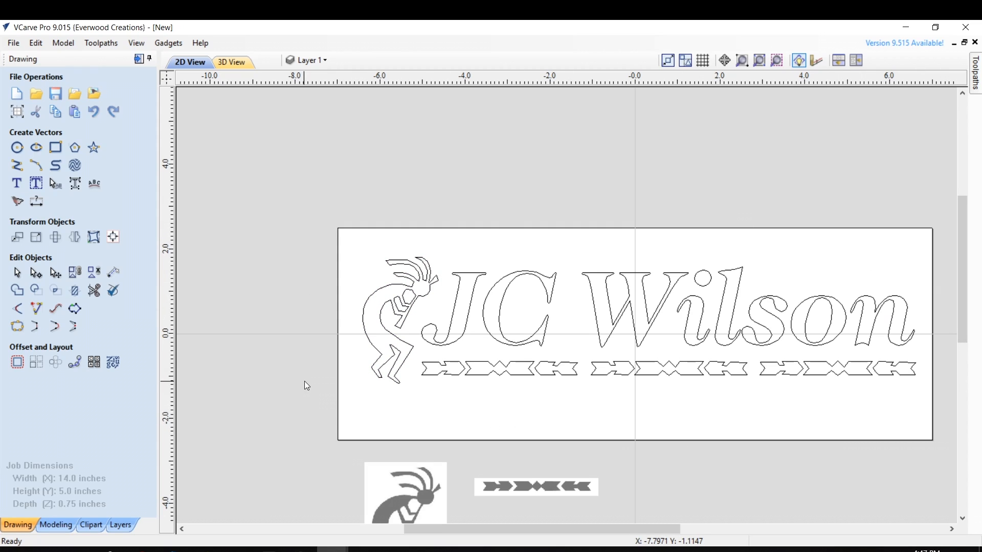
mouse_move(352, 241)
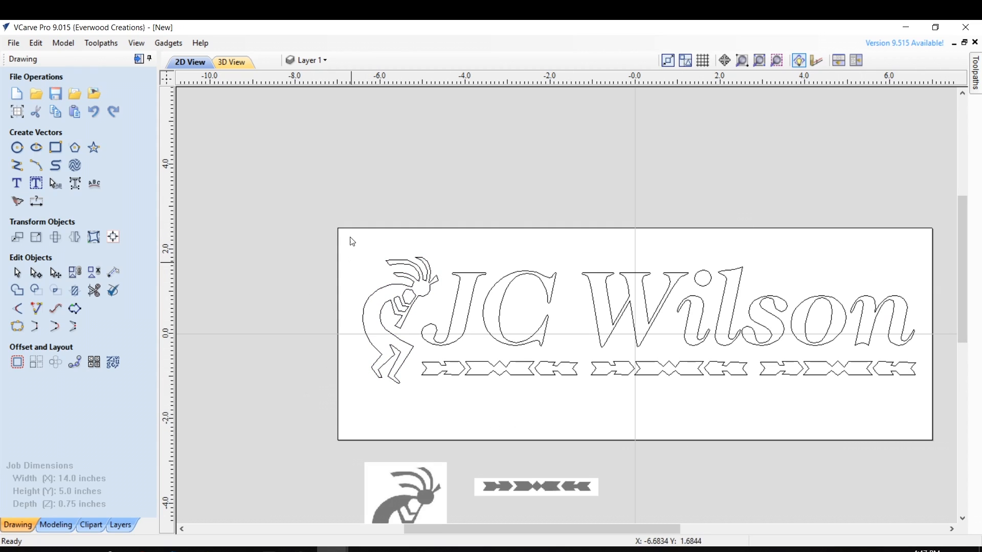
mouse_move(390, 292)
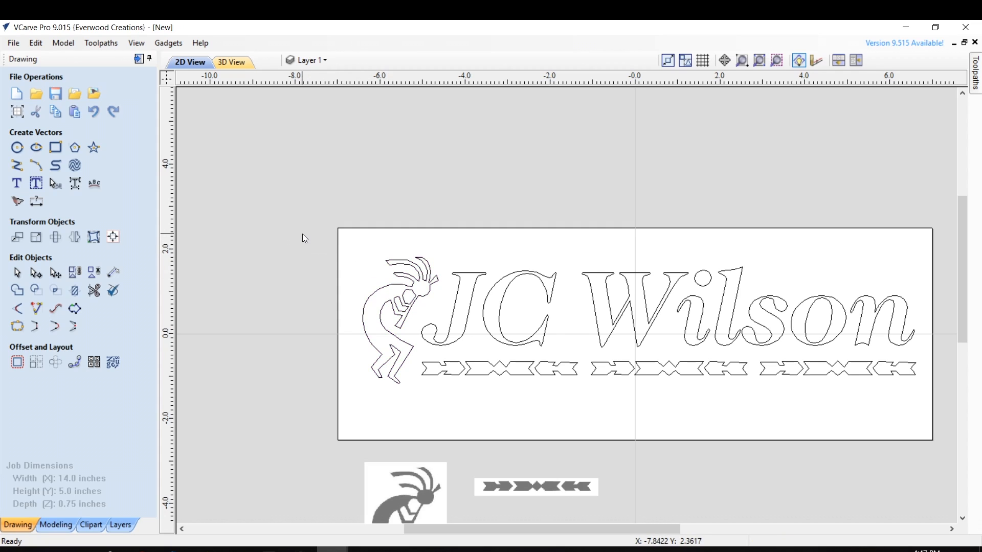
Step: Select the whole design and align it to the material centre in both directions
click(54, 272)
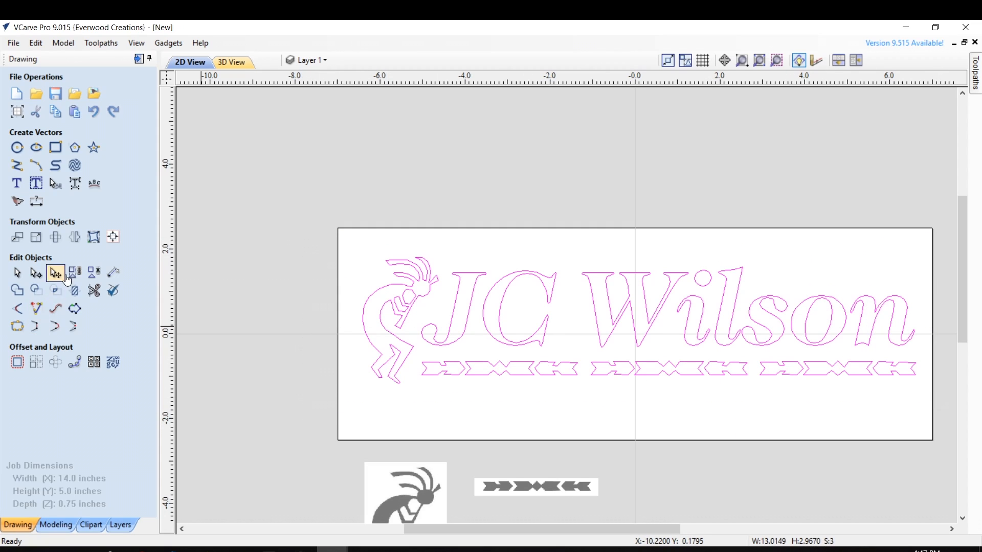
mouse_move(85, 263)
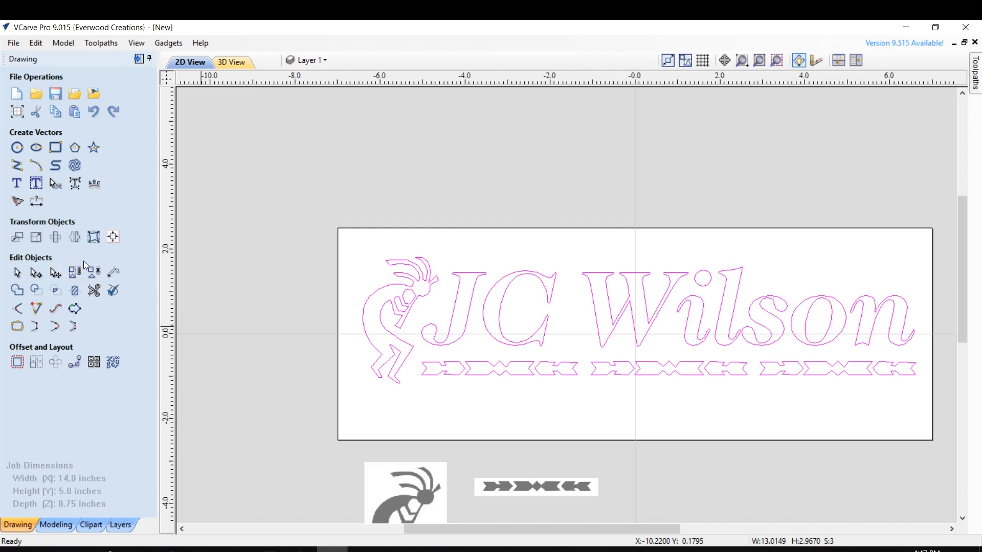
mouse_move(470, 325)
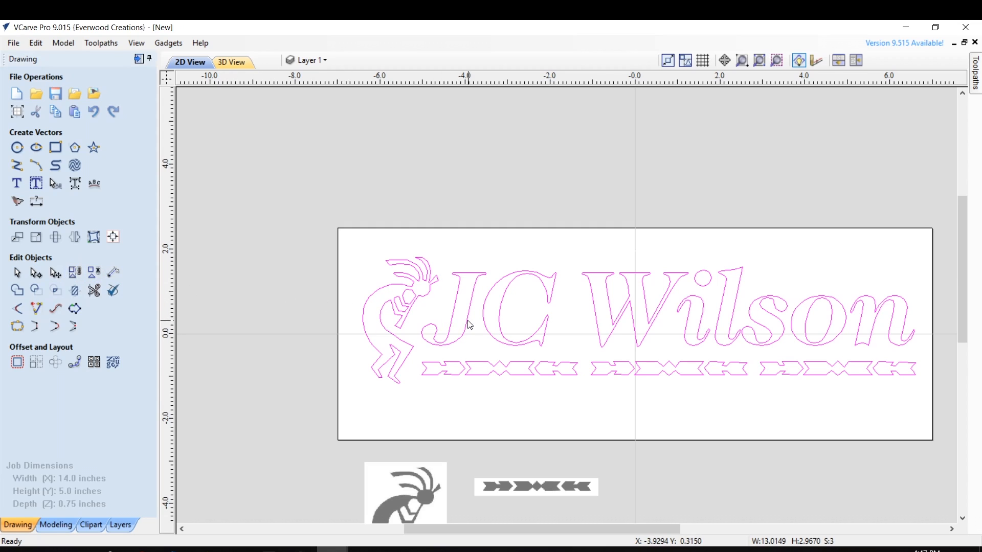
mouse_move(113, 236)
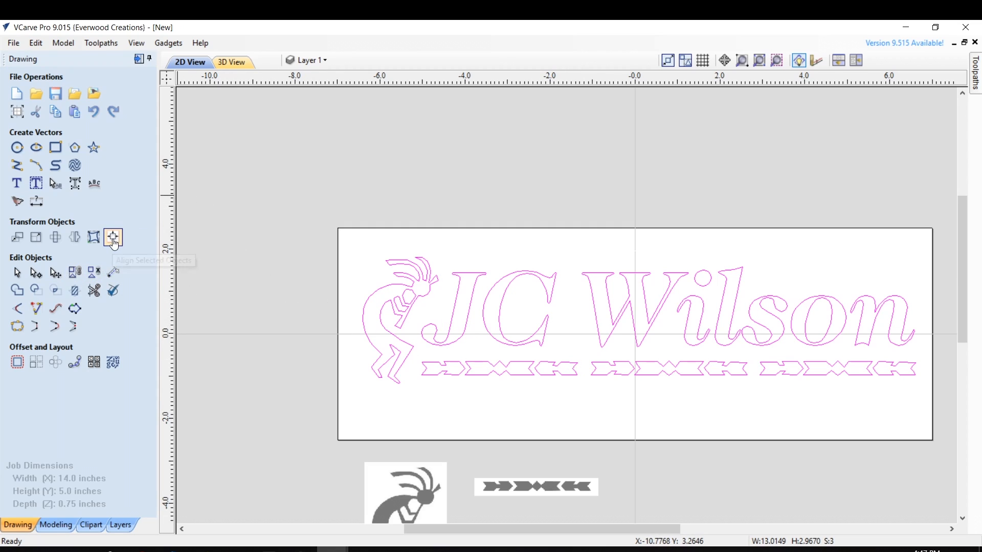
mouse_move(112, 236)
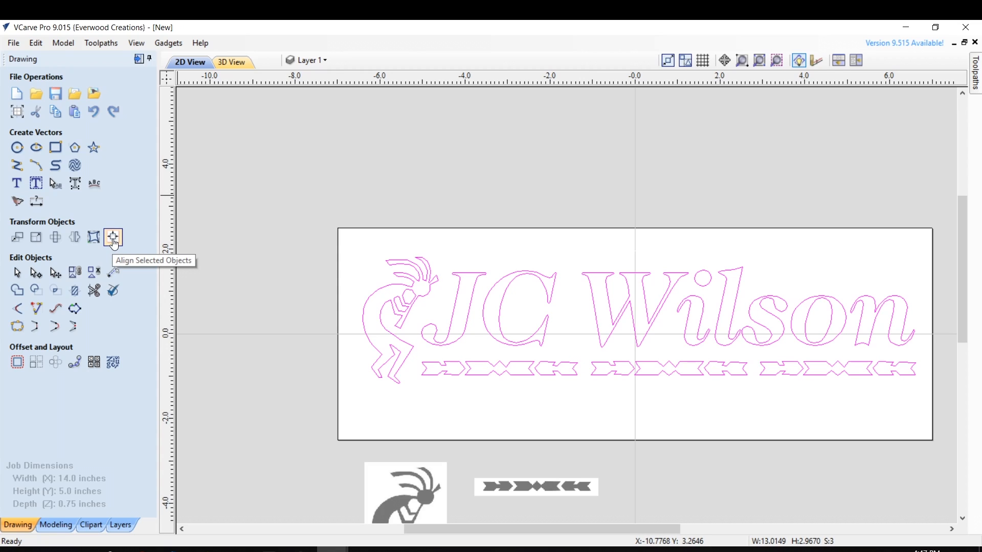
click(113, 237)
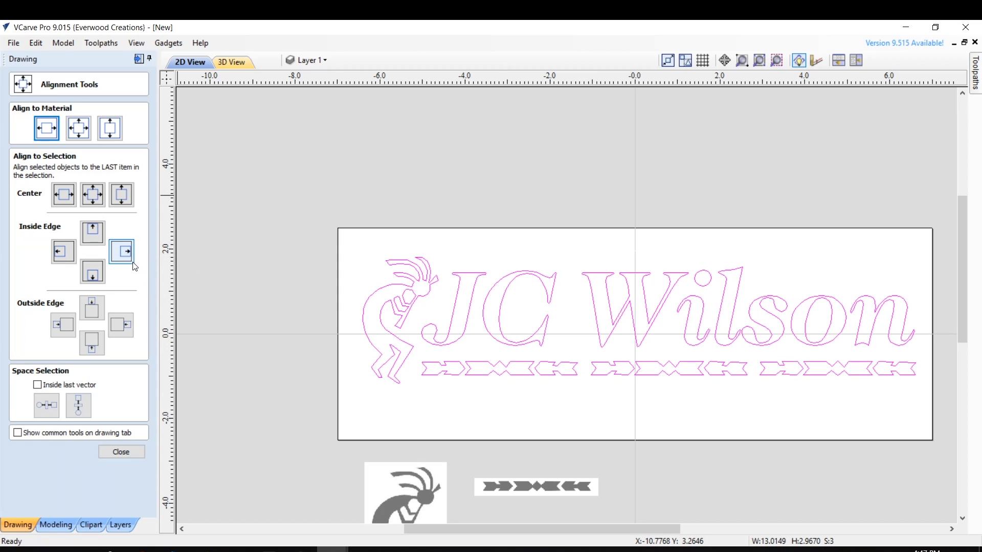
click(92, 194)
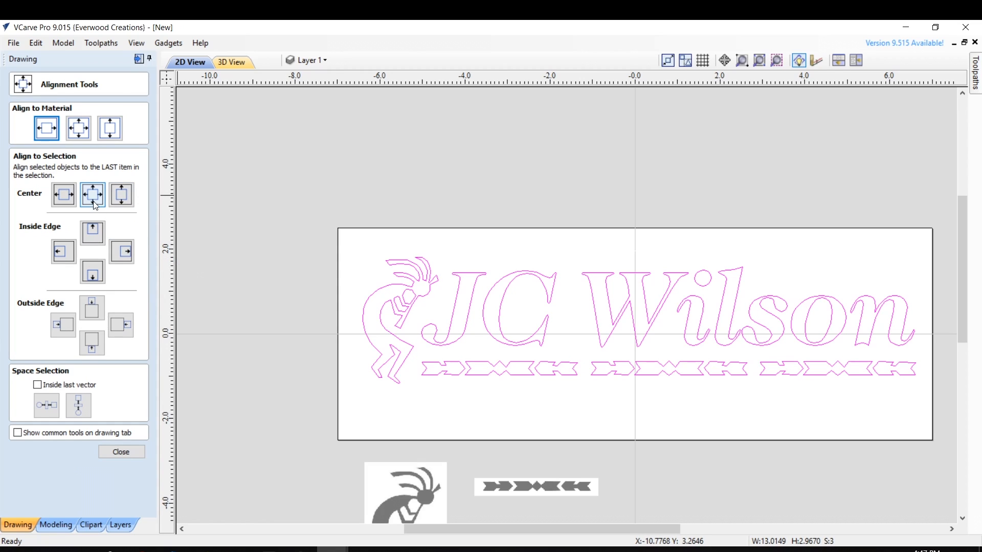
mouse_move(13, 158)
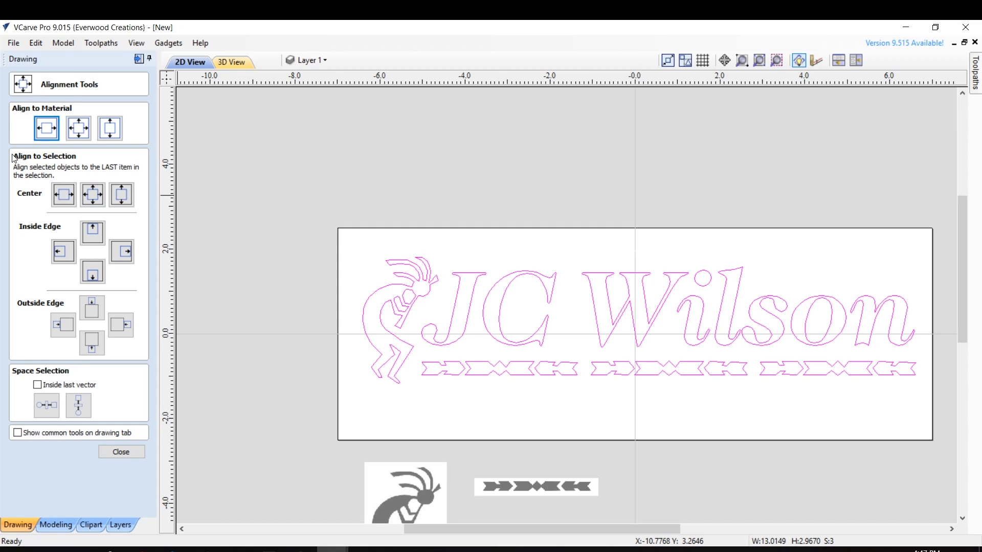
mouse_move(51, 285)
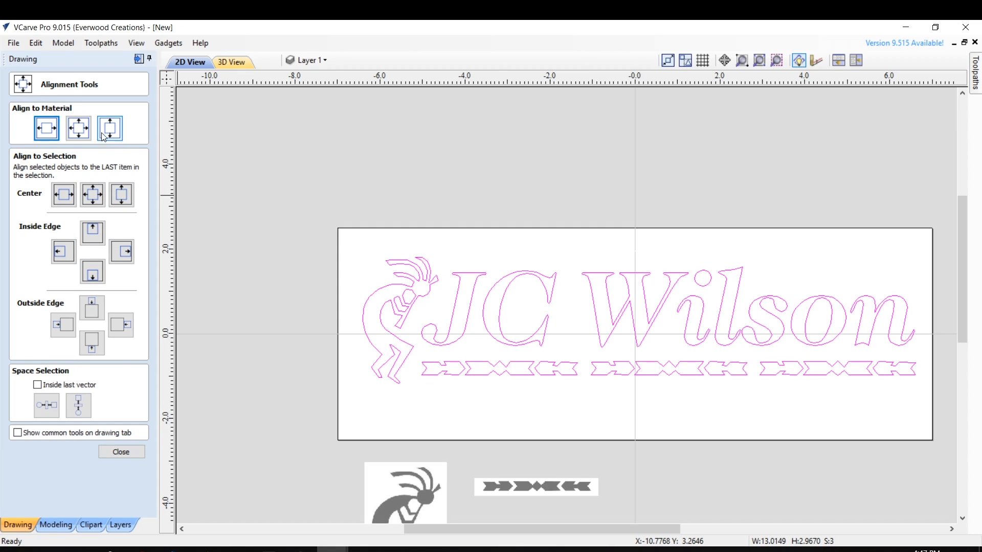
mouse_move(141, 124)
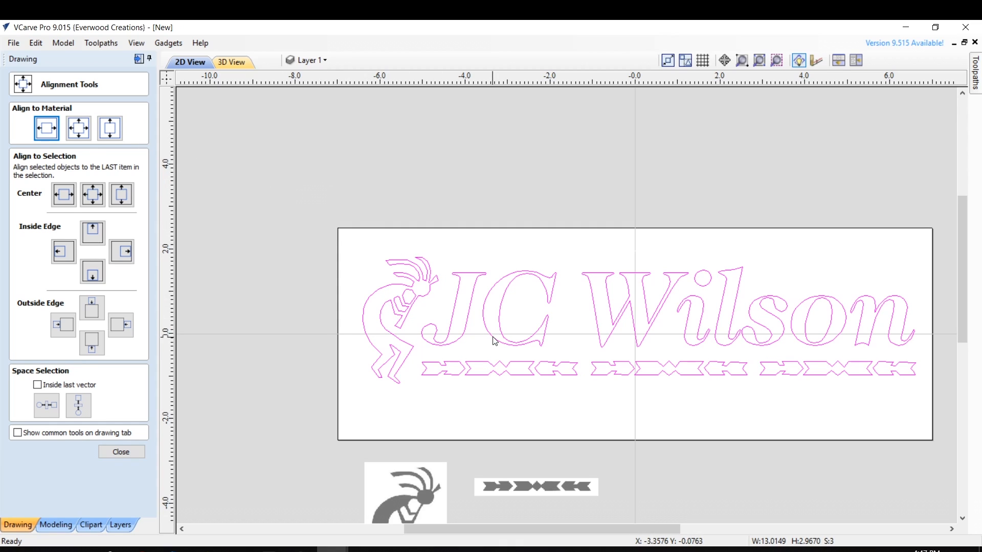
mouse_move(463, 303)
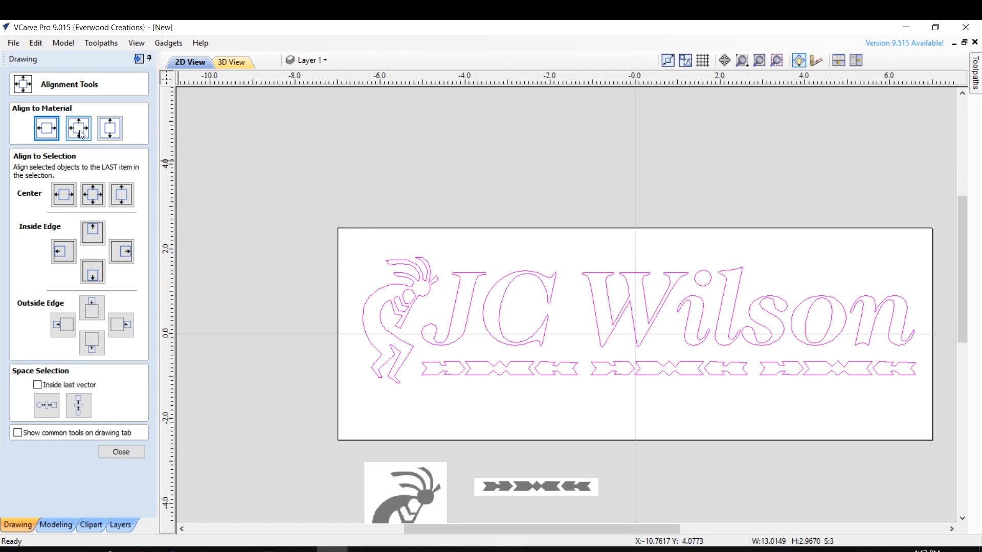
click(78, 128)
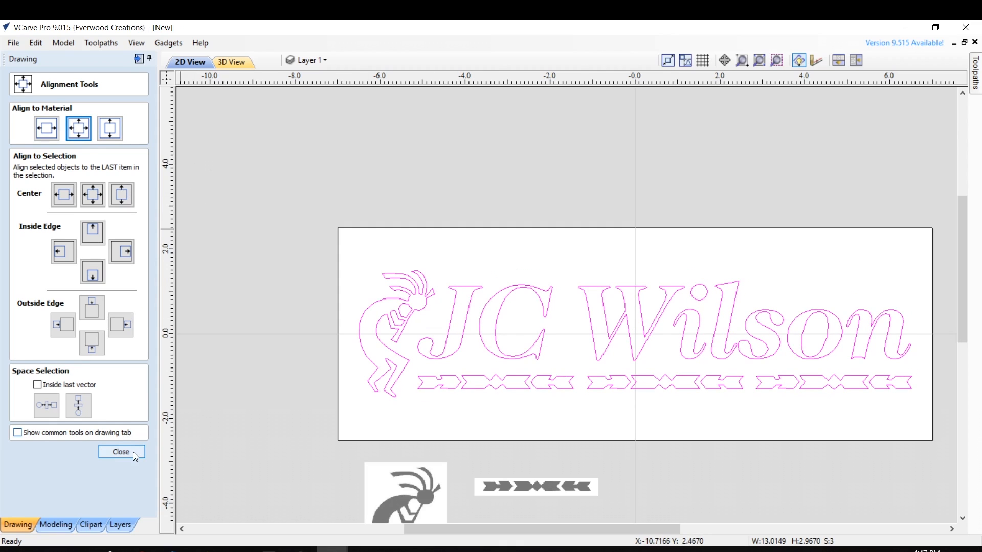
click(121, 452)
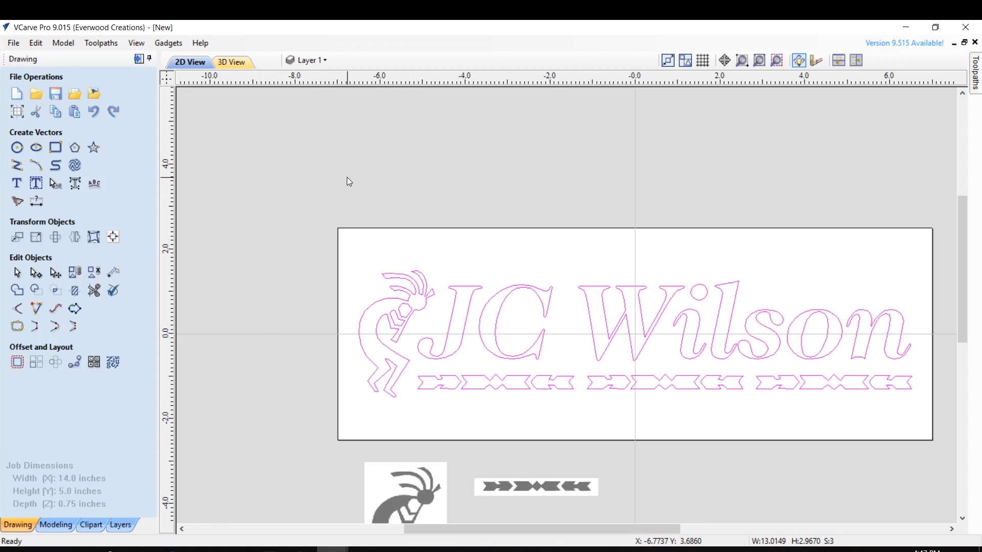
mouse_move(571, 300)
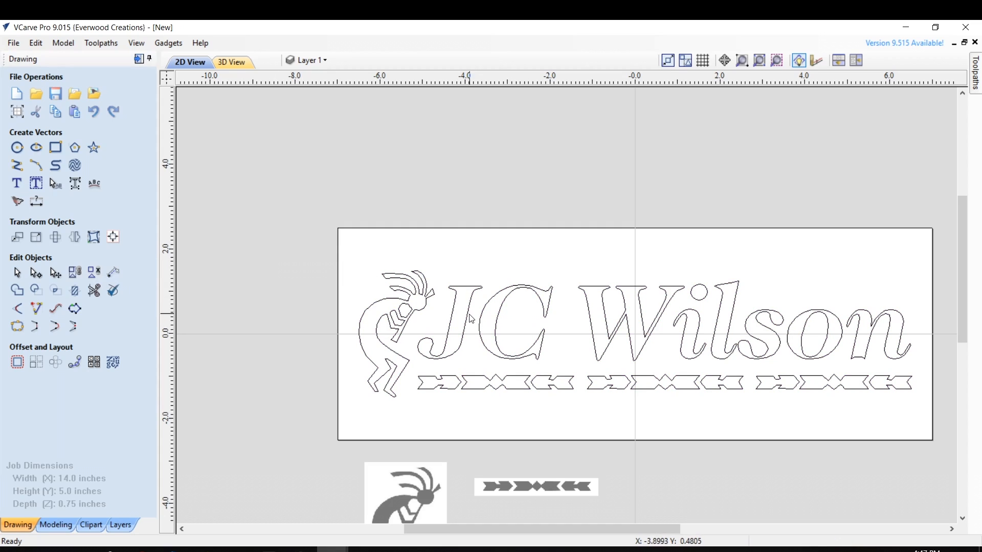
click(469, 317)
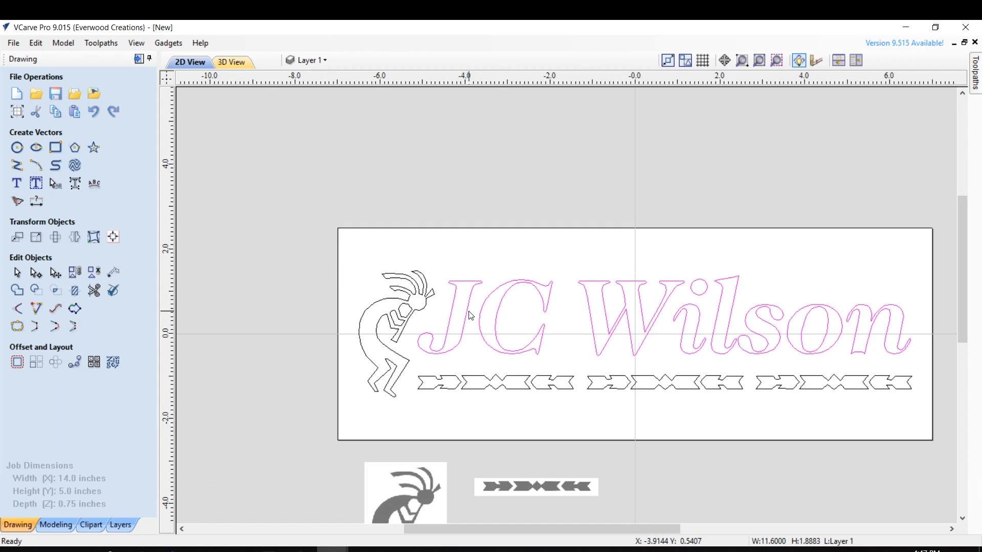
click(266, 307)
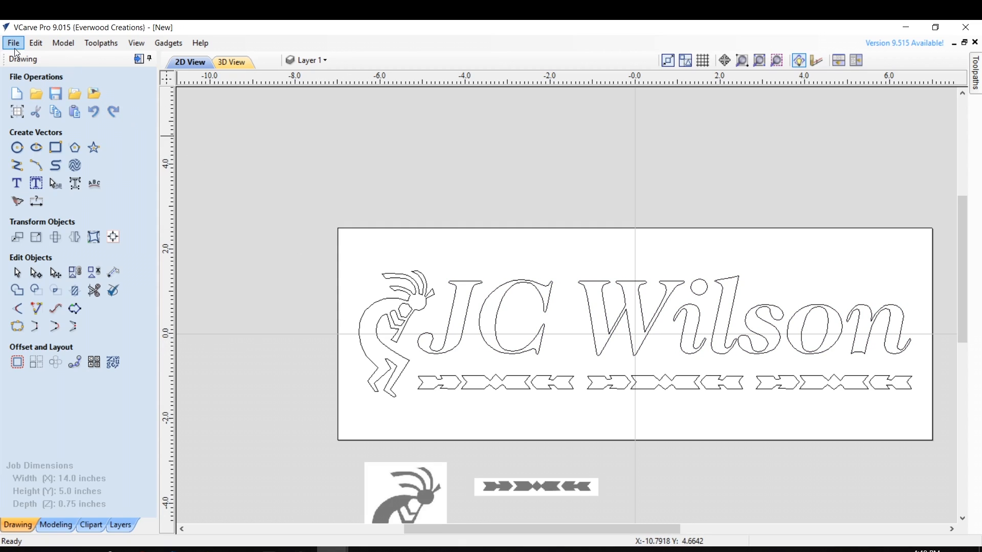
Step: Save the job as 'New Sign' in the Design Ideas folder
click(12, 43)
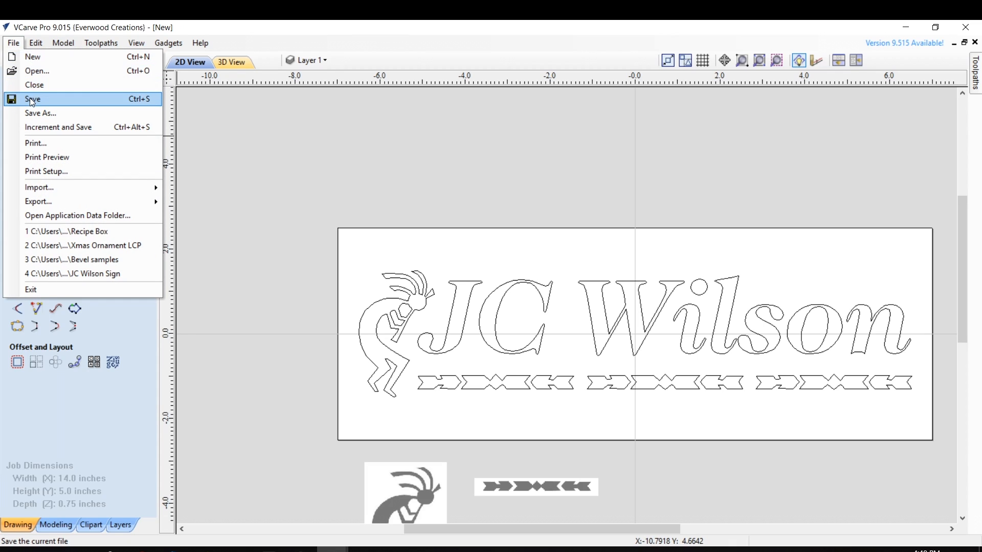
mouse_move(40, 114)
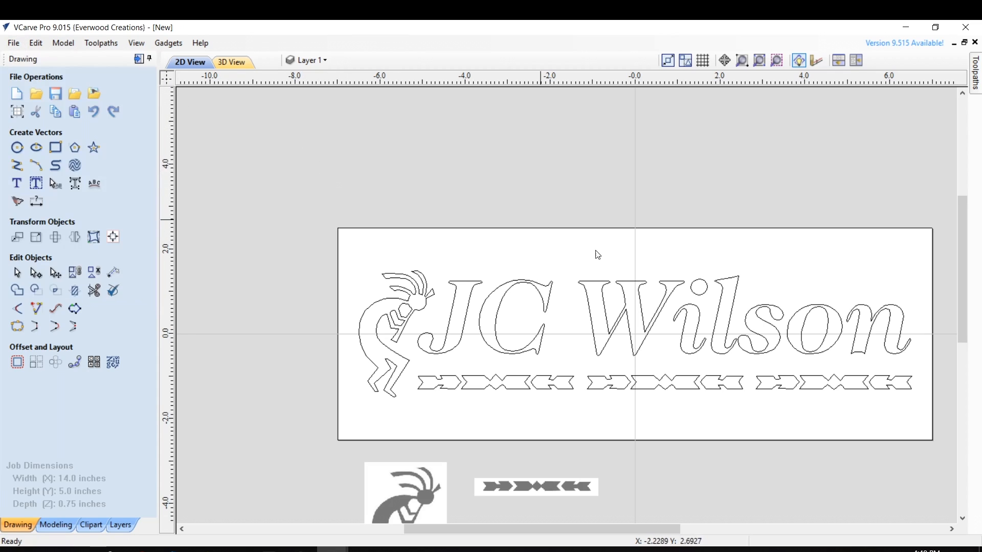
click(13, 43)
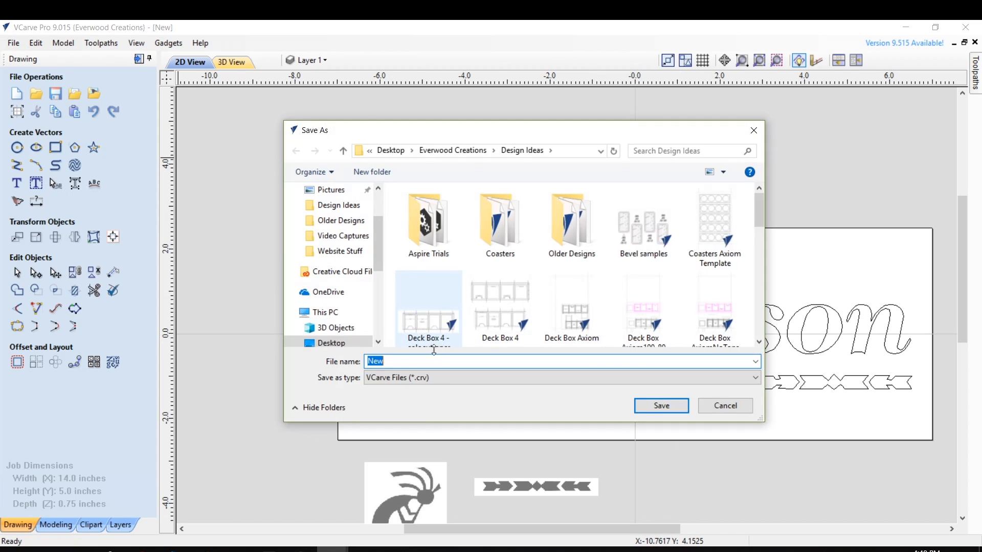
text(S)
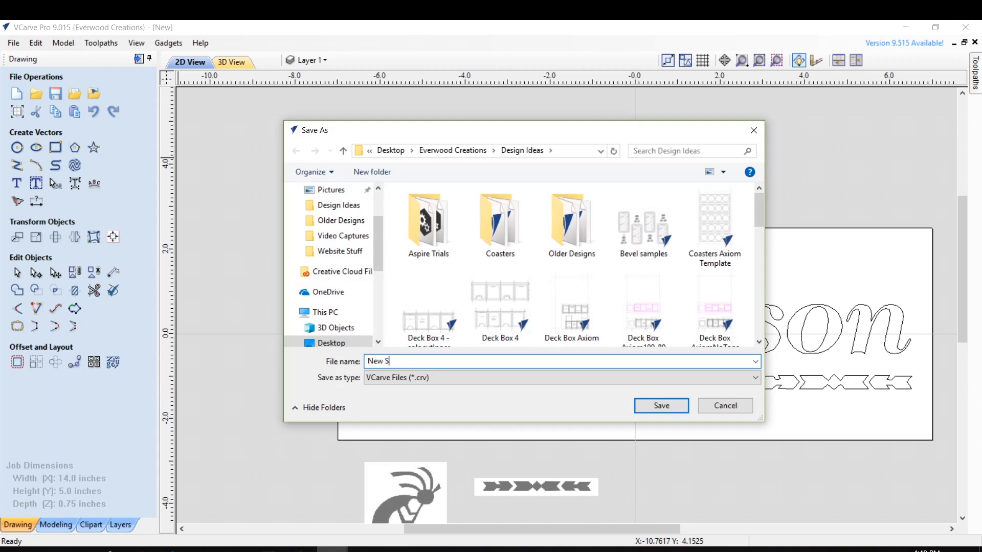
click(660, 406)
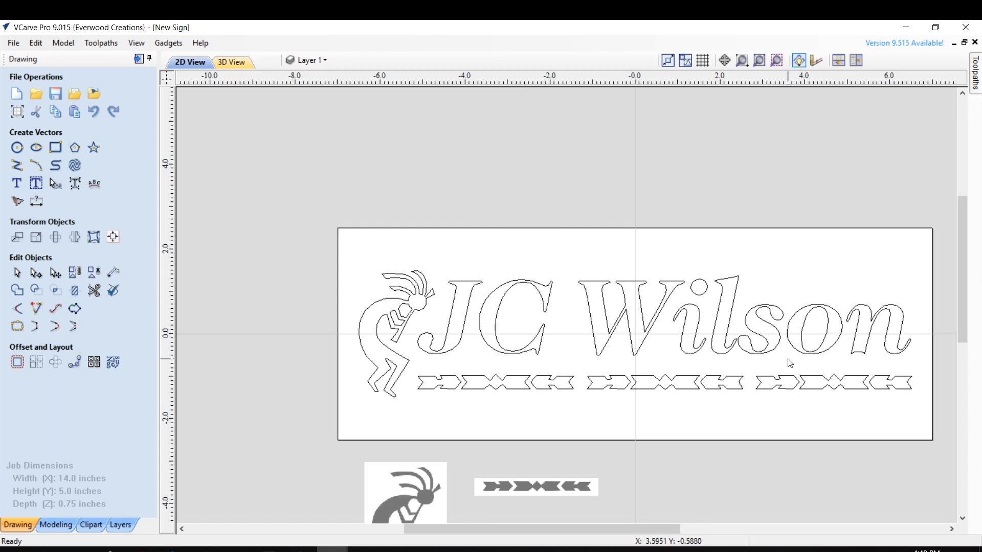
mouse_move(406, 310)
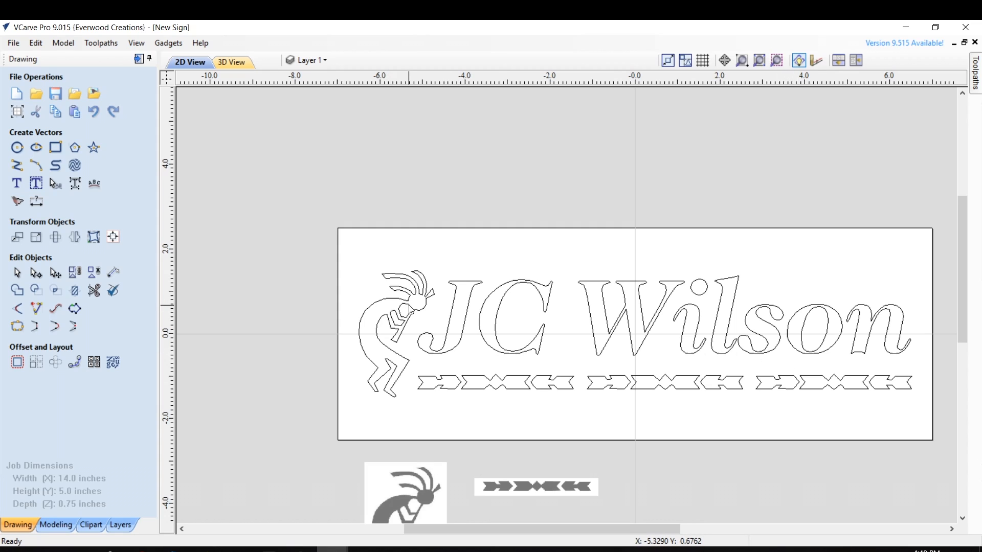
mouse_move(320, 259)
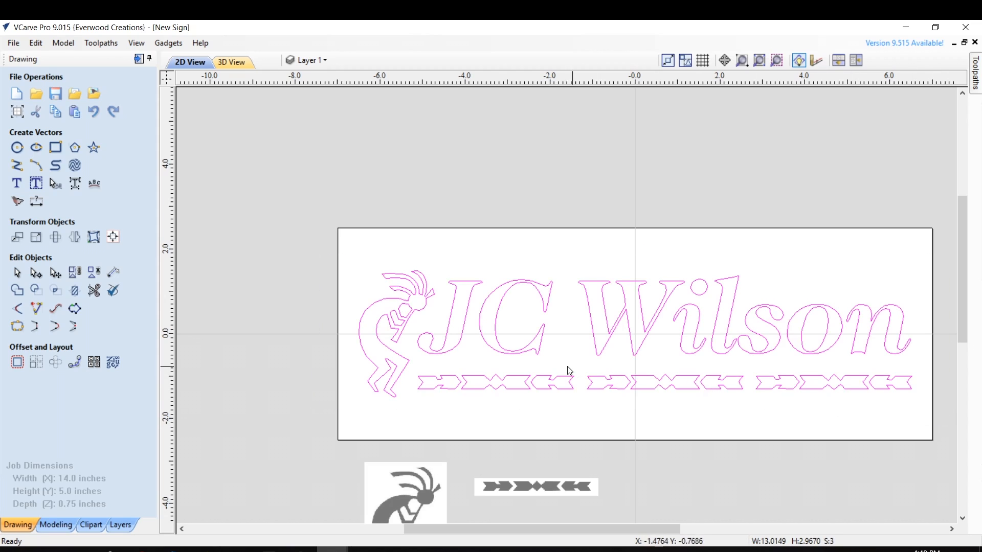
Step: Switch to the Toolpaths workspace with the whole design selected
click(975, 82)
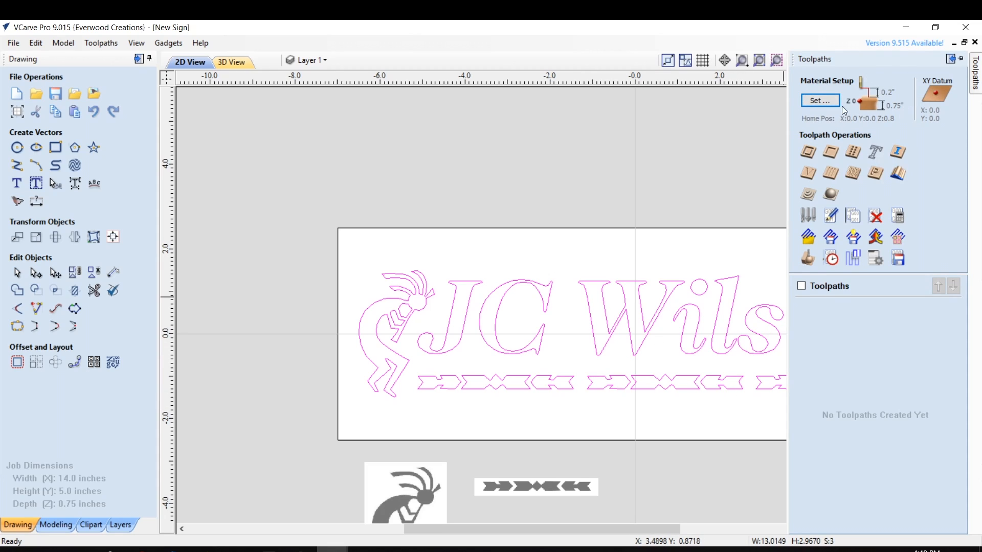
mouse_move(835, 101)
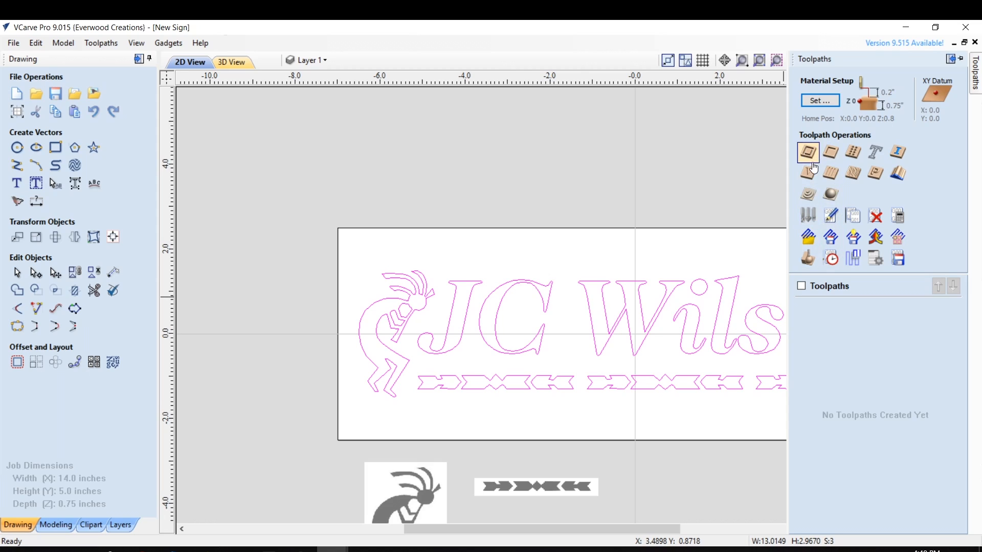
mouse_move(808, 174)
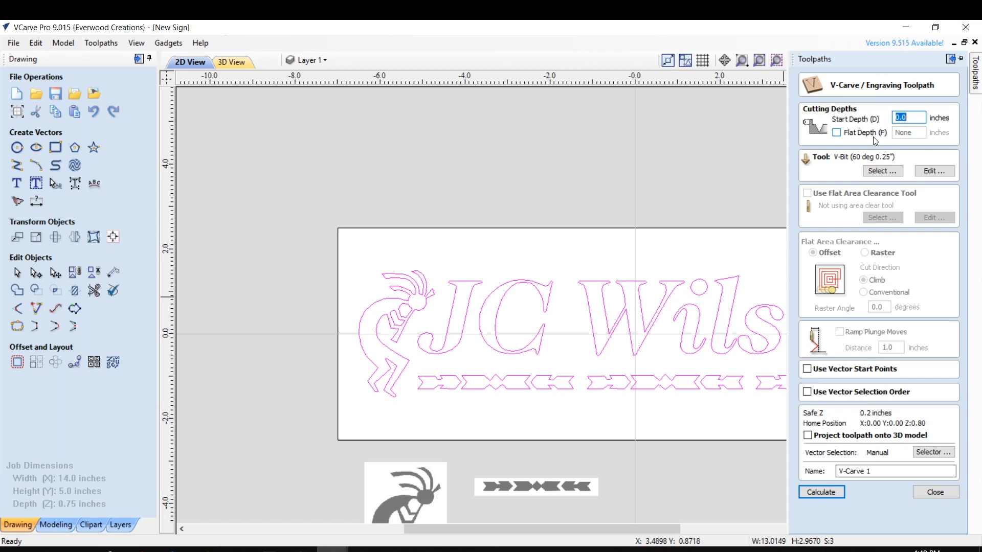
mouse_move(855, 139)
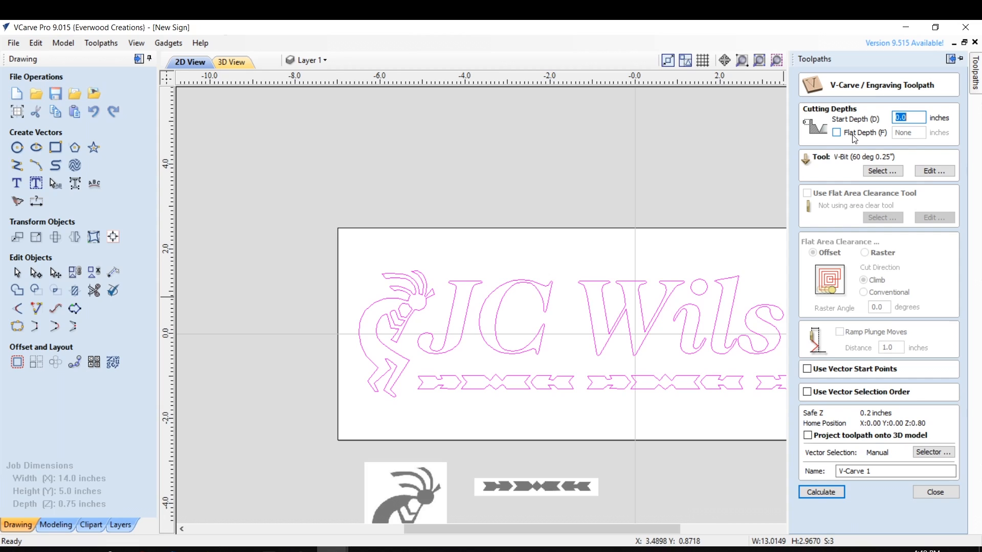
mouse_move(852, 138)
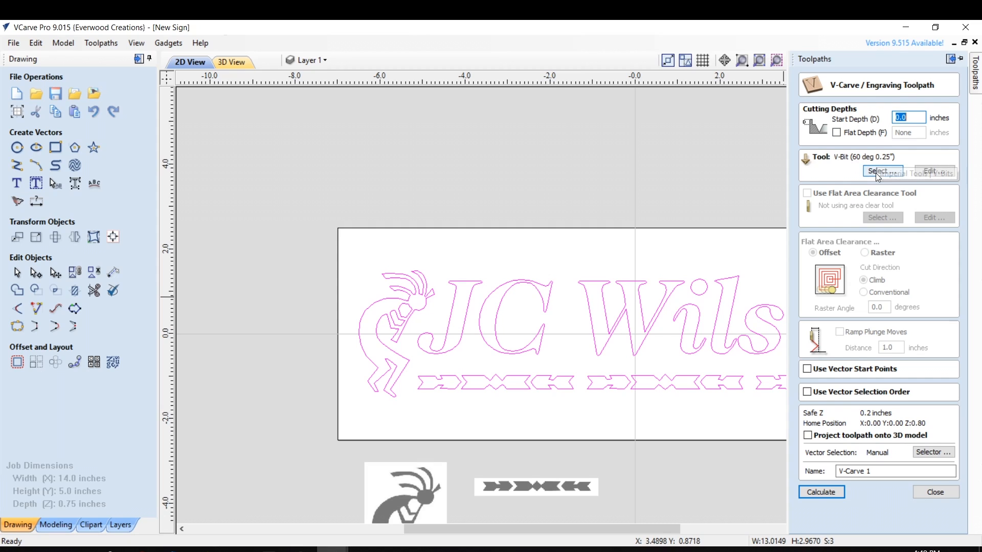
Step: Pick the V-Bit (60 deg 0.25") from the Tool Database and name the toolpath 'Koko Sign'
click(883, 171)
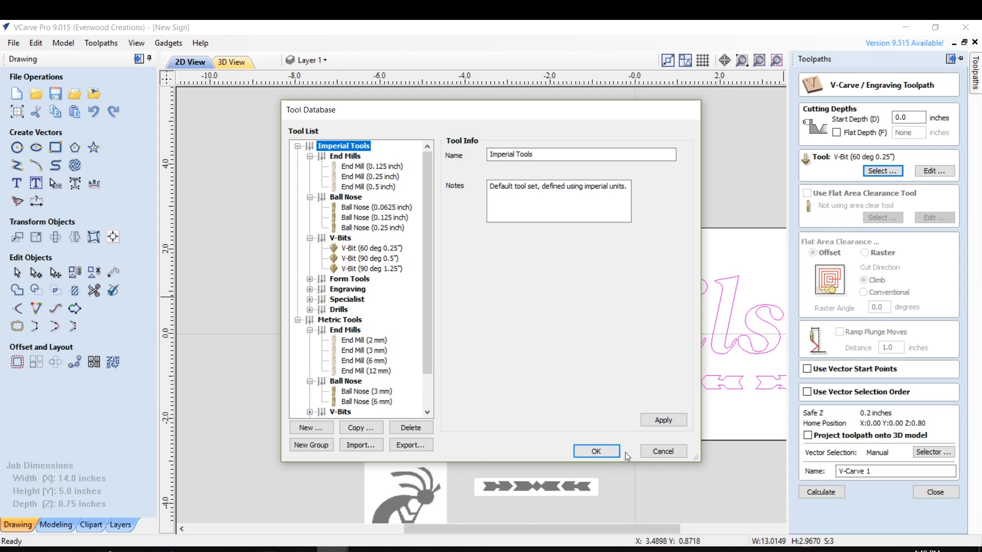
click(370, 248)
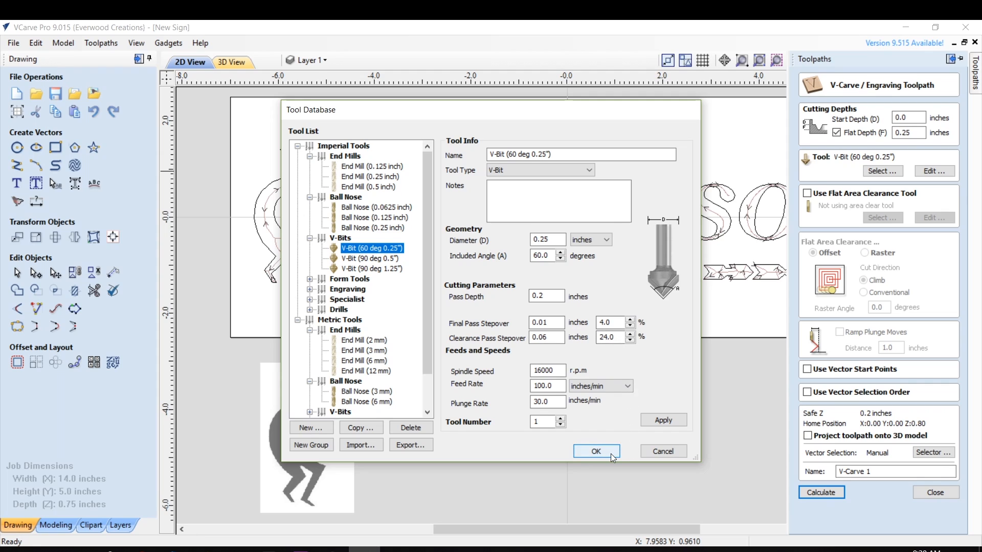
click(595, 451)
text(Koko)
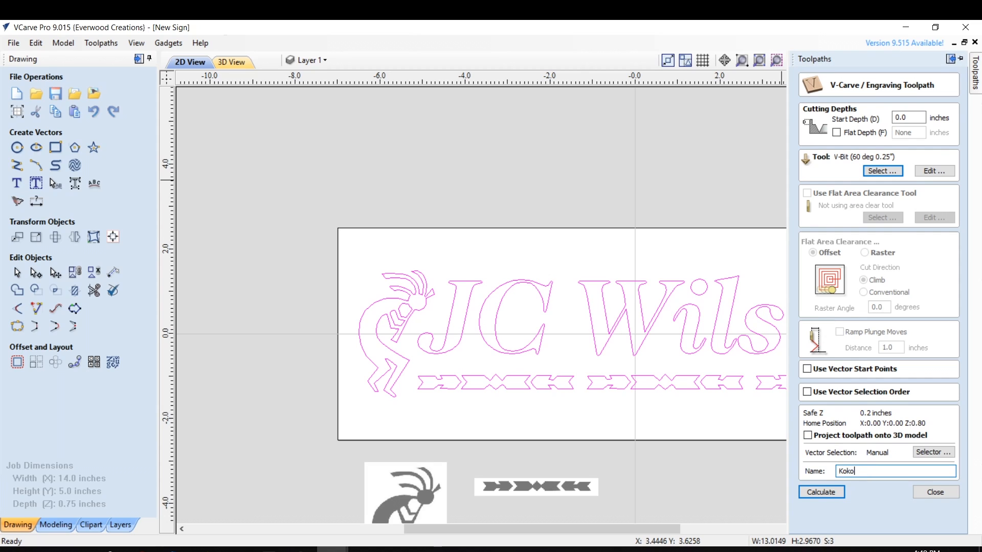
text(Sign)
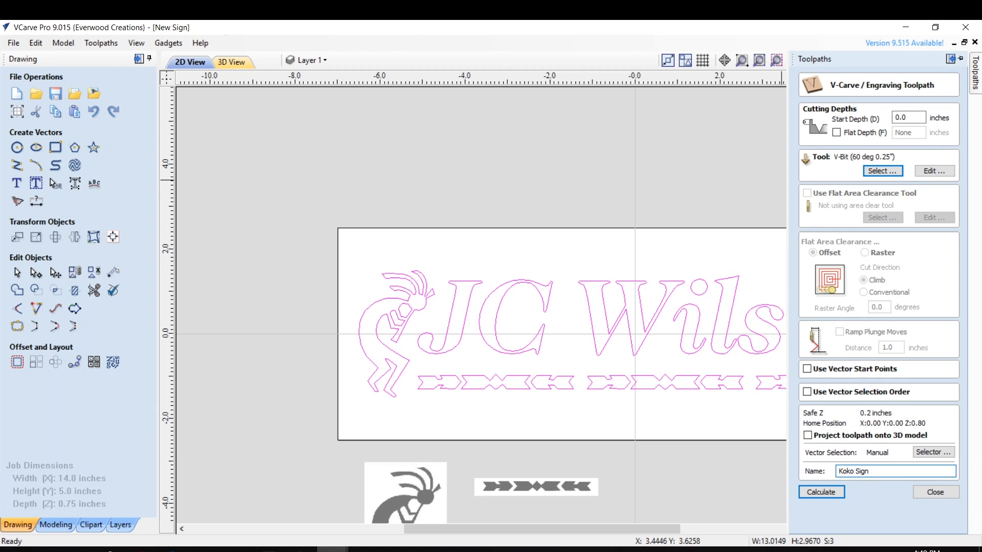
Step: Calculate the Koko Sign toolpath and view it over the cherry board in 3D
click(820, 492)
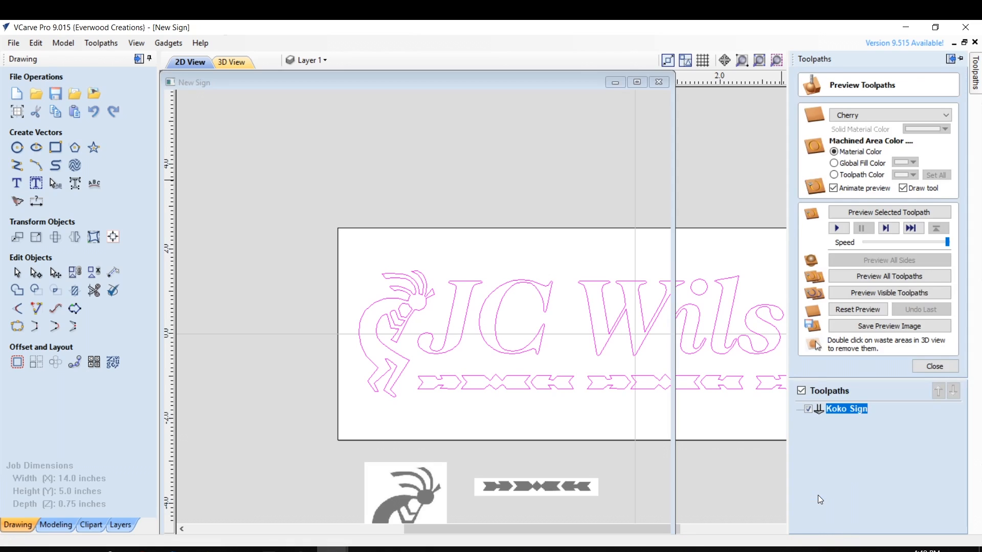
click(230, 62)
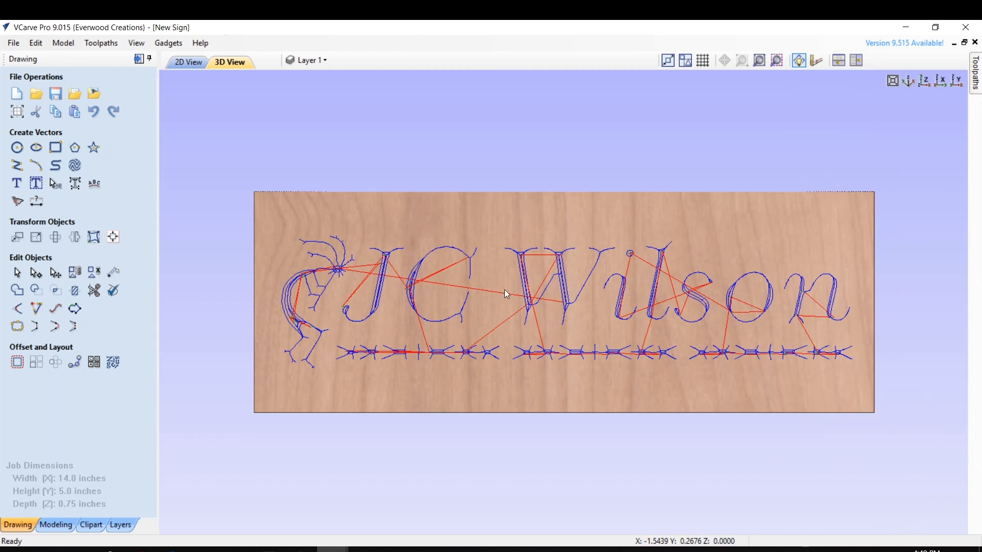
mouse_move(619, 307)
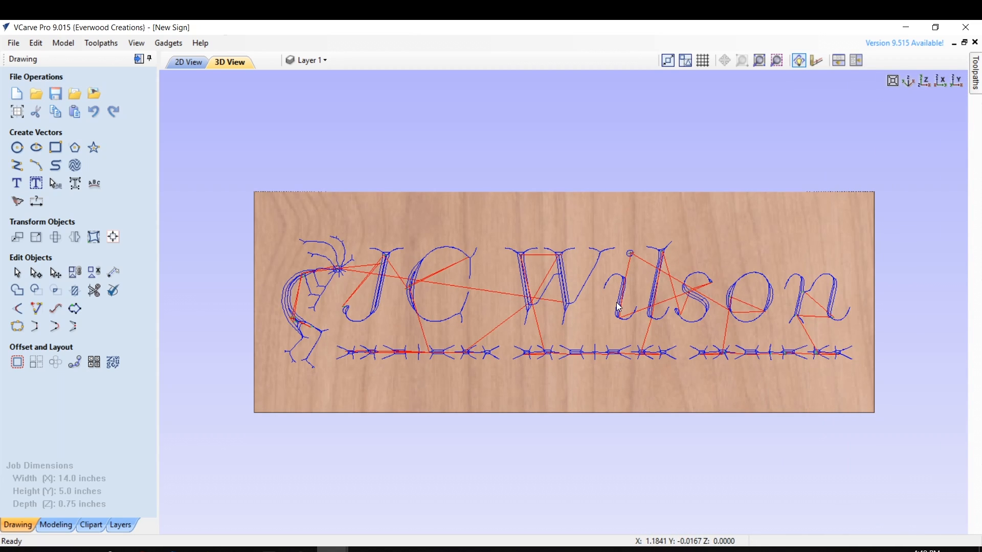
mouse_move(661, 329)
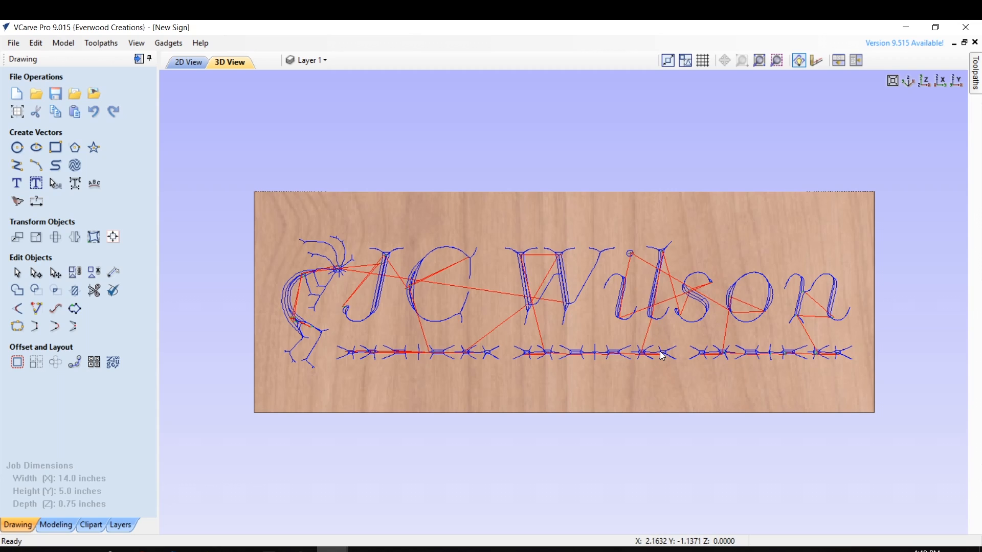
mouse_move(395, 257)
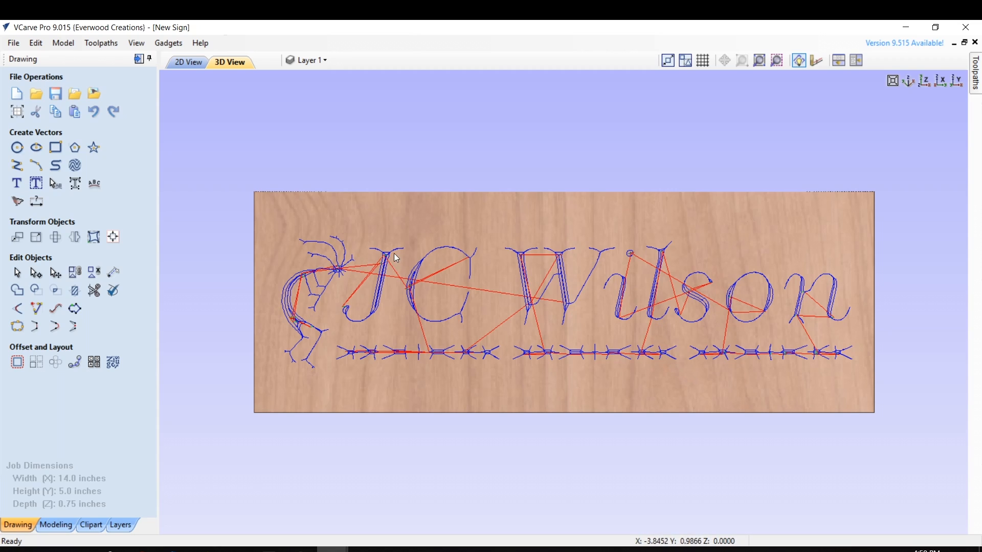
mouse_move(386, 295)
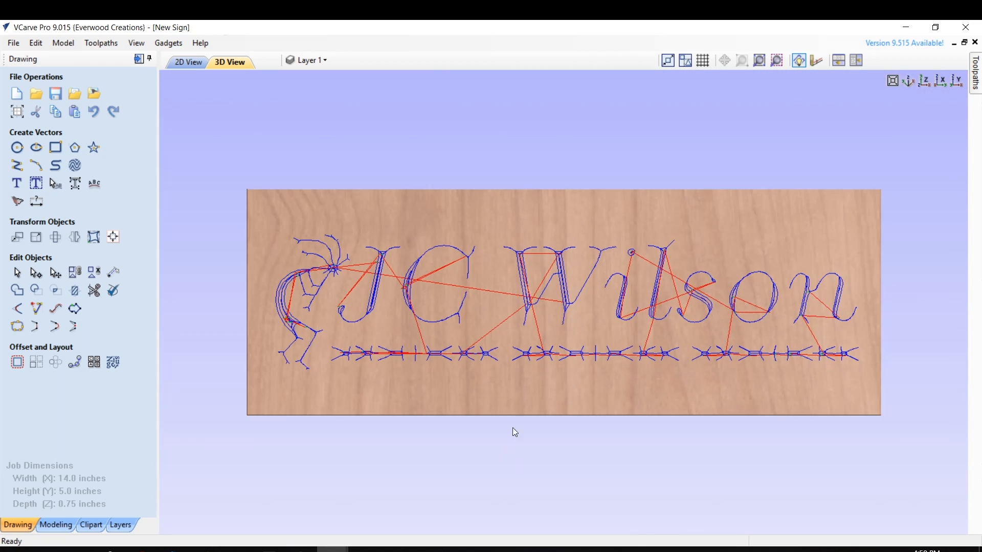
mouse_move(598, 384)
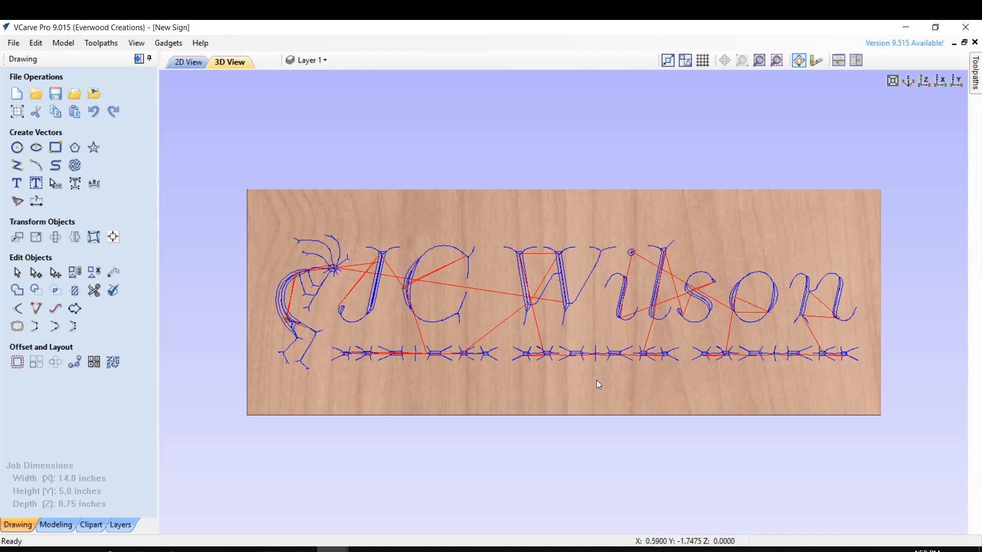
mouse_move(662, 219)
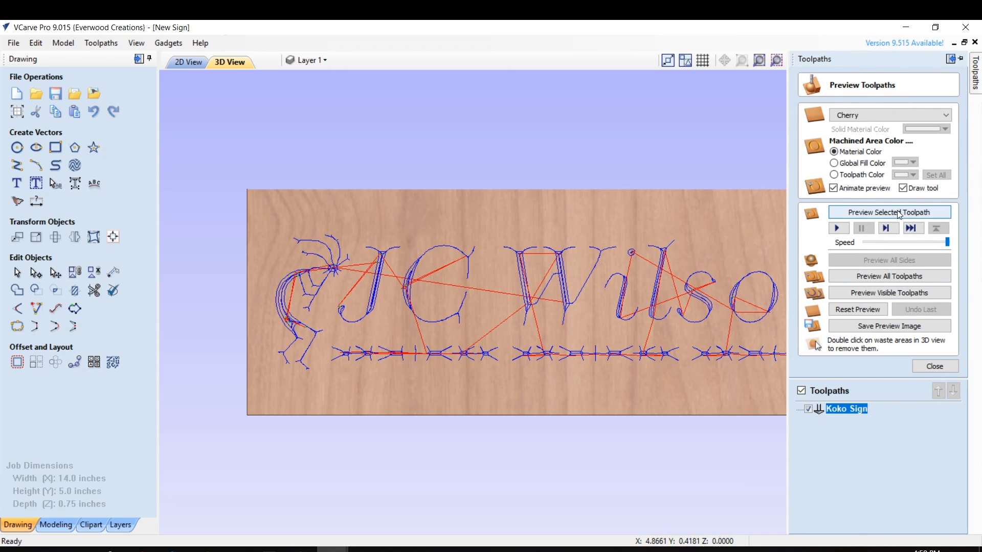
Step: Preview the selected V-carve toolpath cut into the cherry board and view the whole sign
click(889, 213)
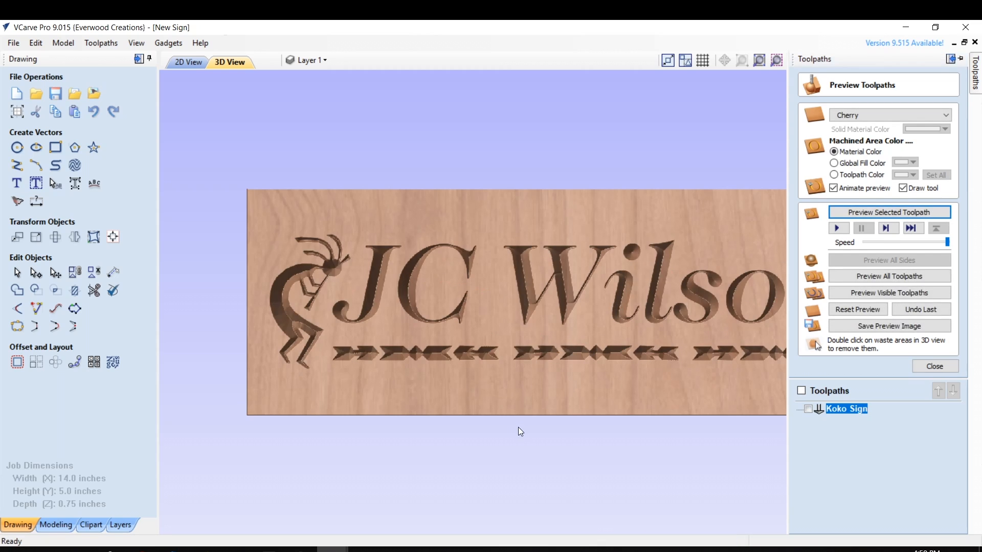
click(934, 366)
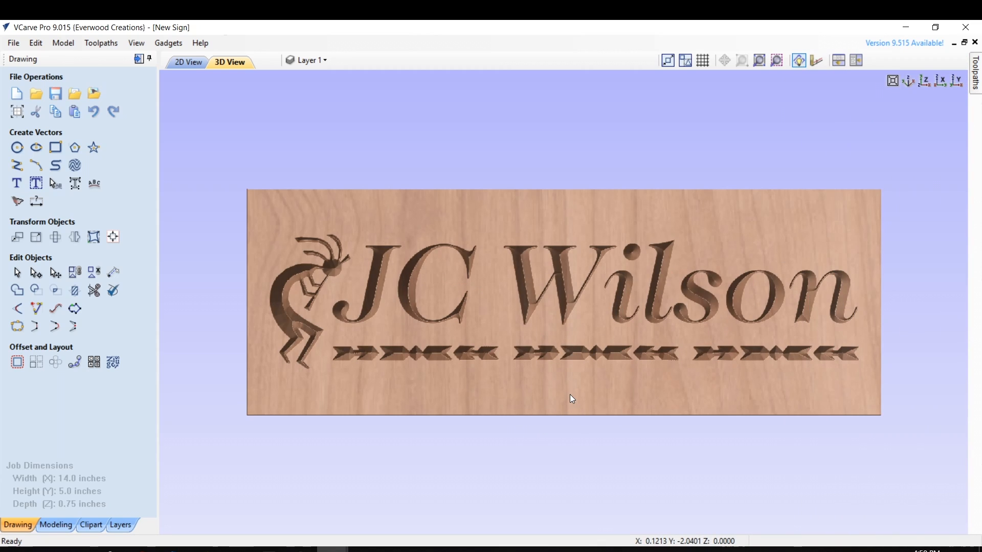
mouse_move(568, 401)
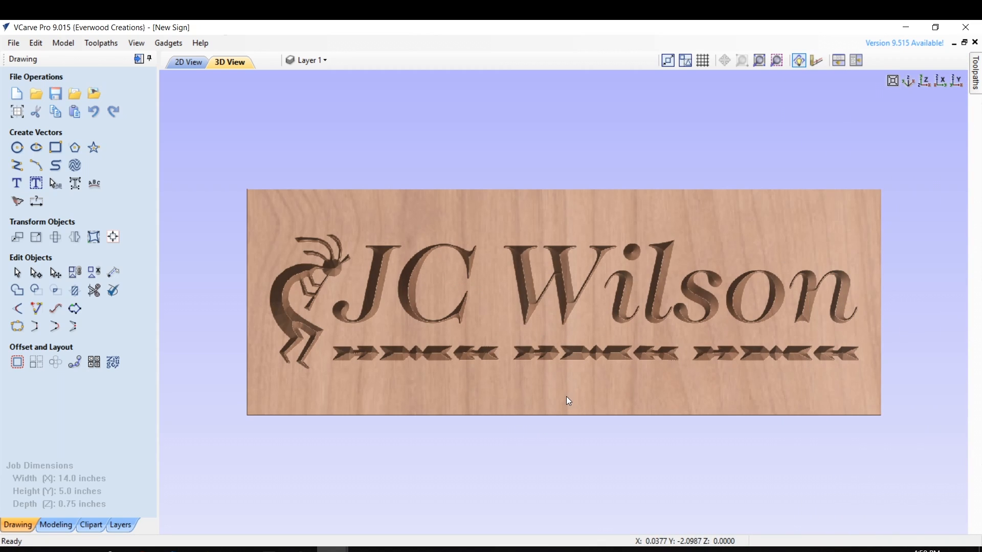
mouse_move(554, 443)
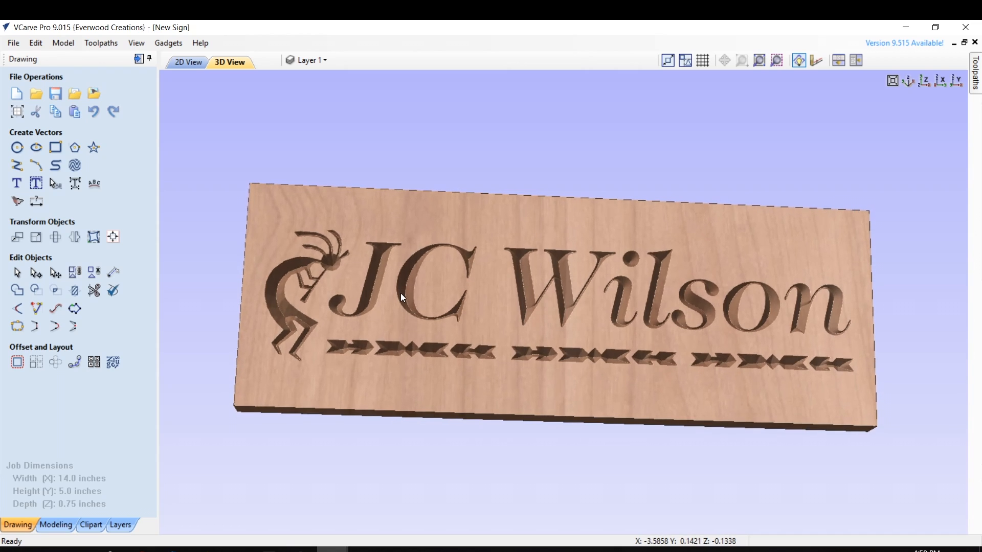
mouse_move(542, 277)
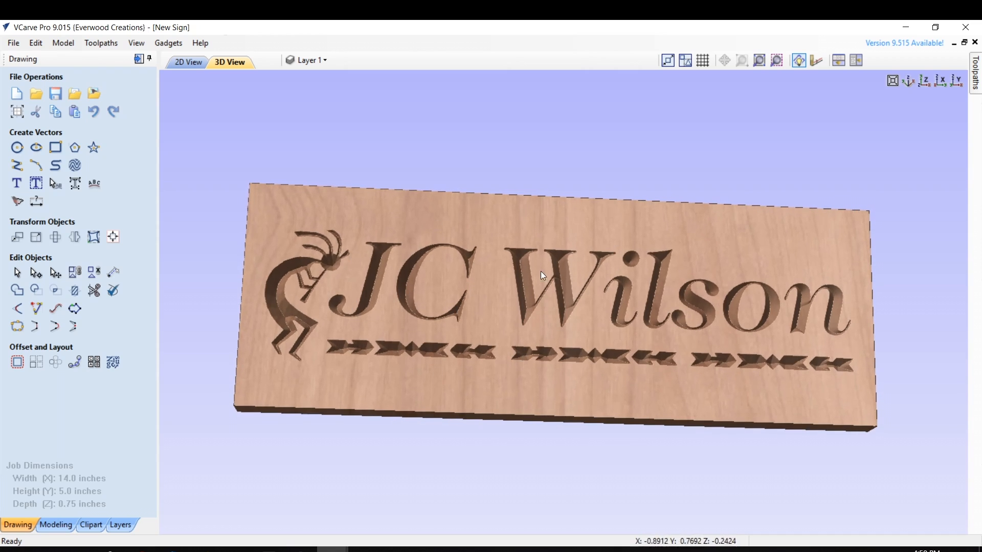
mouse_move(419, 274)
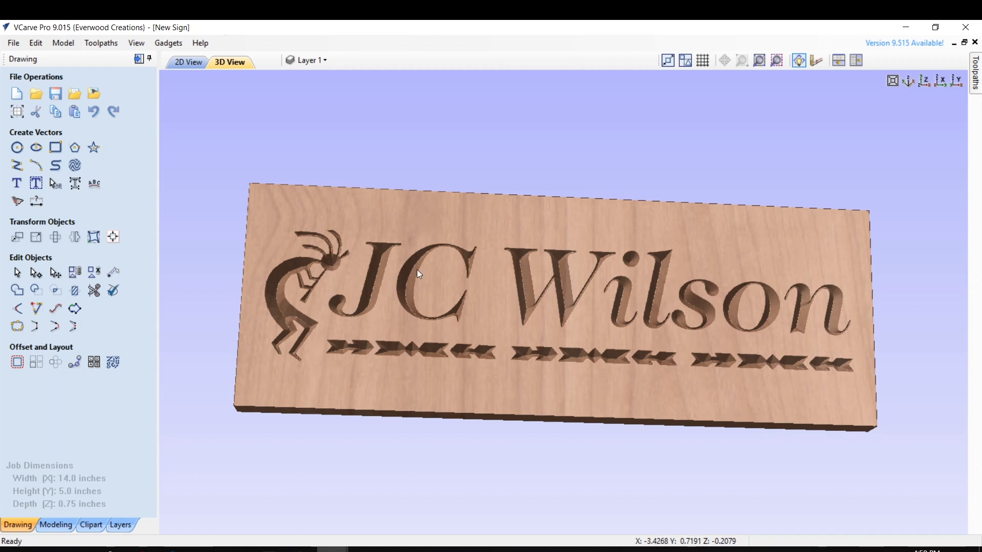
mouse_move(886, 314)
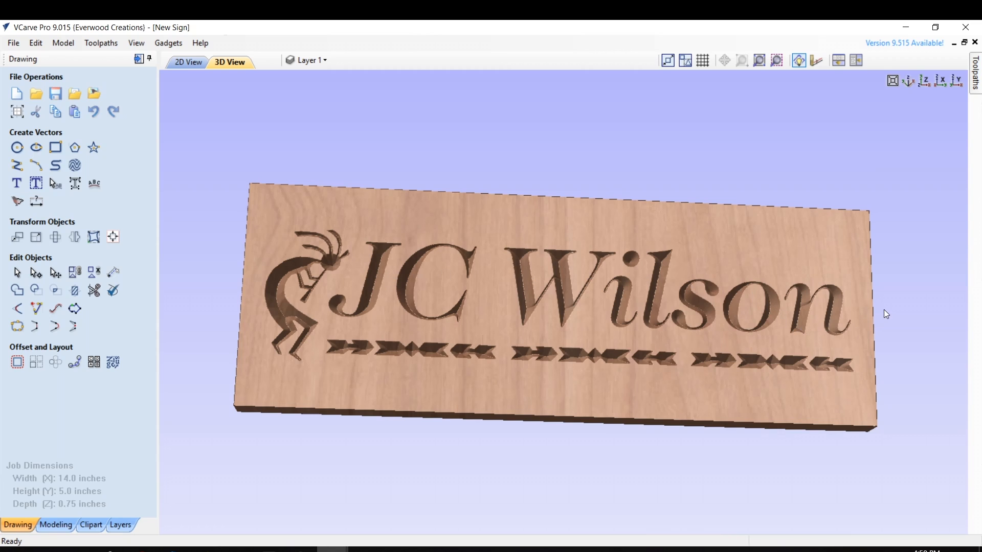
mouse_move(280, 305)
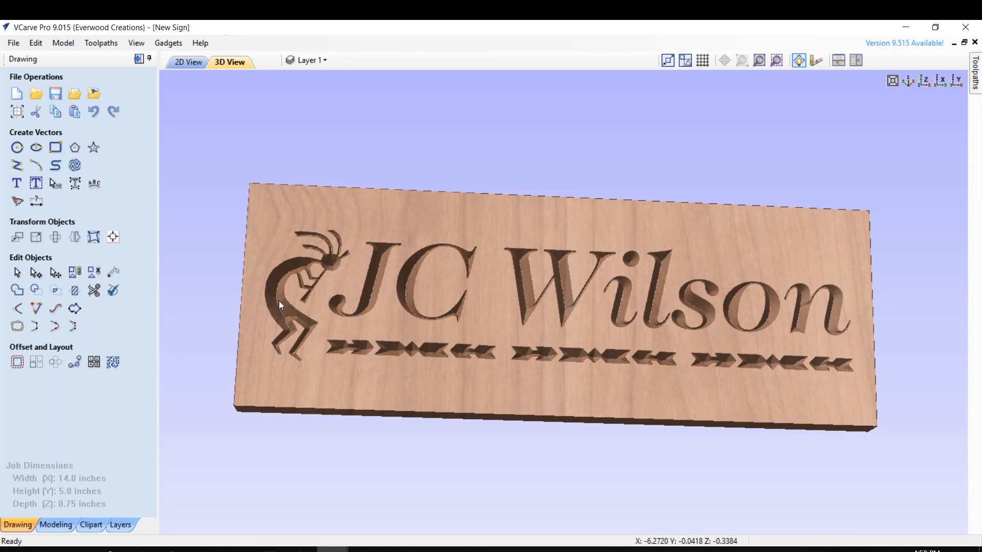
mouse_move(314, 352)
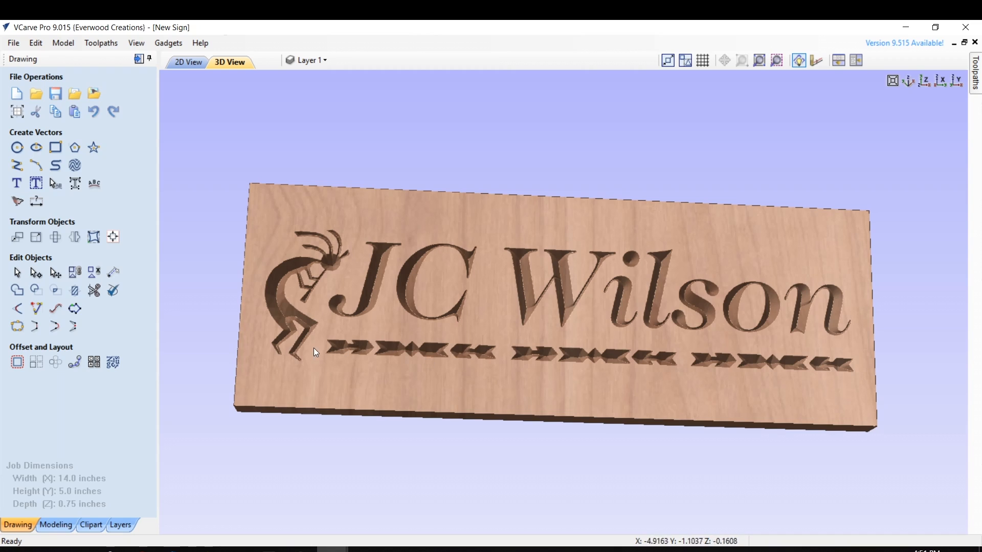
mouse_move(272, 284)
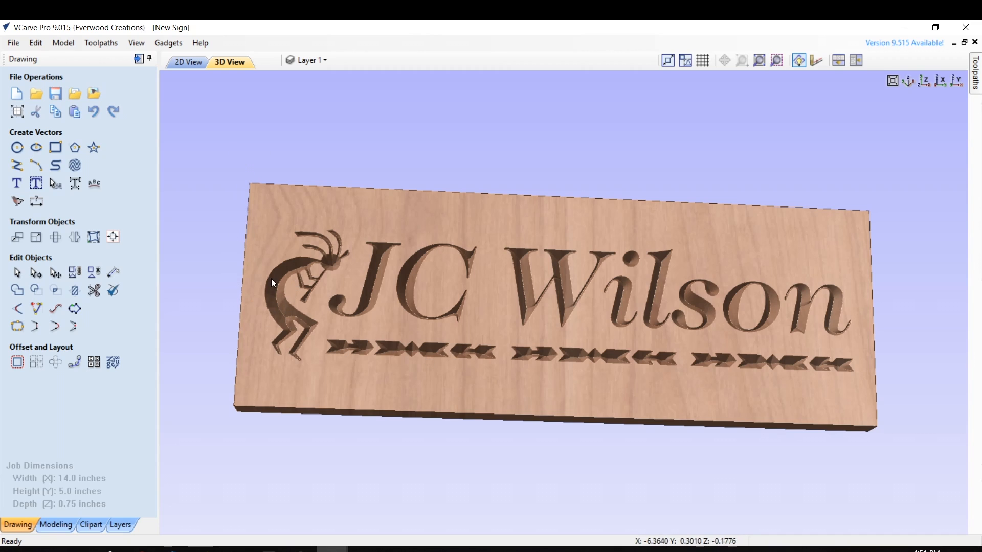
mouse_move(856, 358)
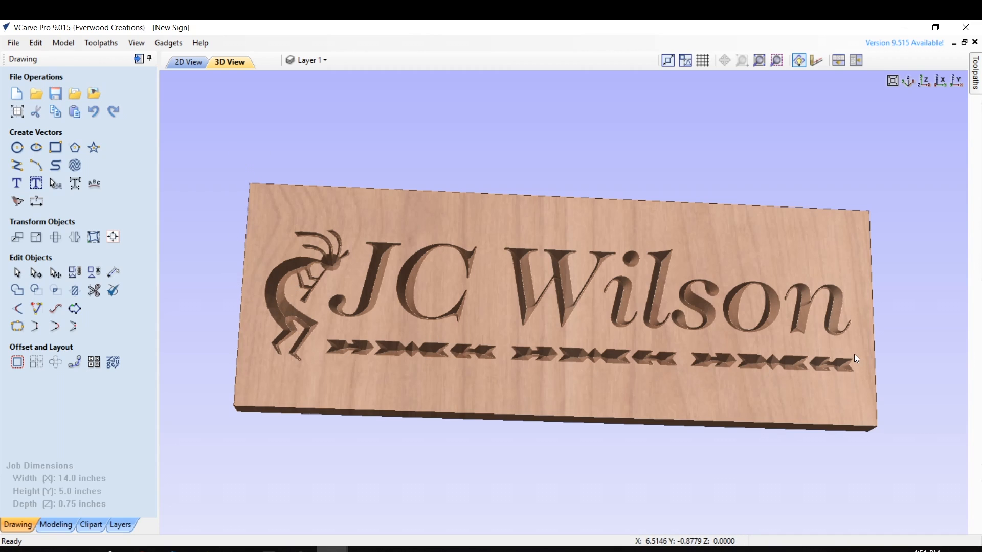
mouse_move(669, 312)
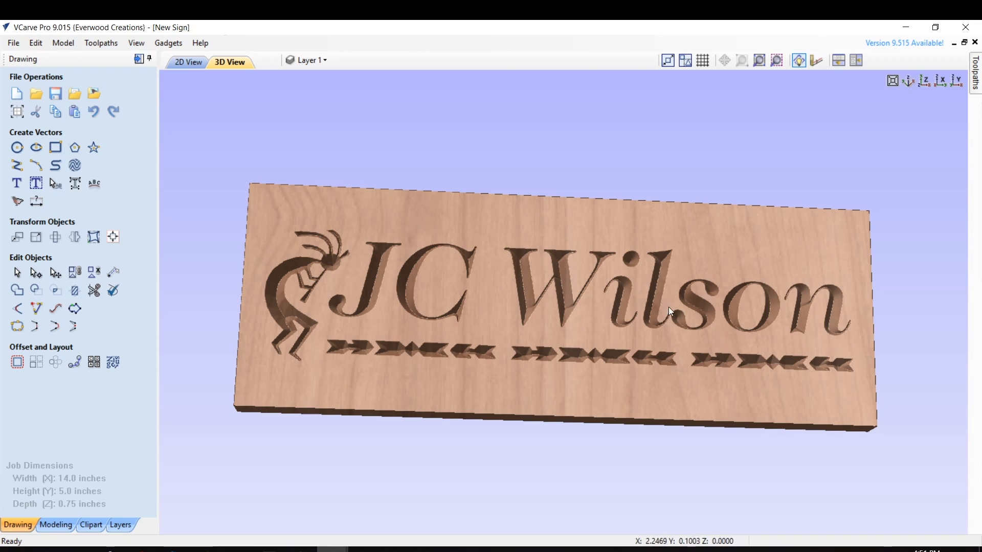
mouse_move(687, 328)
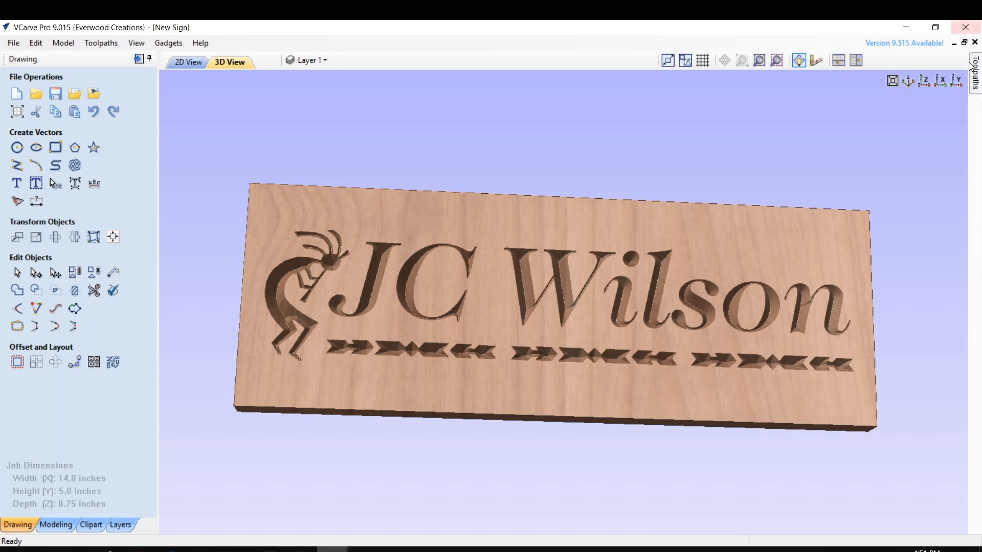
Step: Reopen and close the toolpath preview panel to return to the toolpath list
click(972, 69)
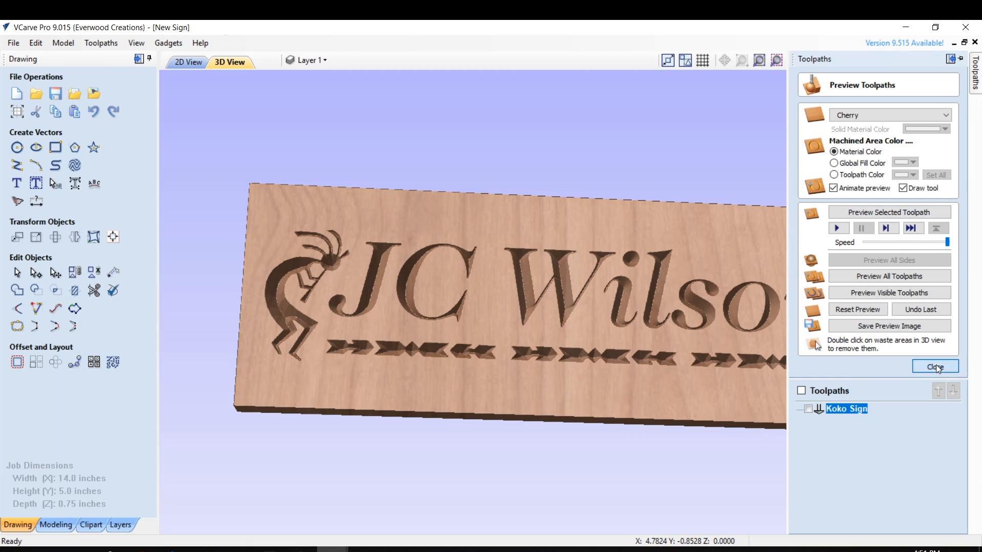
click(934, 366)
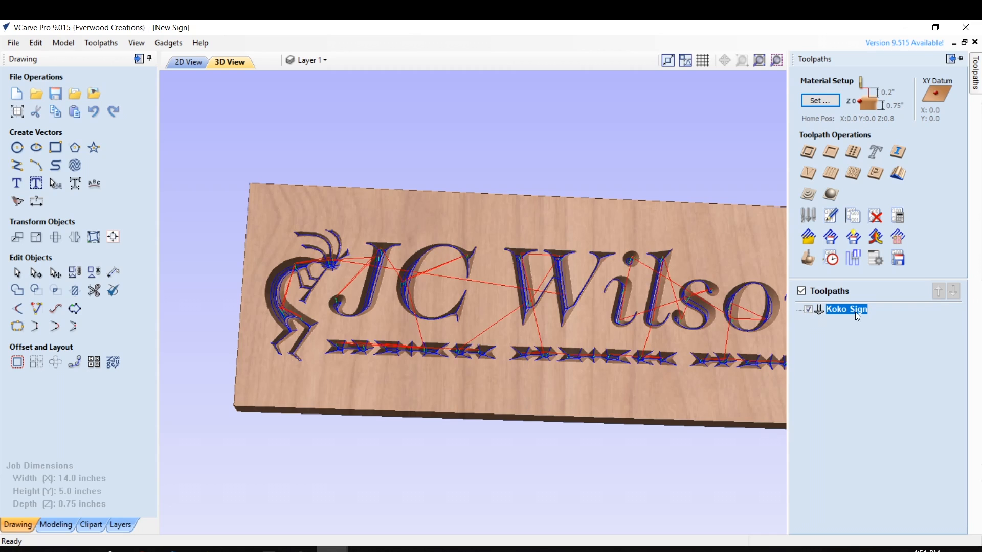
mouse_move(898, 259)
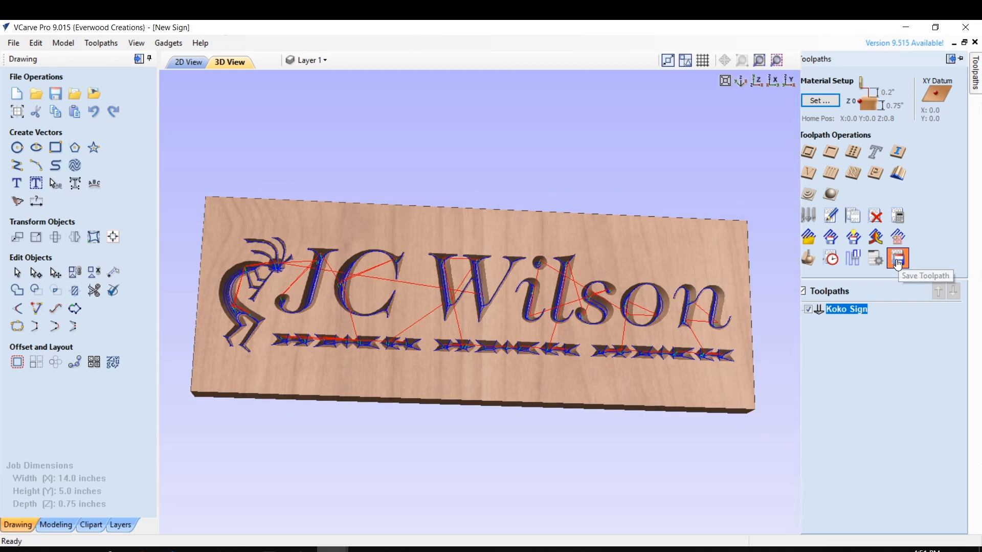
Step: Save the Koko Sign toolpath as an Axiom HHC CNC (mm) file
click(899, 258)
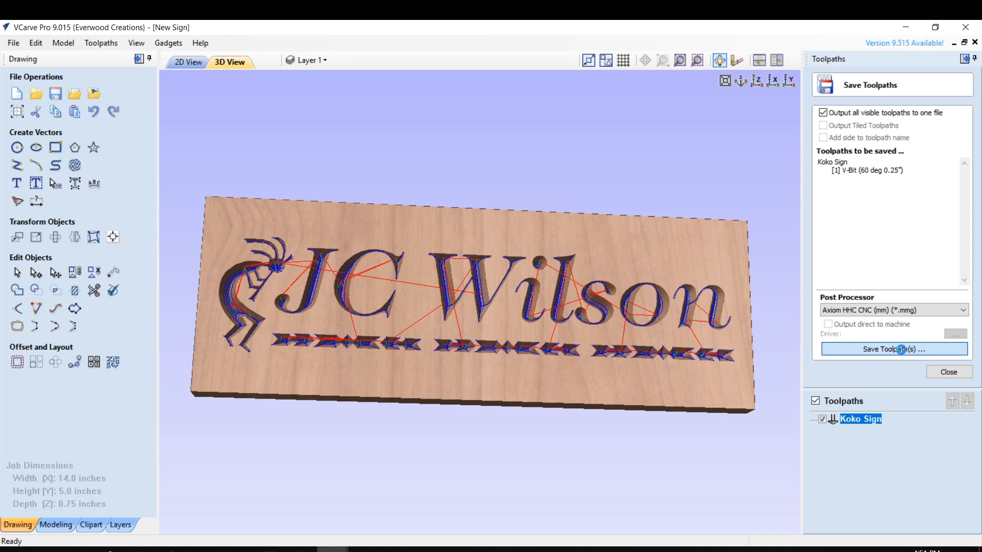
click(892, 349)
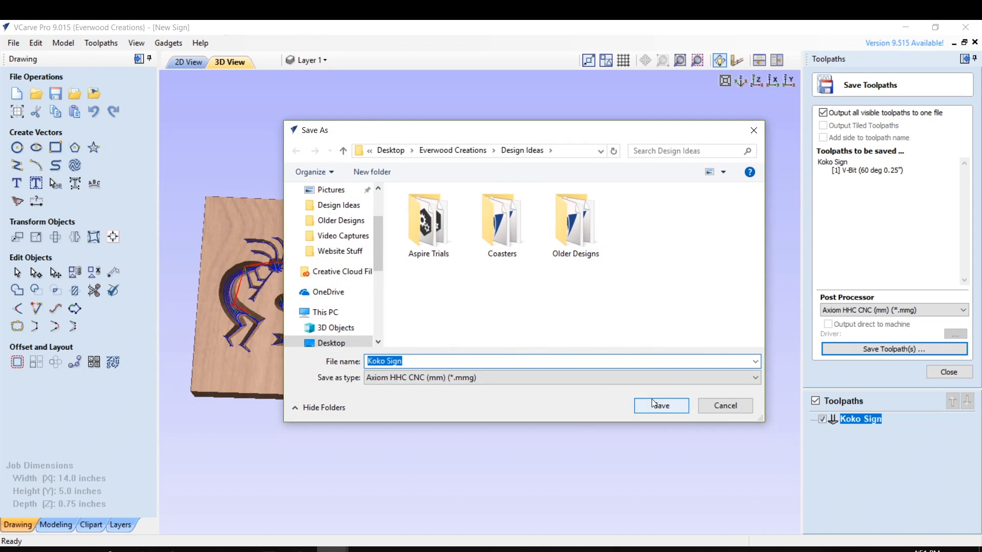
click(660, 406)
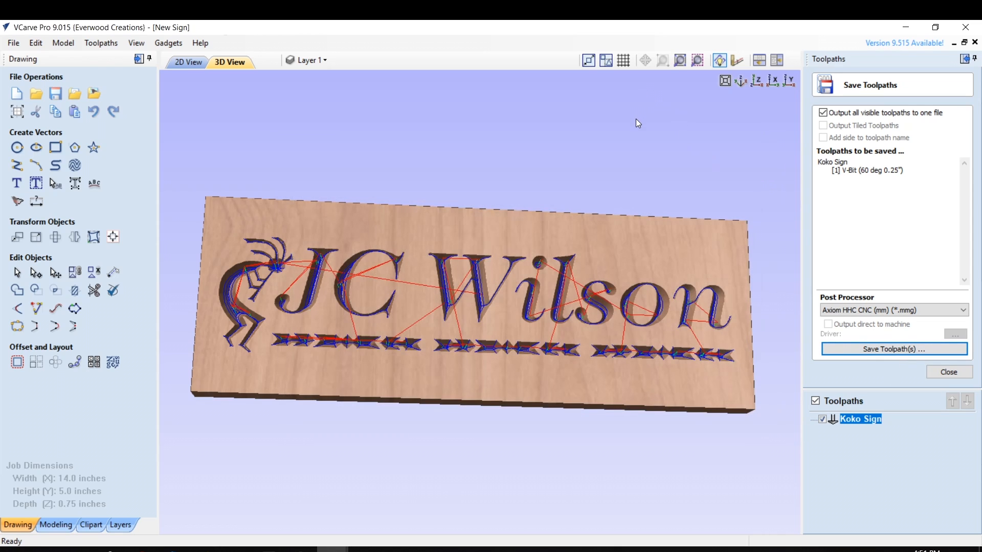